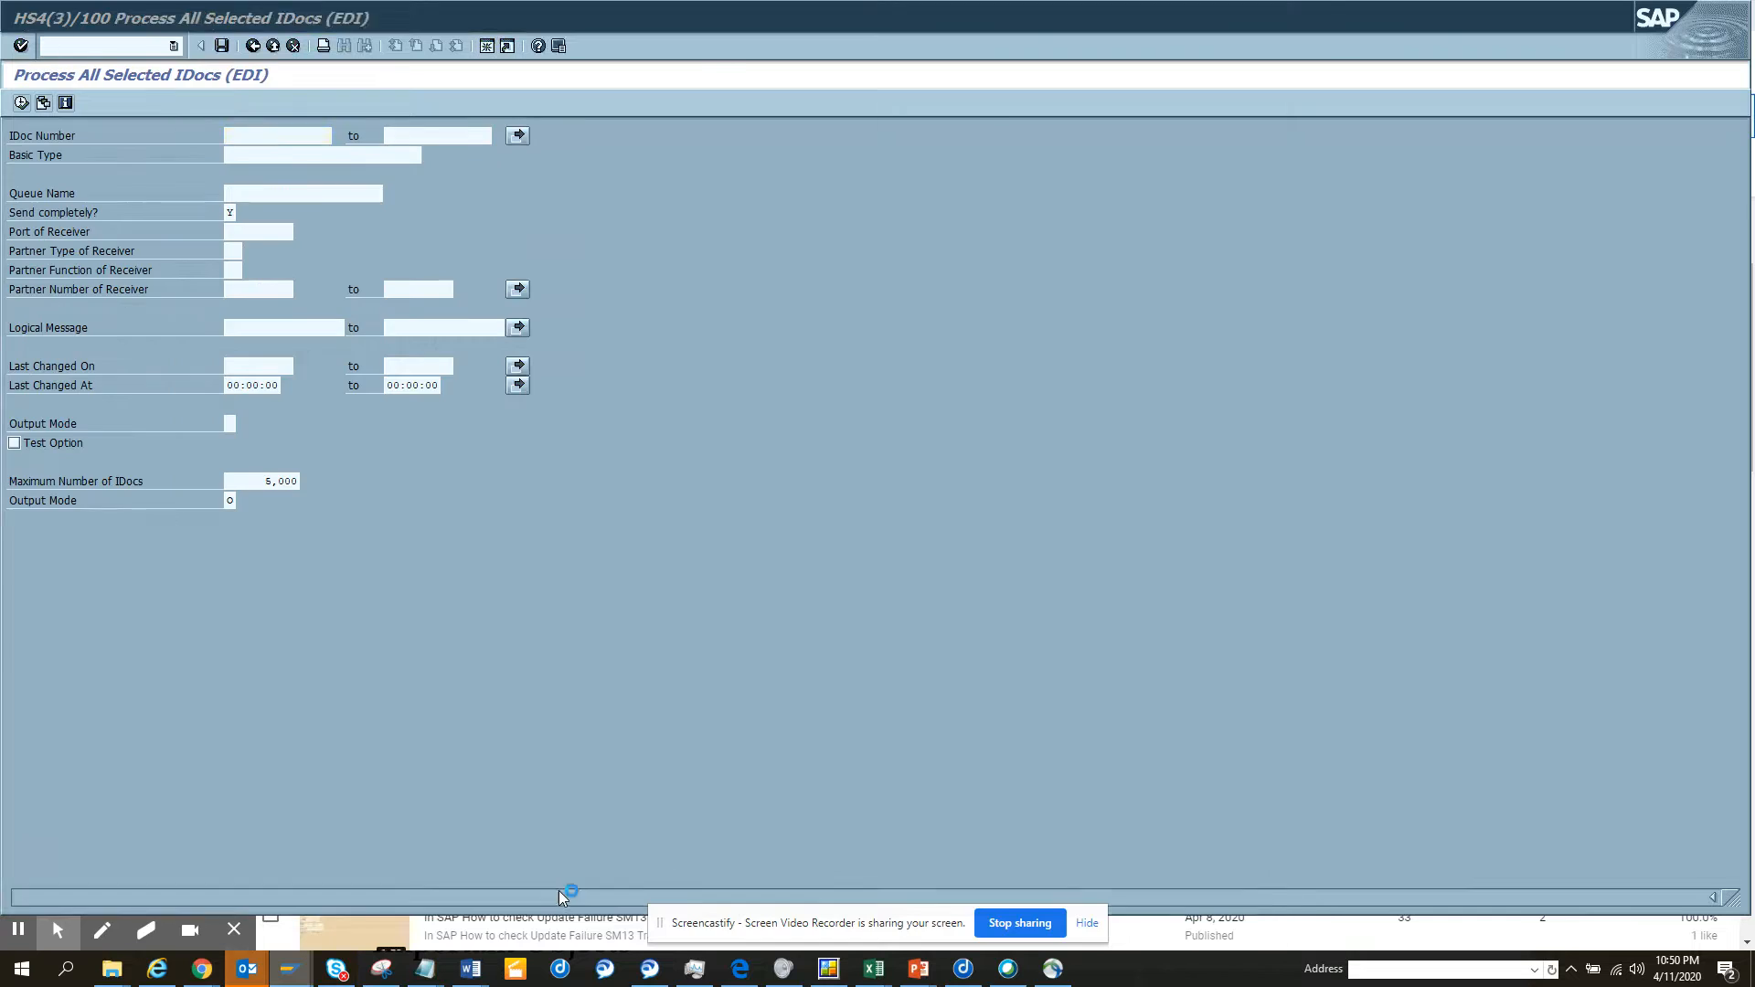
- Exit WE14 with Back and enter /n to reach the SAP Easy Access menu
left_click(253, 45)
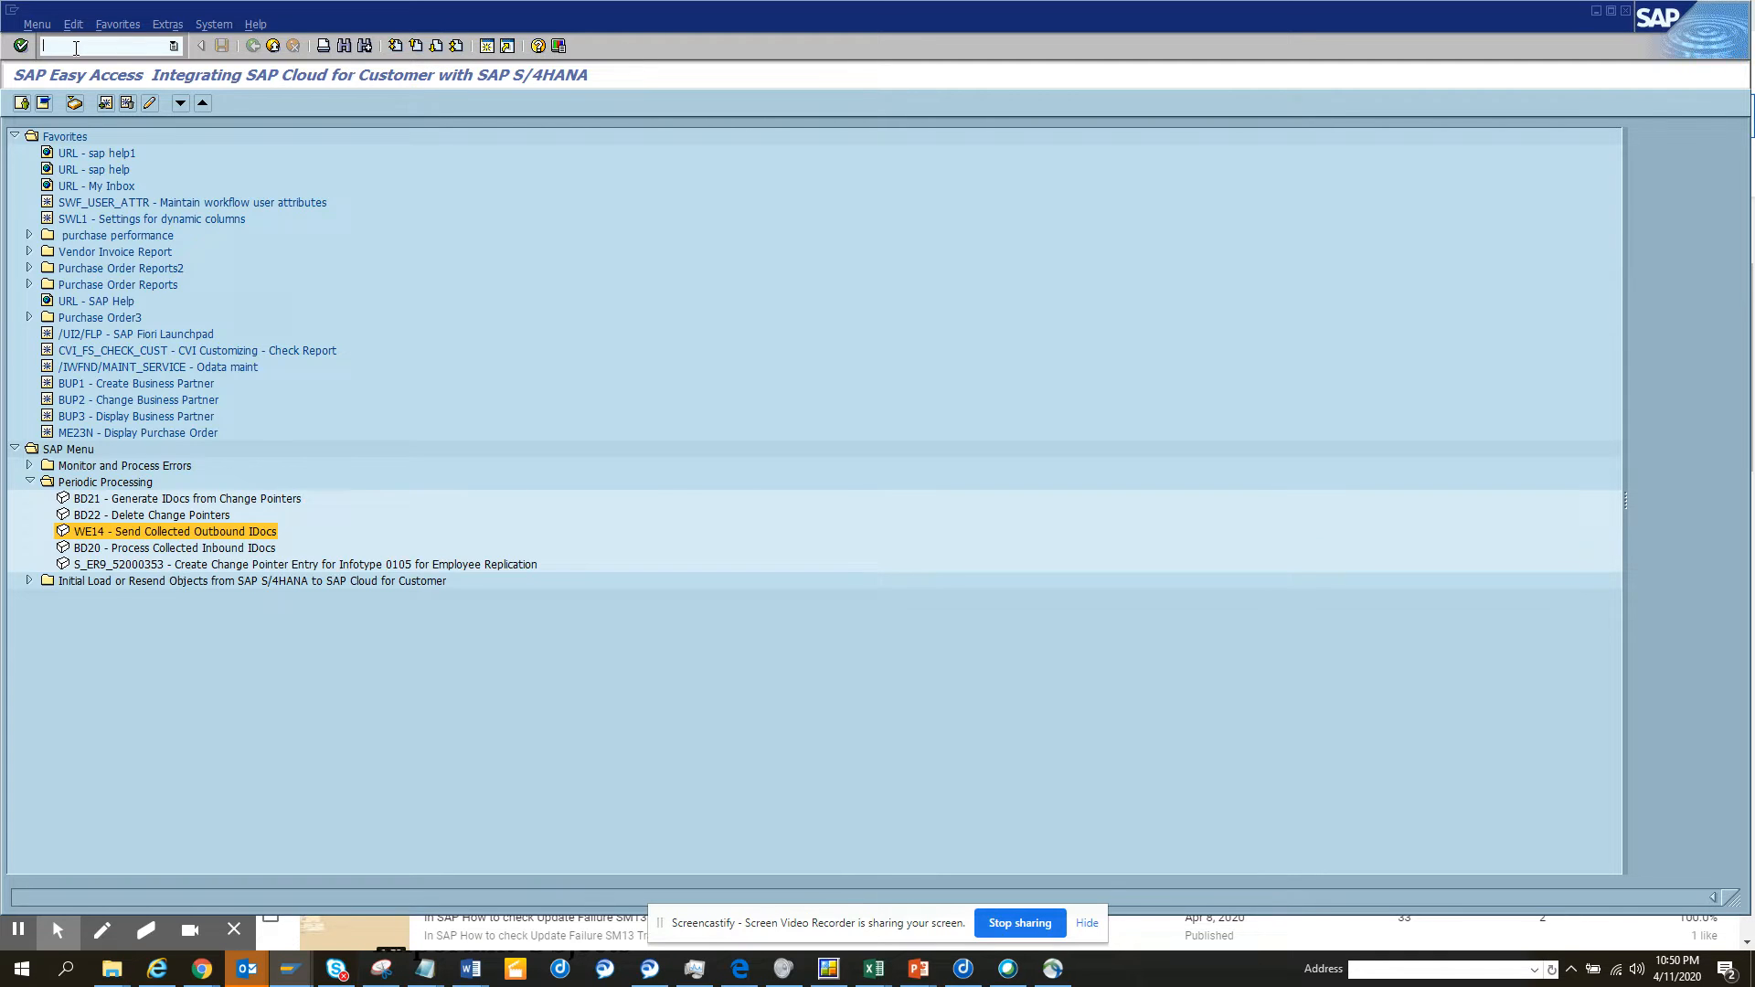
type("/n")
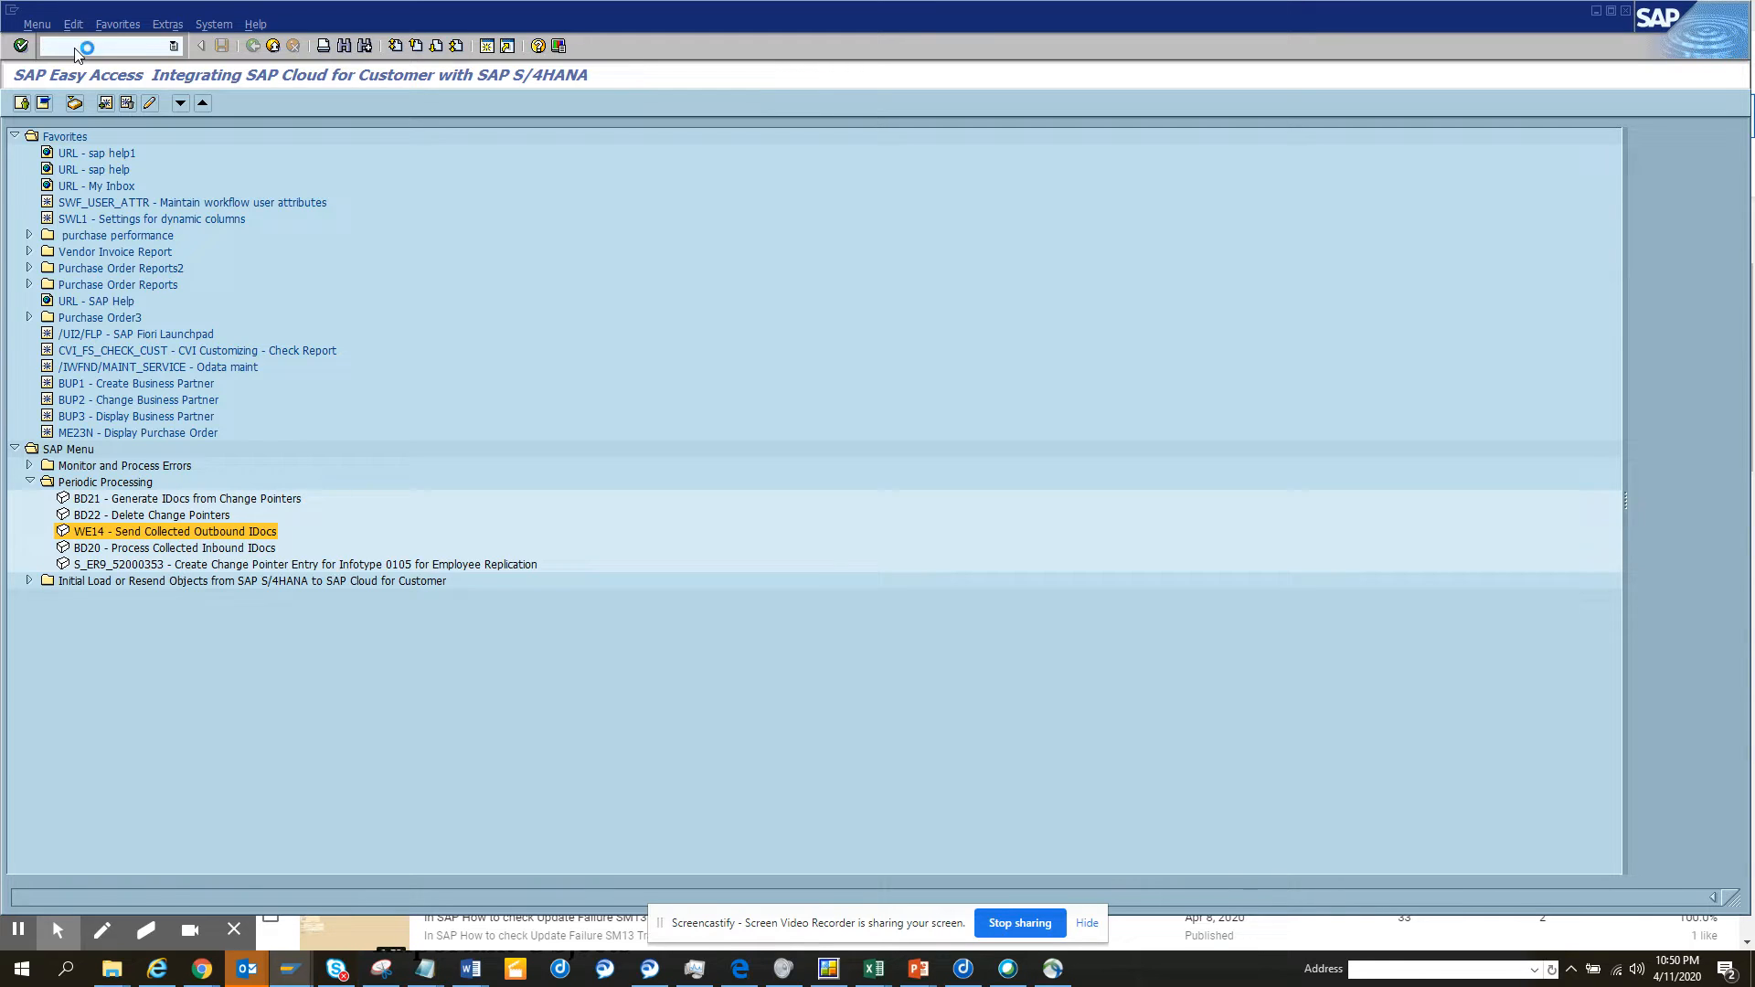
- Run the WE05 IDoc List with default Created On dates and review the inbound MATMAS and INVOIC results
double_click(174, 530)
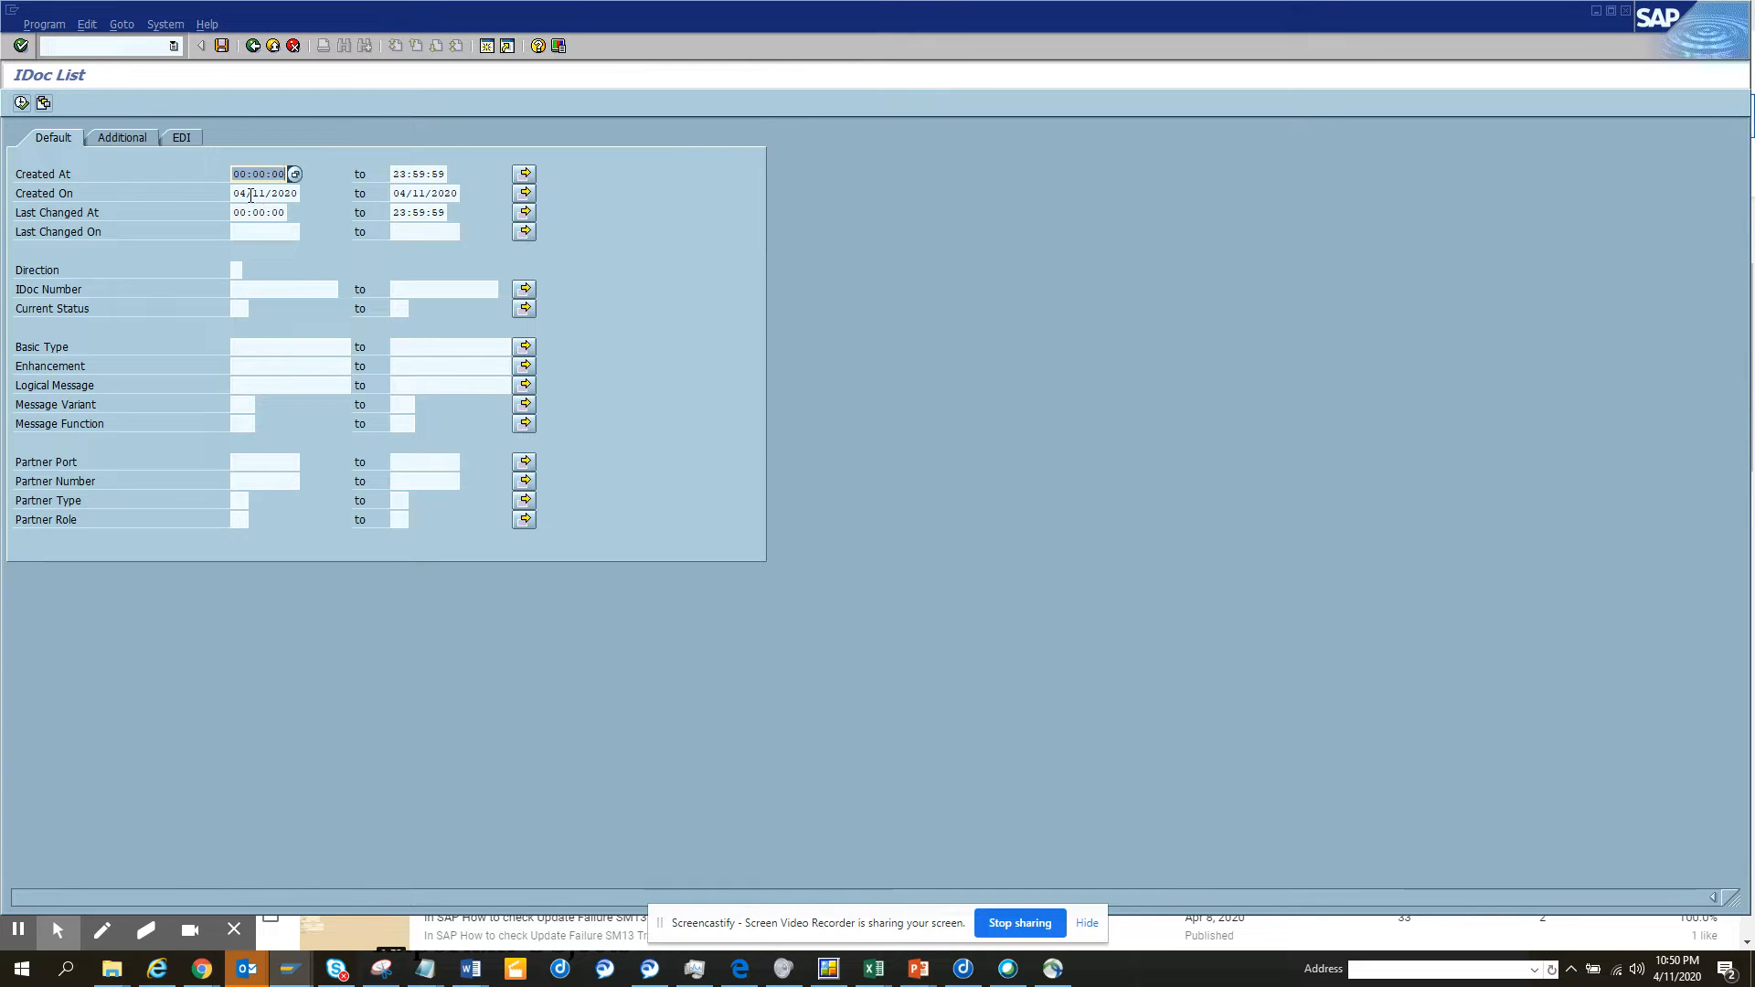
left_click(265, 192)
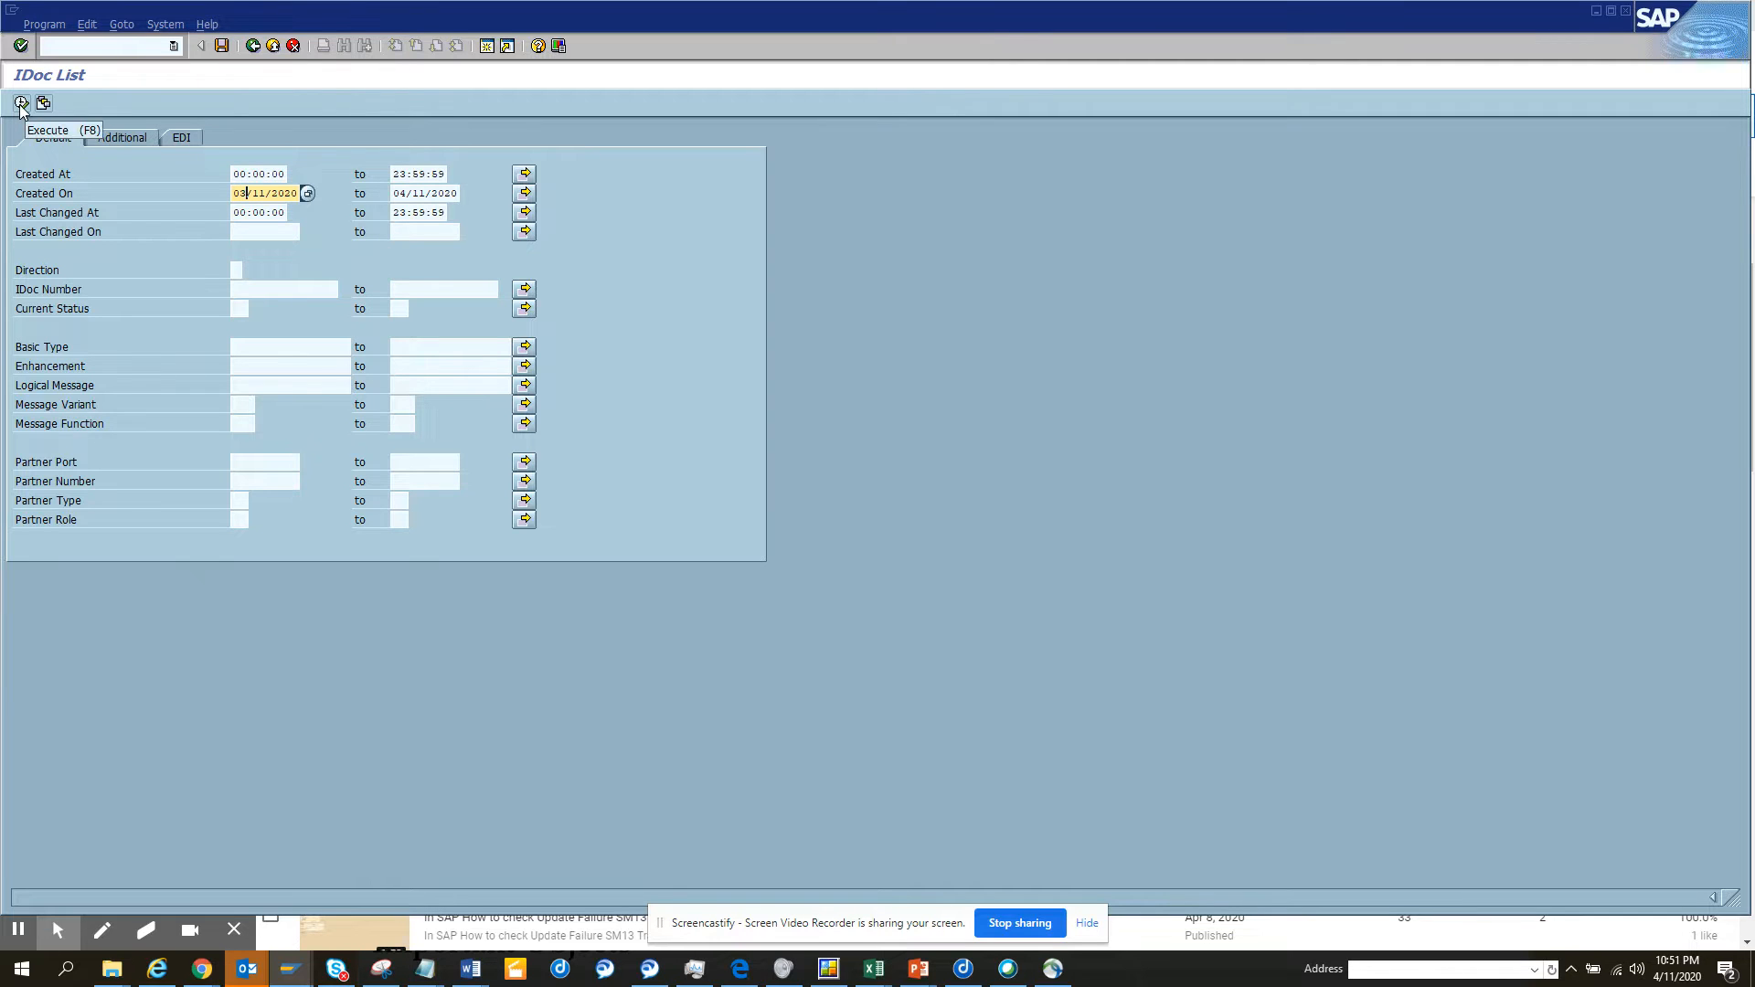
left_click(20, 103)
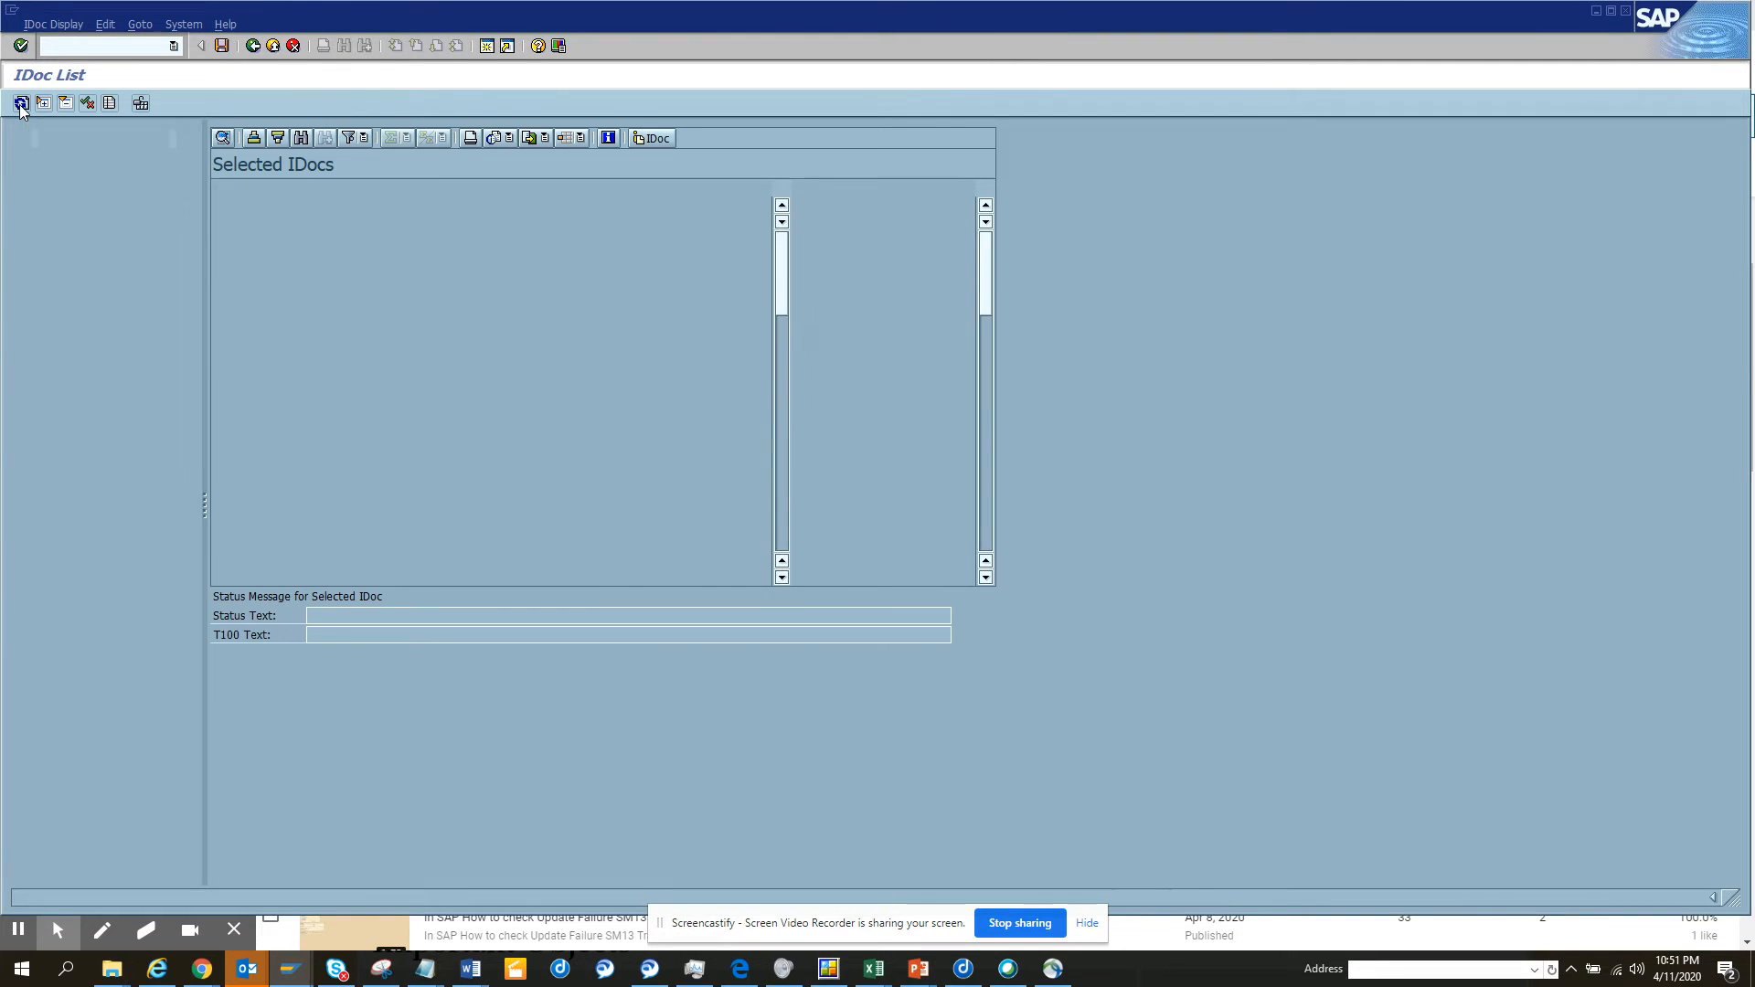
left_click(21, 102)
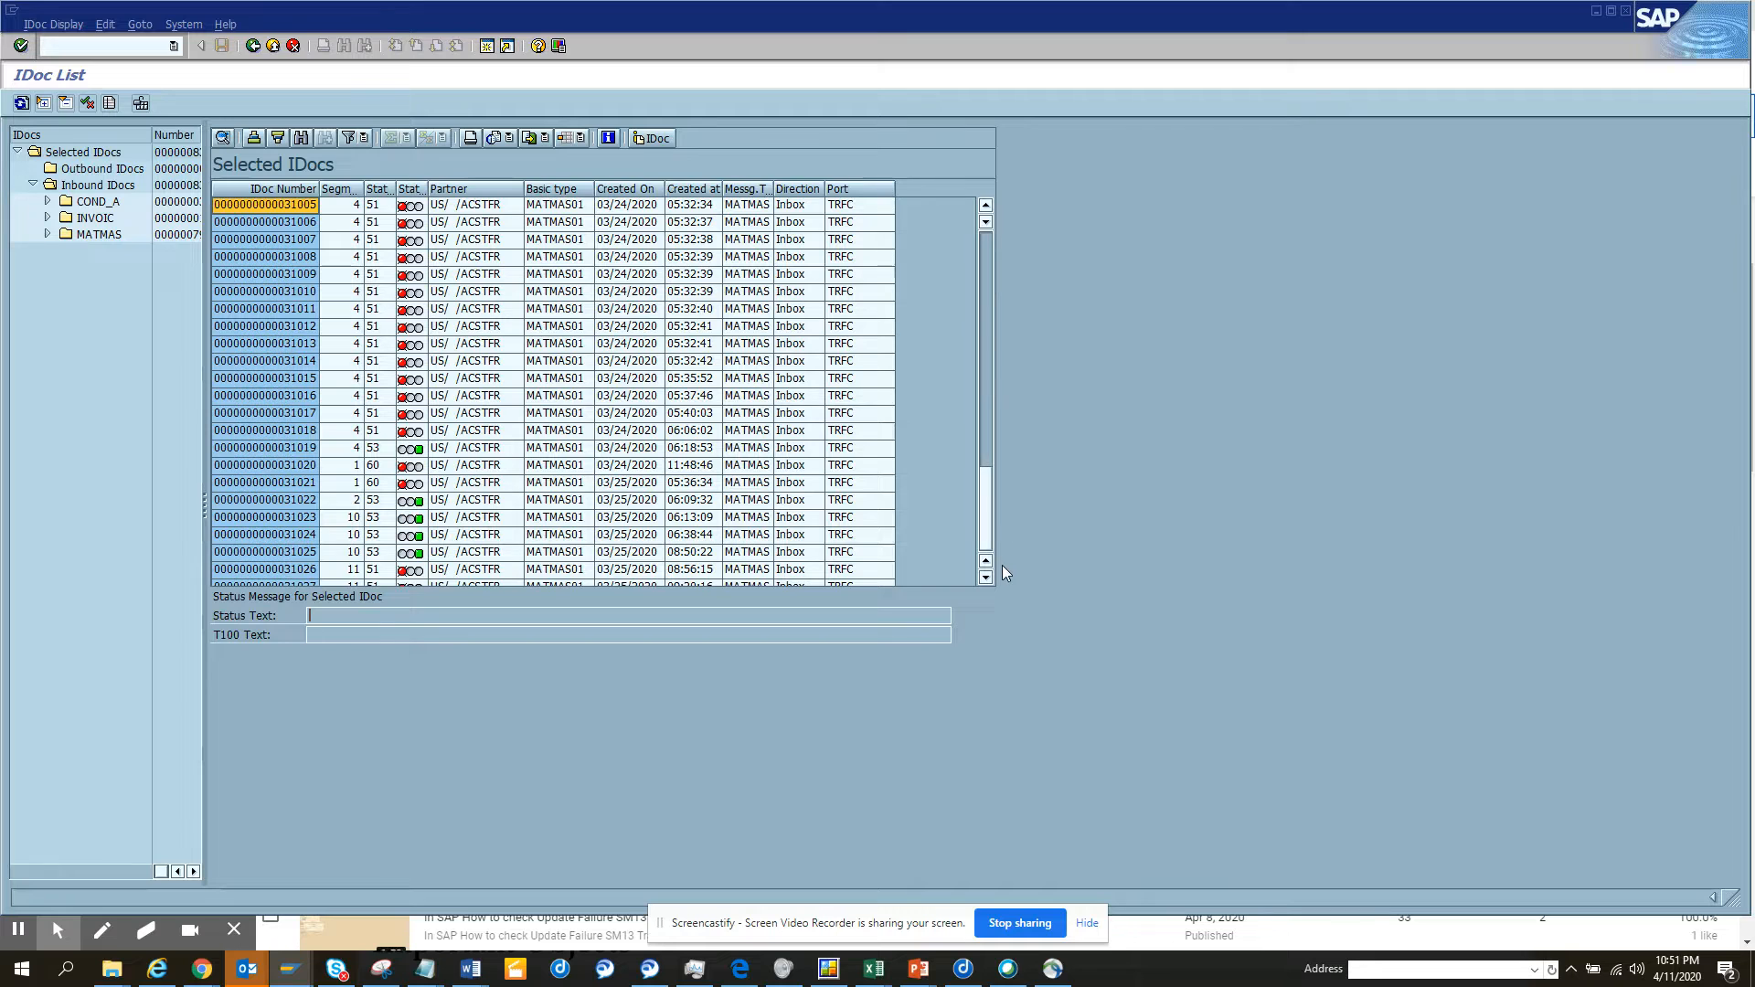
scroll("down", 3)
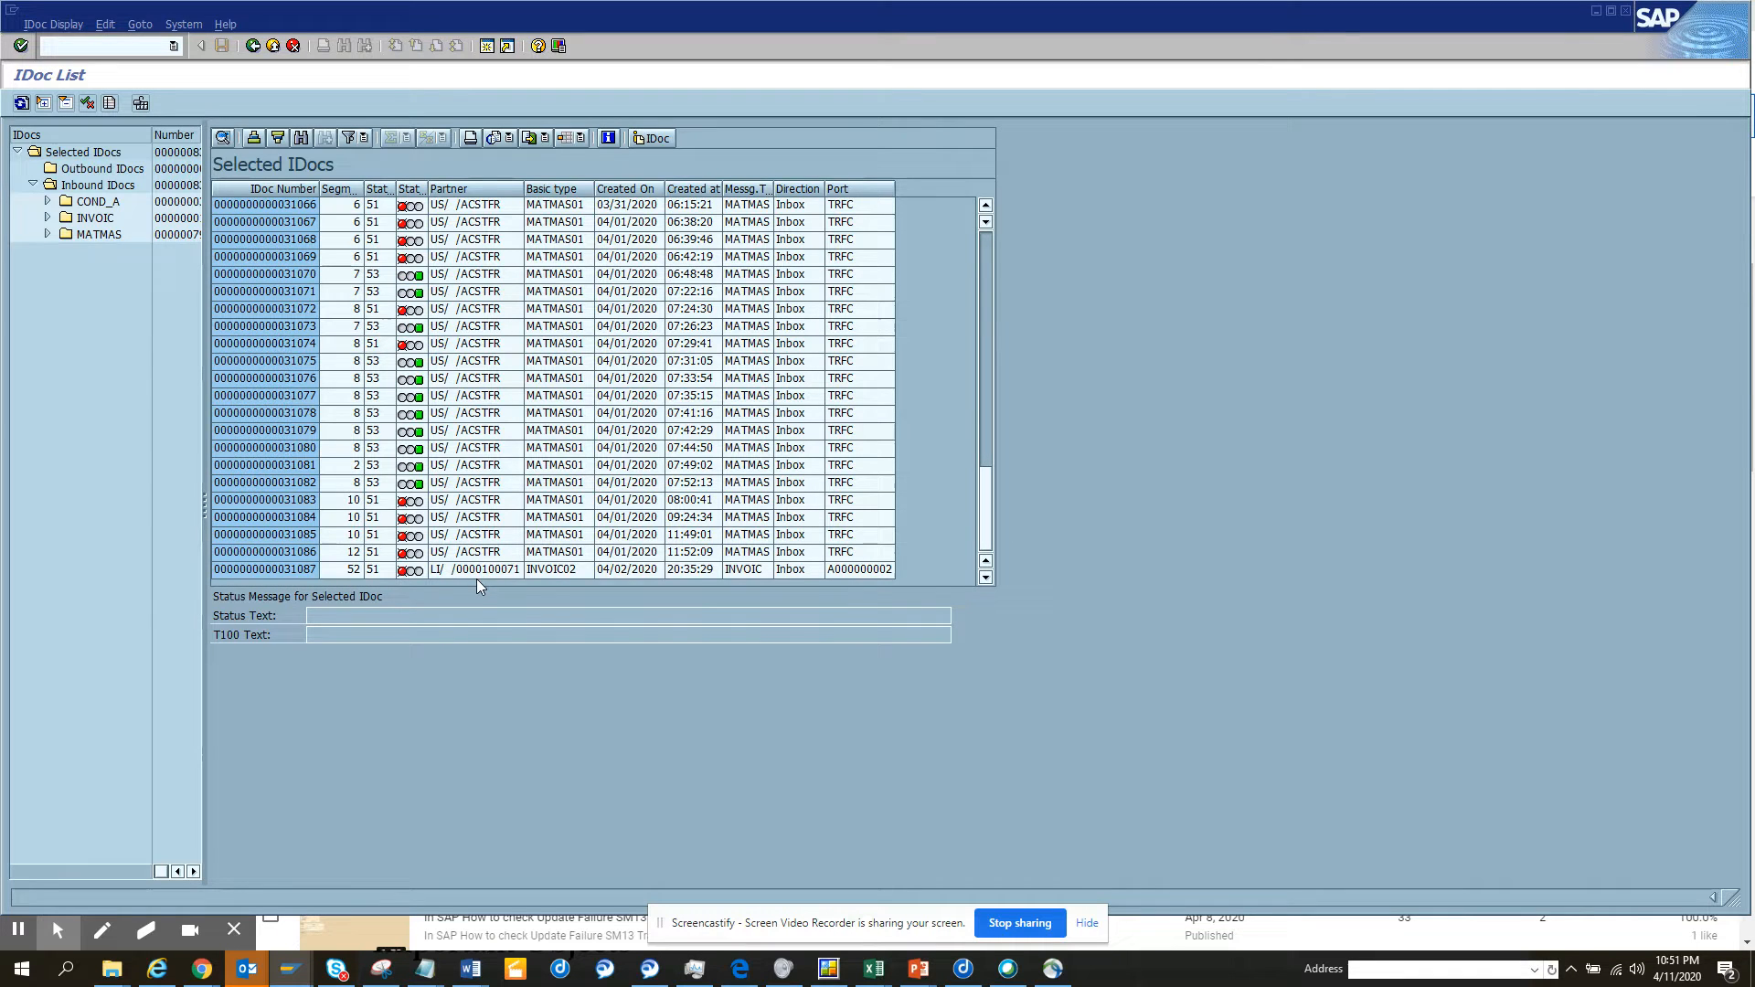
double_click(265, 570)
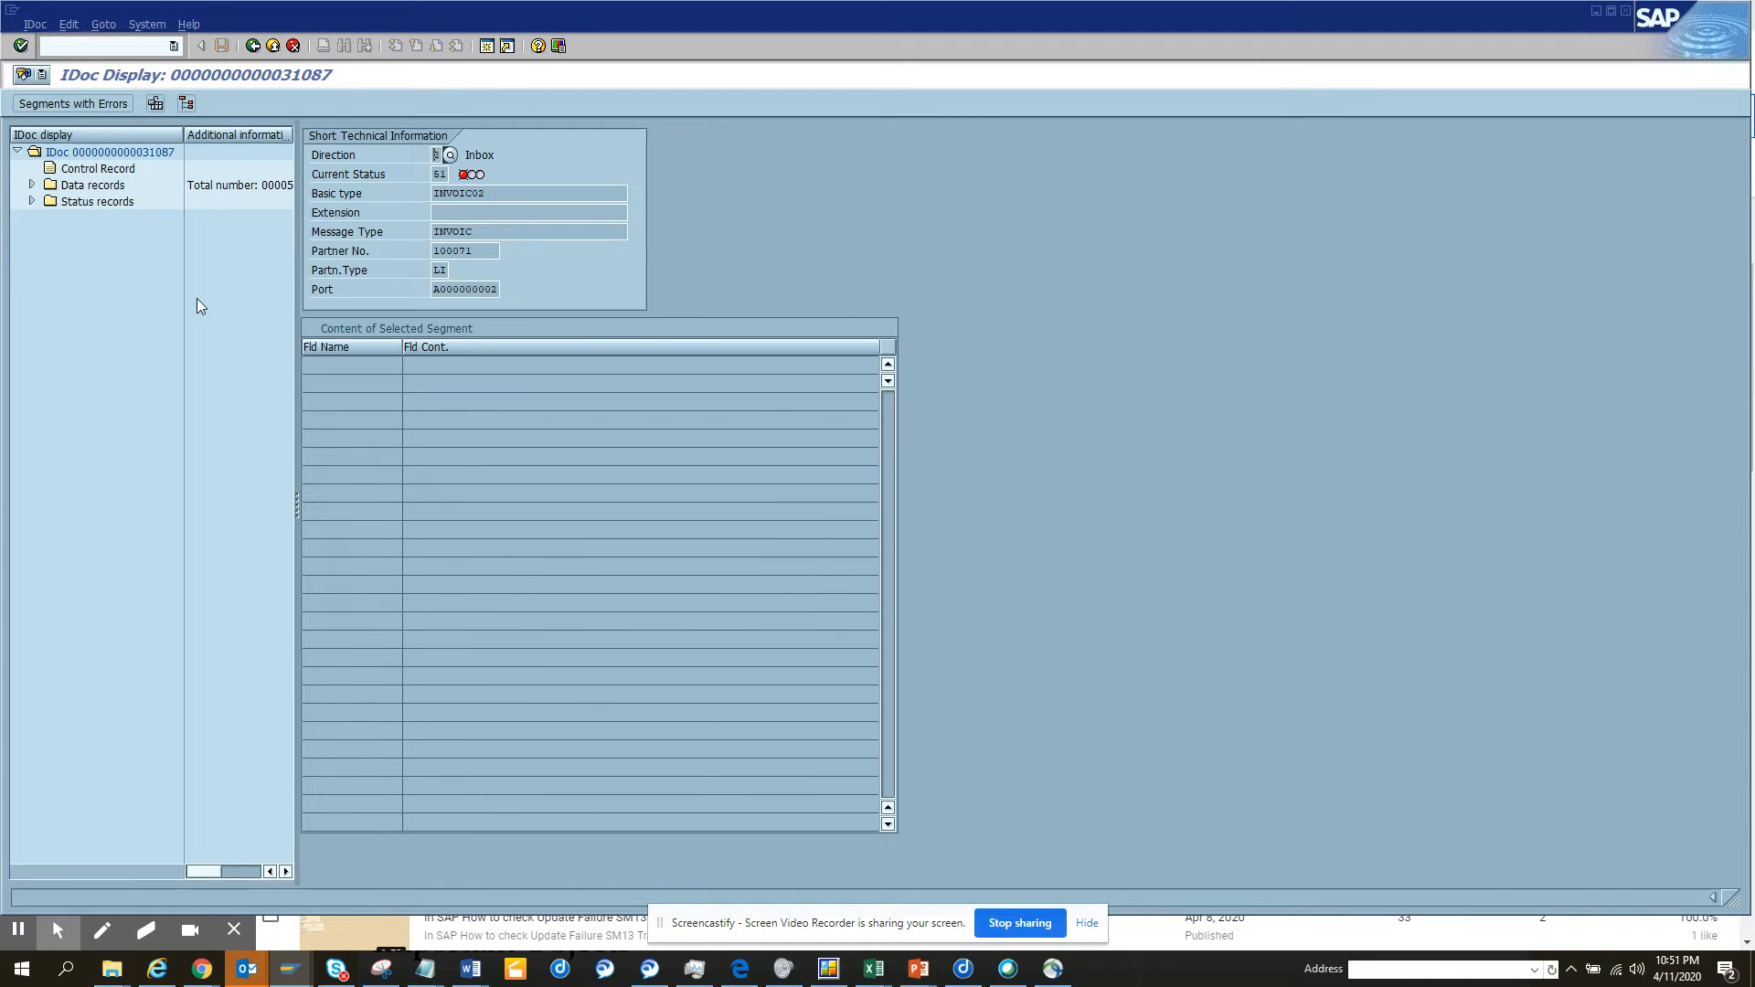
left_click(33, 185)
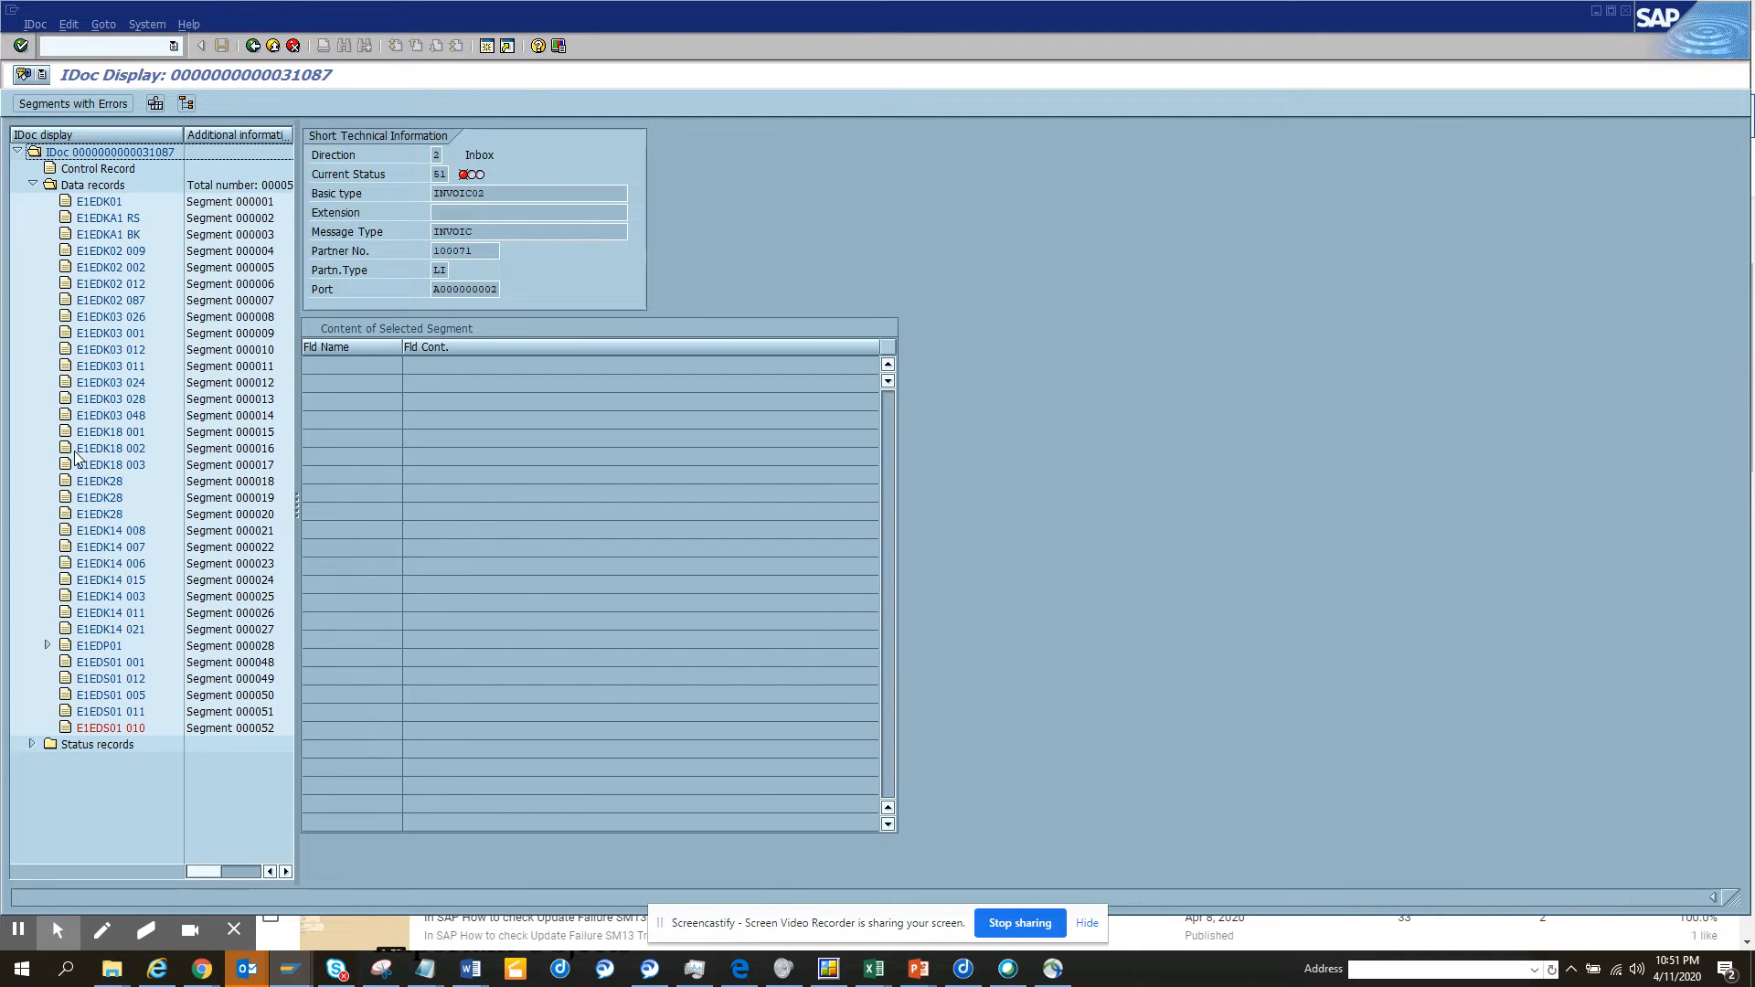
left_click(47, 646)
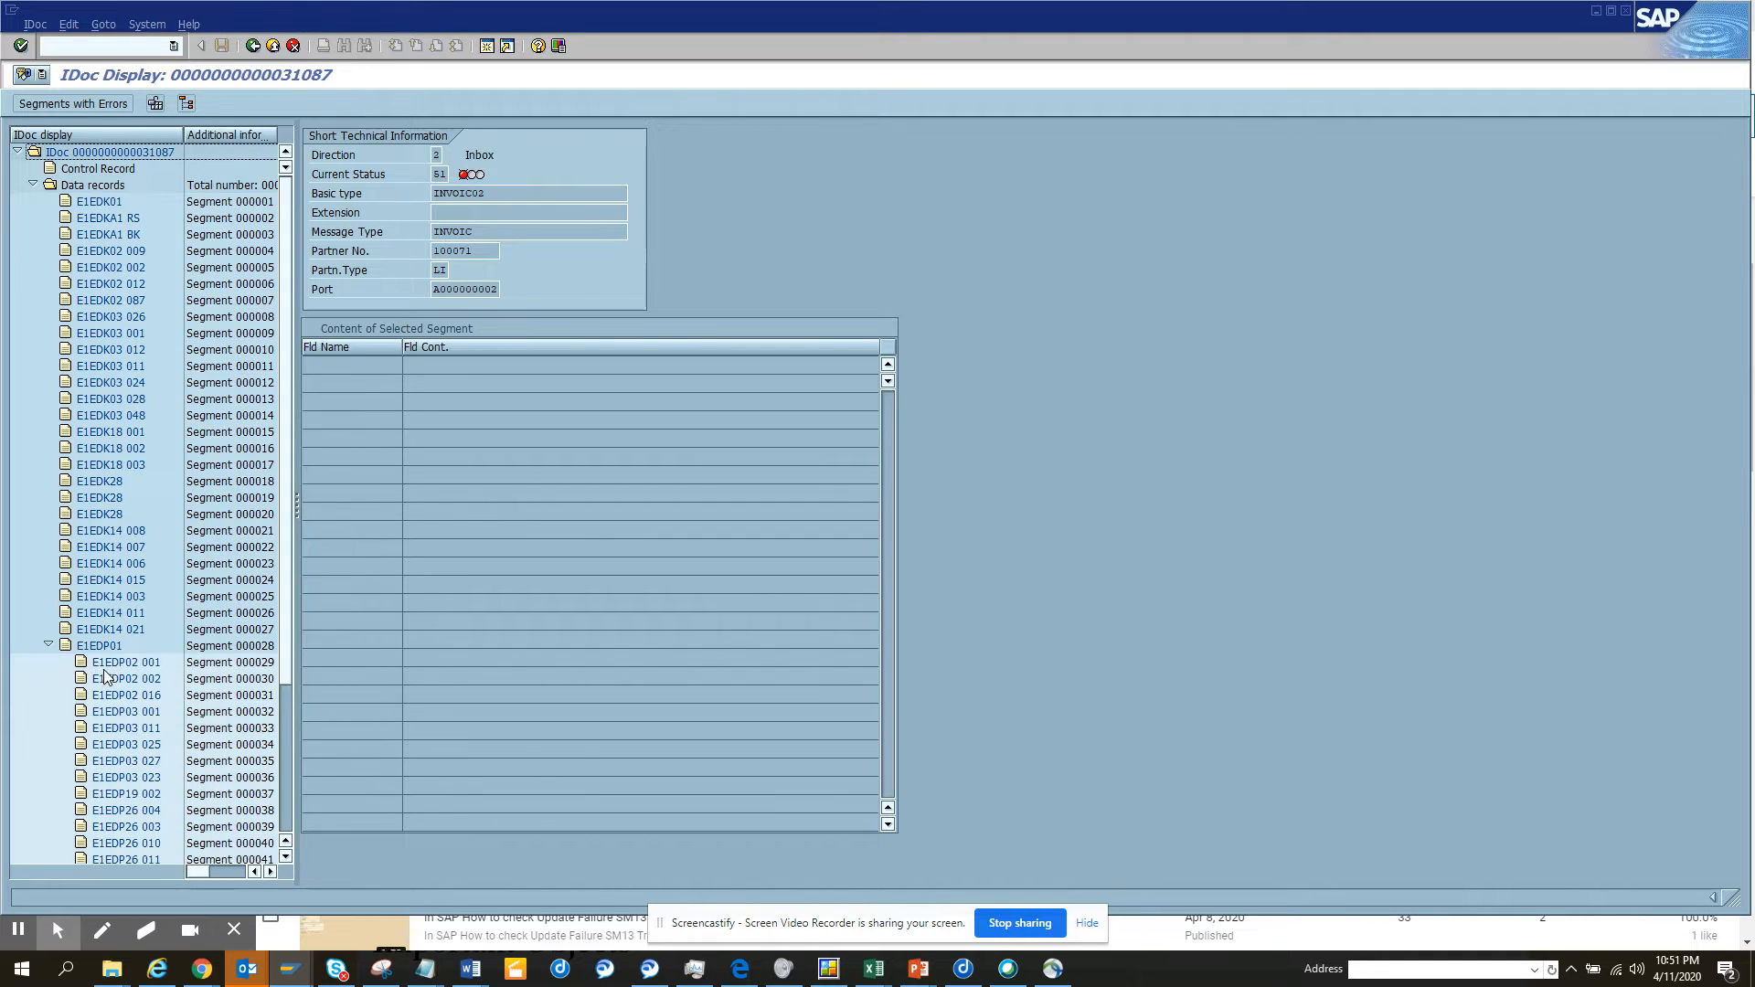
left_click(126, 679)
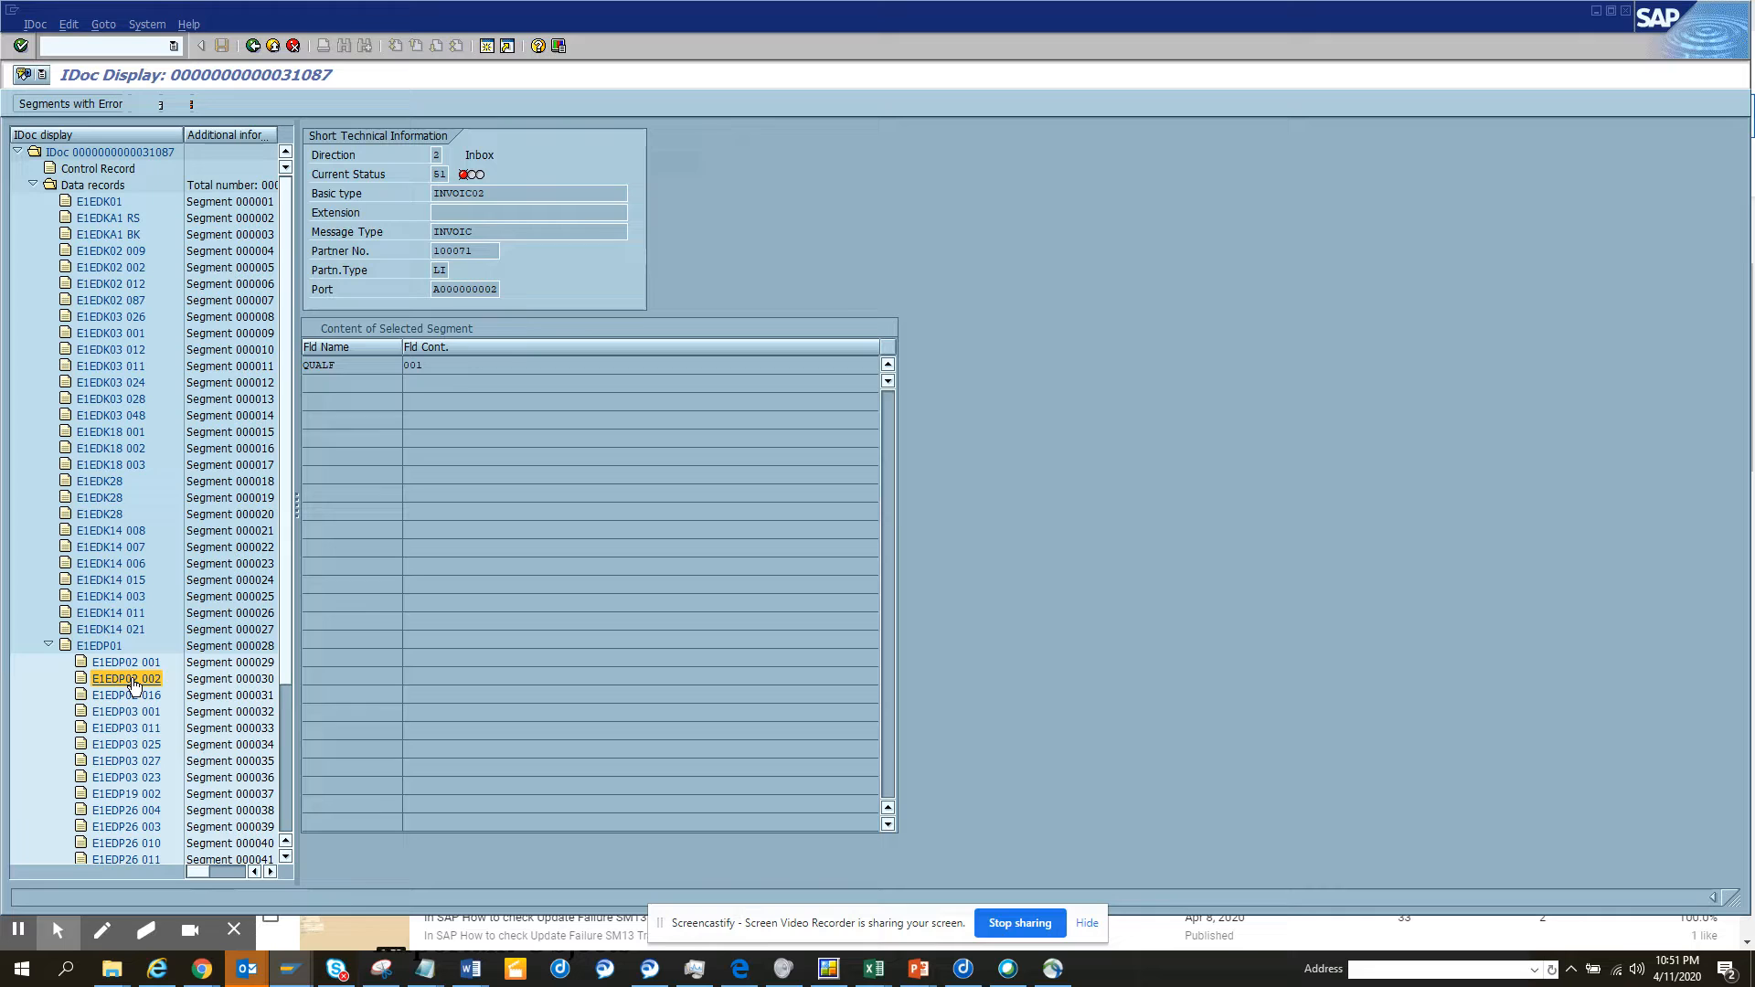
left_click(125, 678)
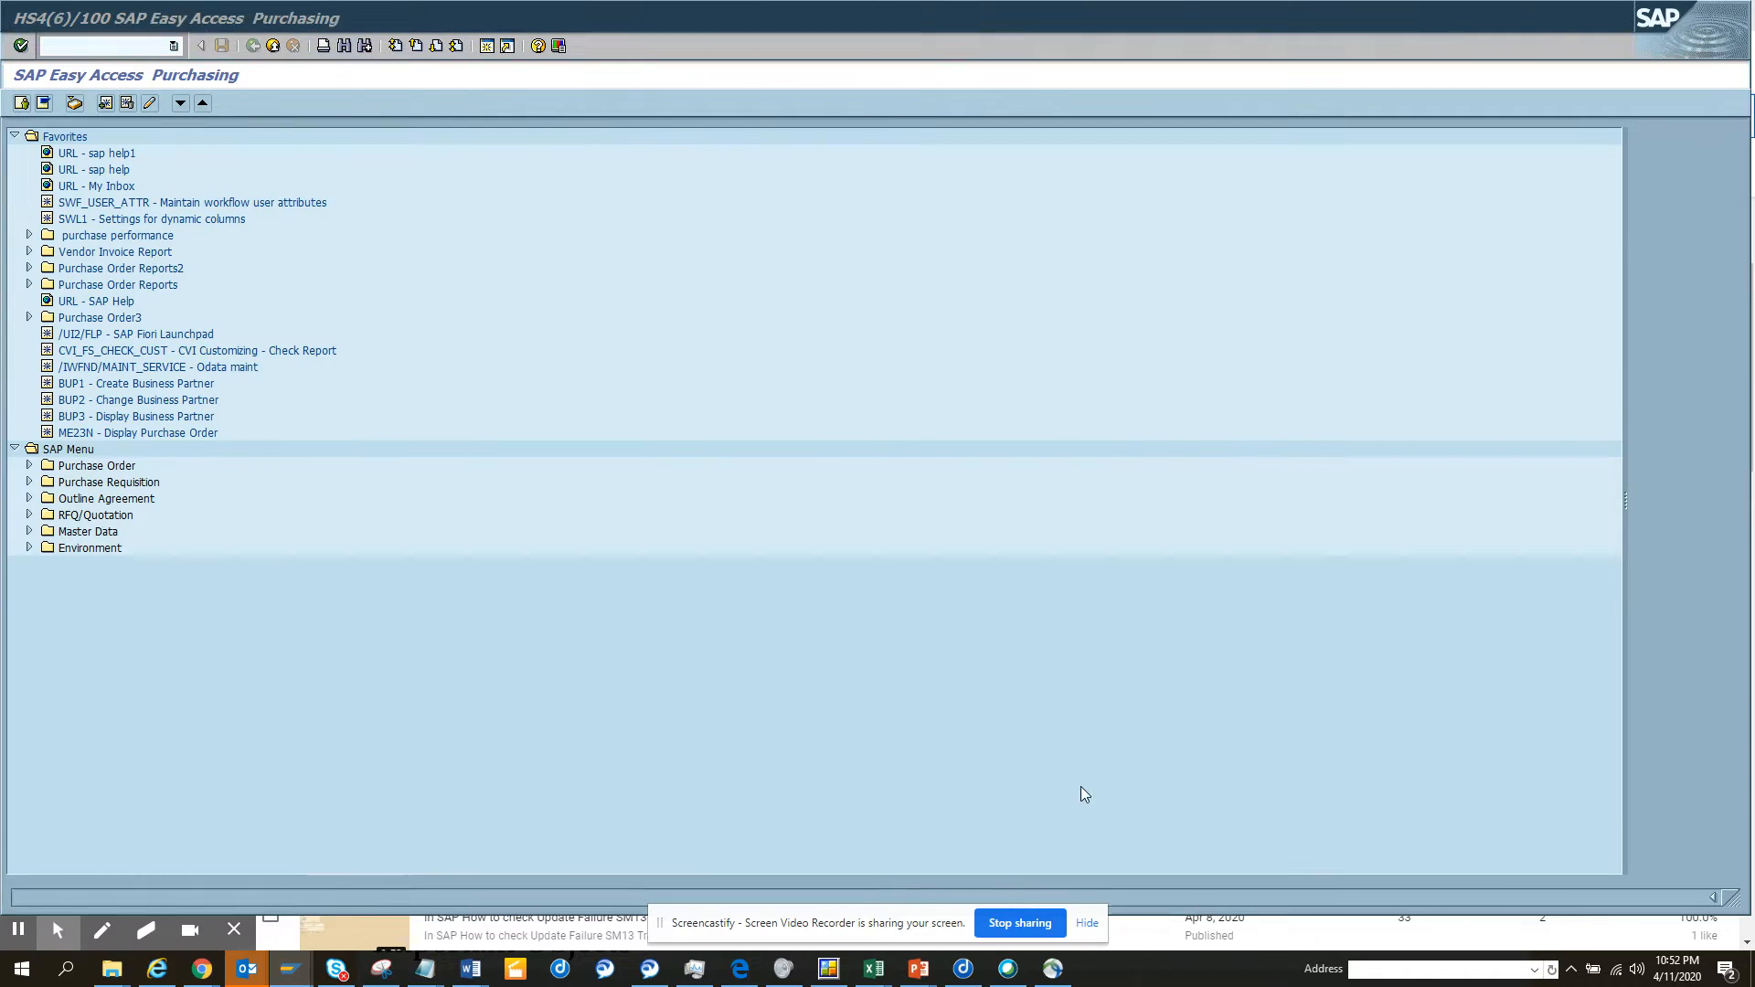
- Switch to the main SAP session, expand Monitor and Process Errors and launch Monitor IDocs
left_click(172, 46)
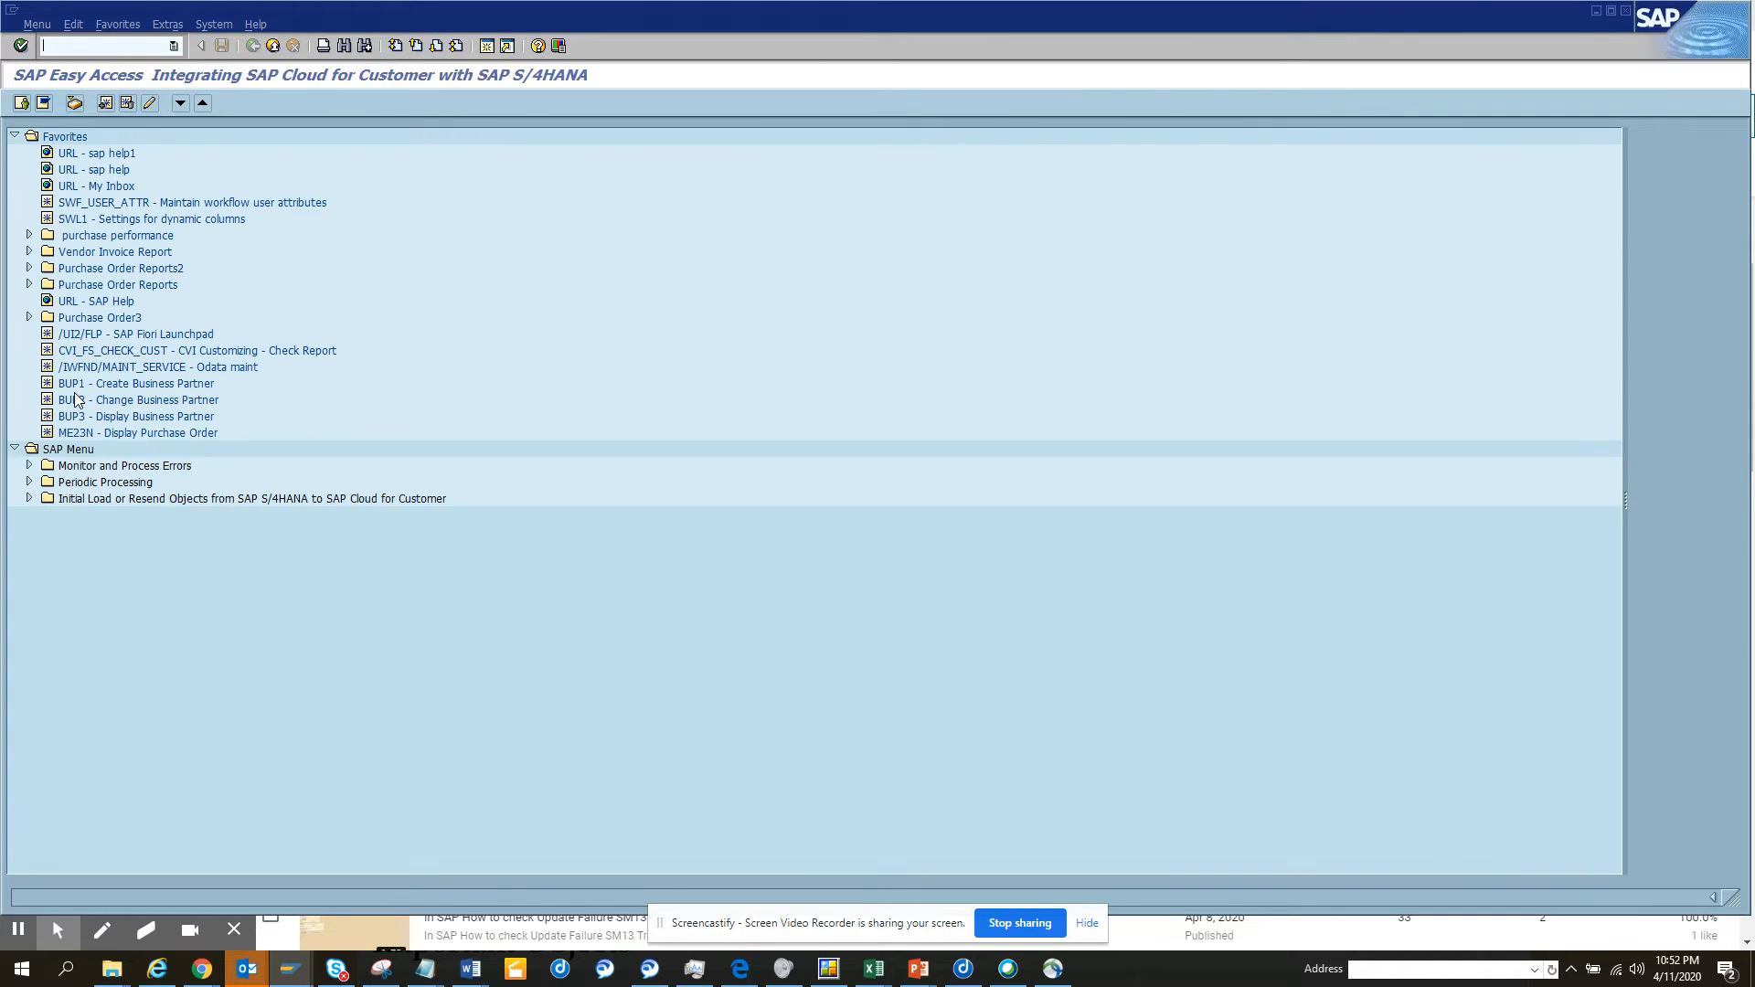
left_click(31, 467)
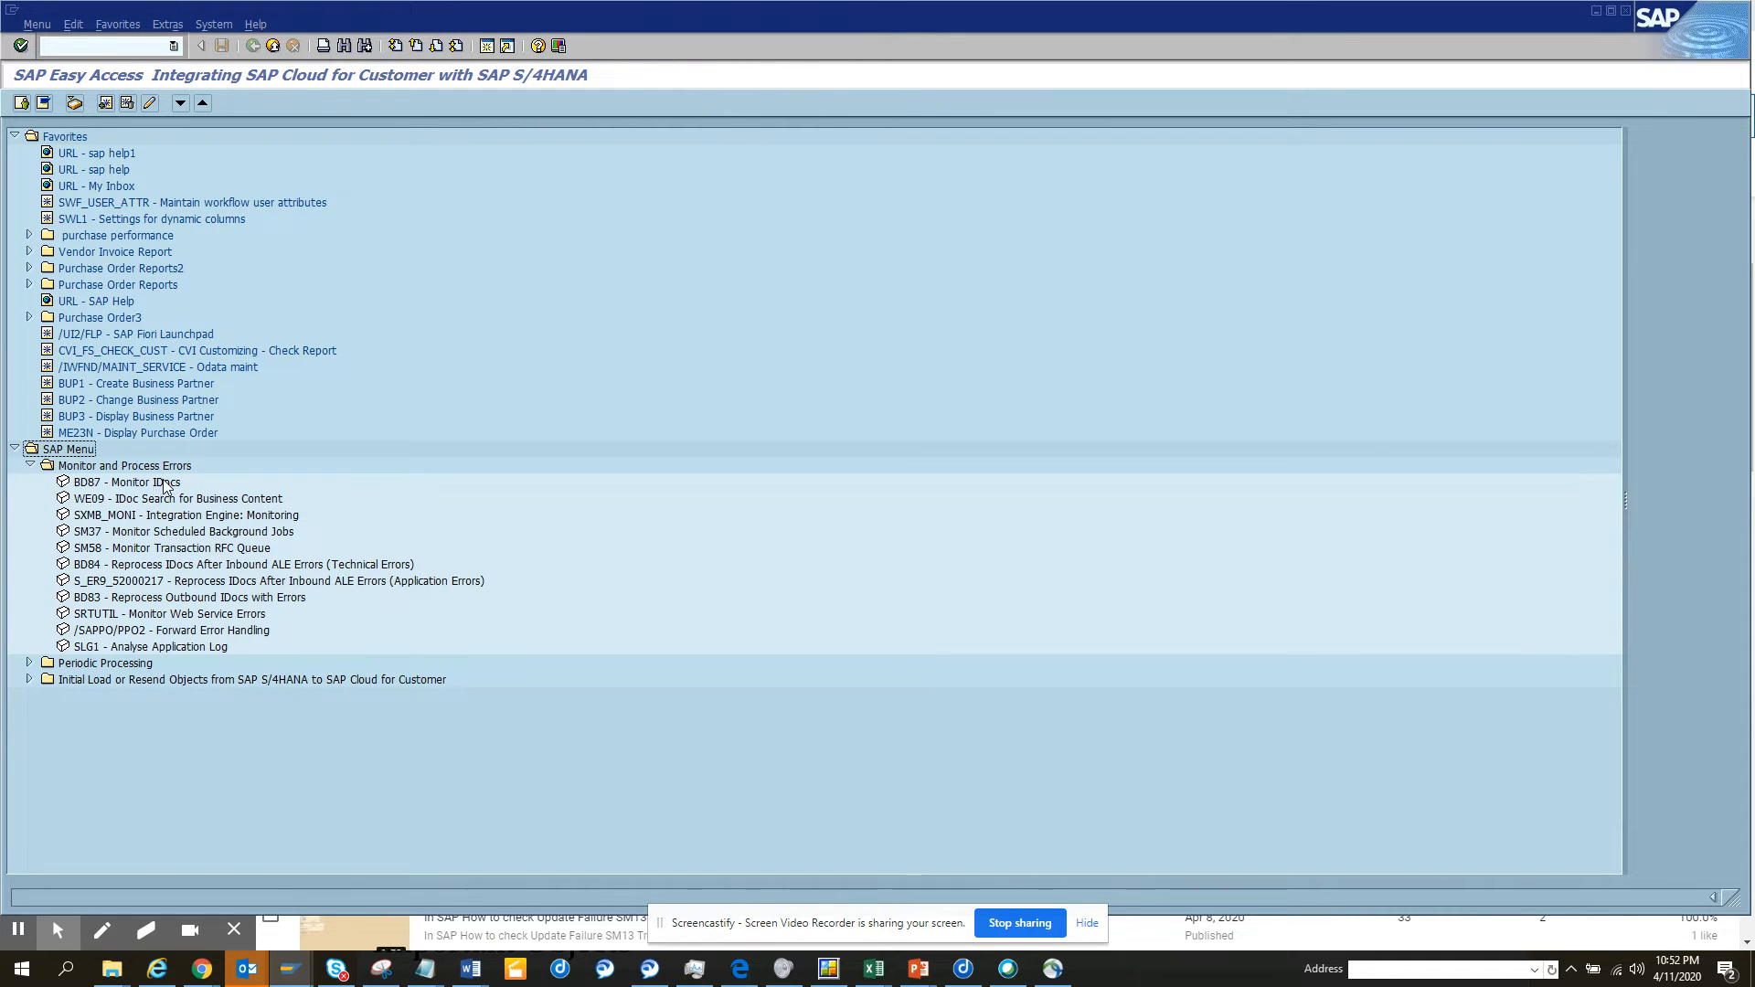
double_click(123, 481)
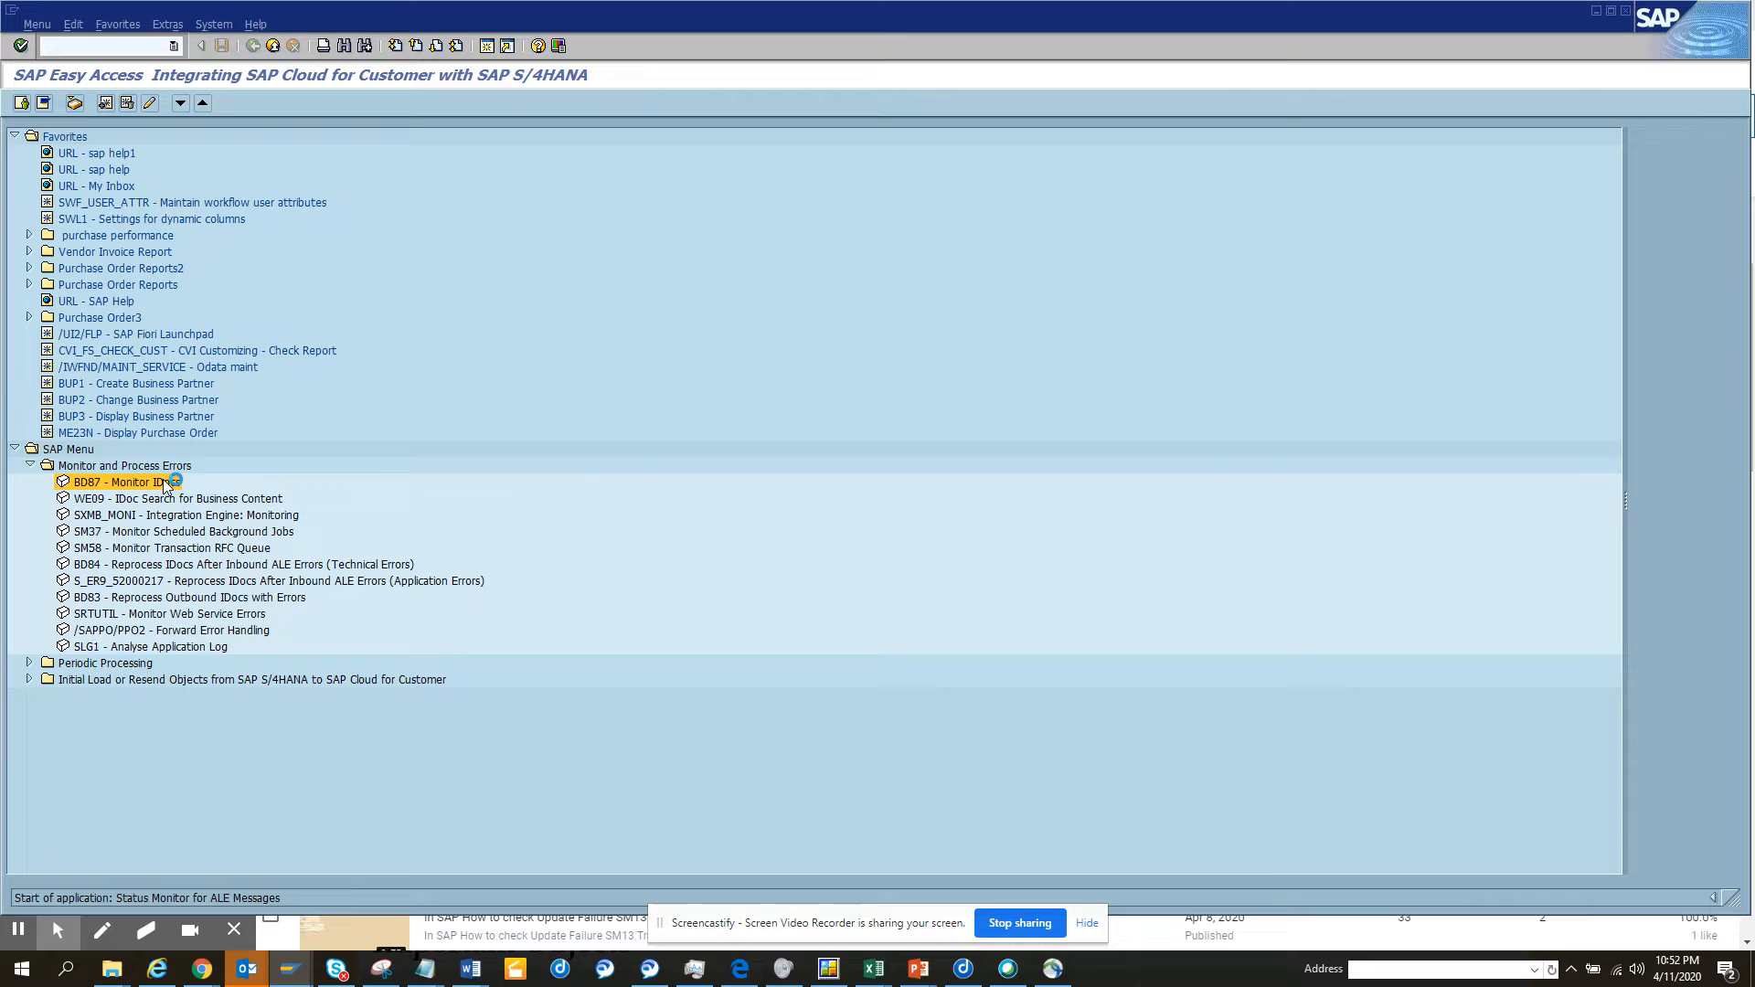
double_click(117, 480)
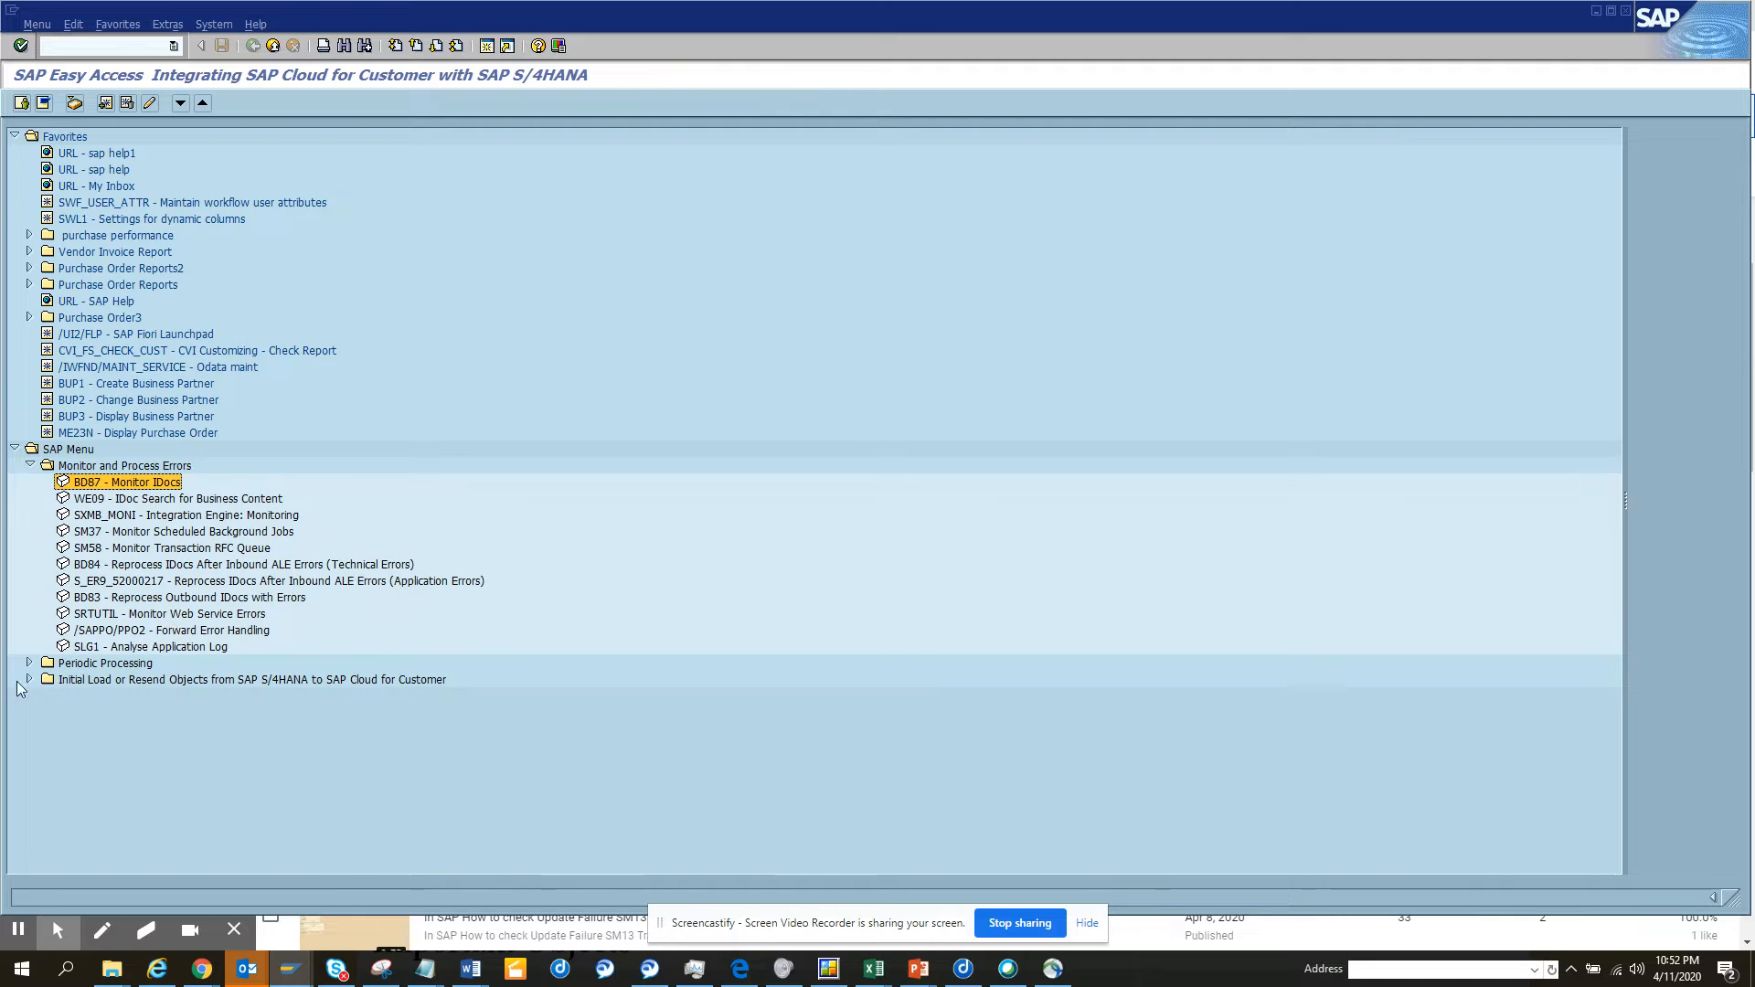
mouse_move(33, 655)
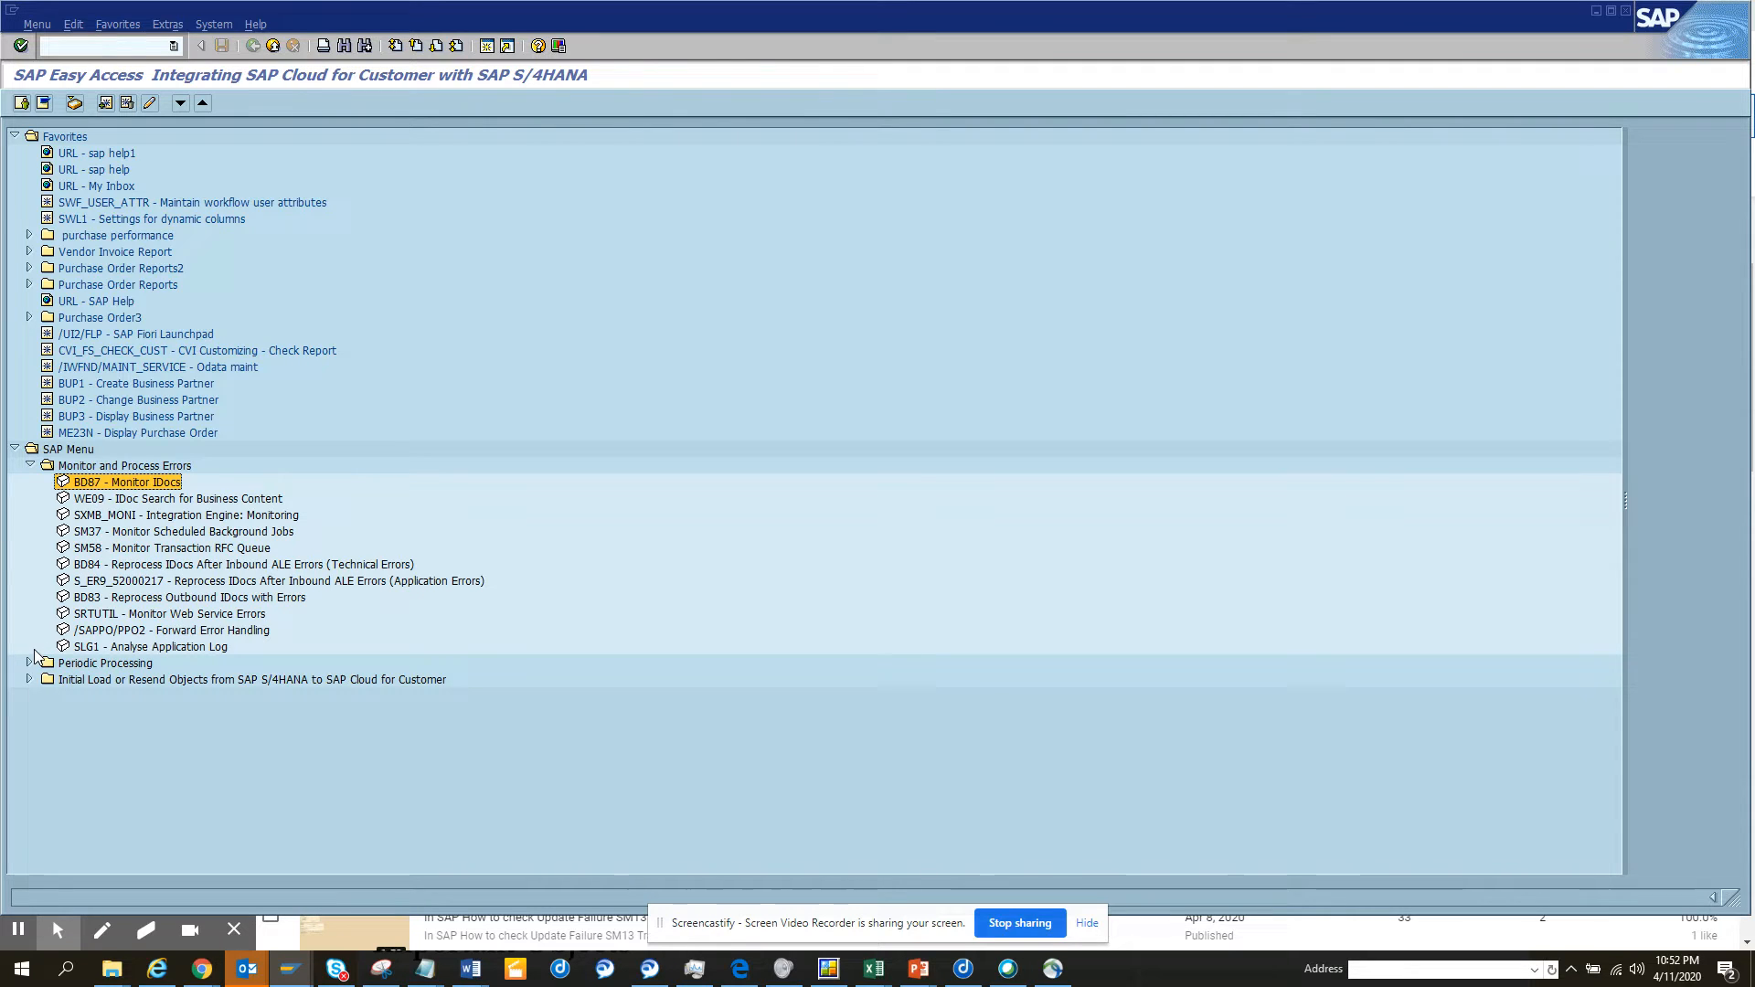
- Expand Periodic Processing and select IDoc Search for Business Content (WE09)
left_click(29, 662)
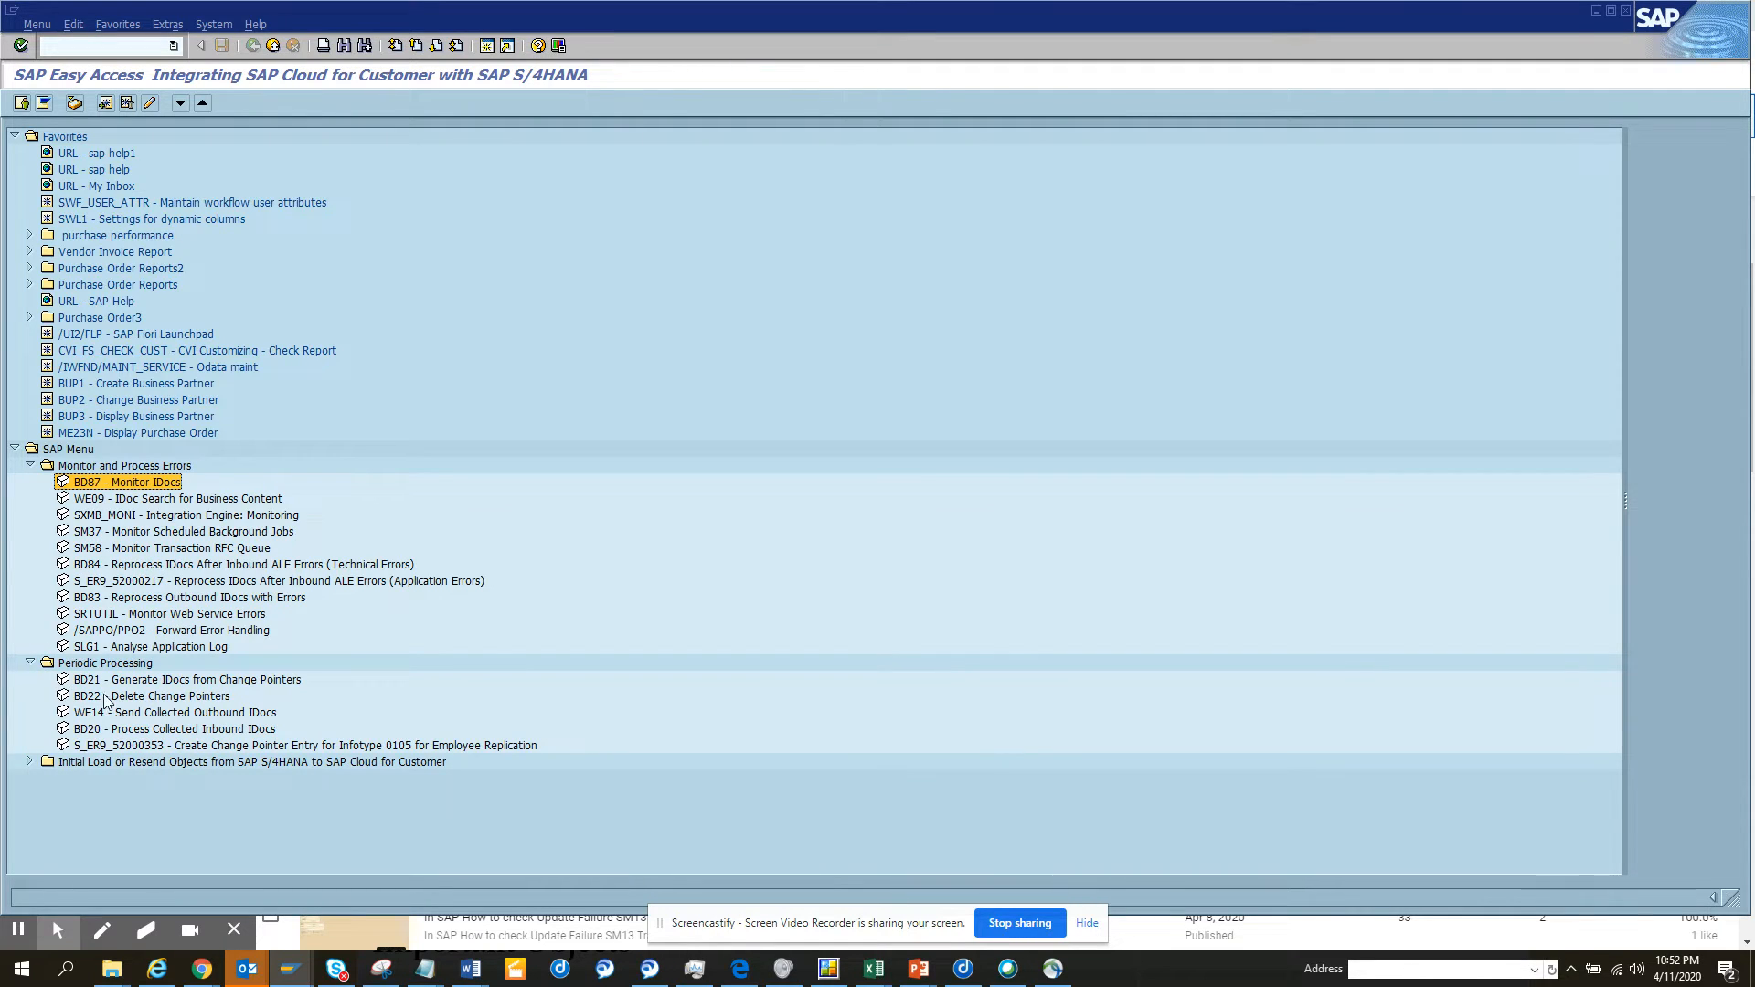
mouse_move(199, 704)
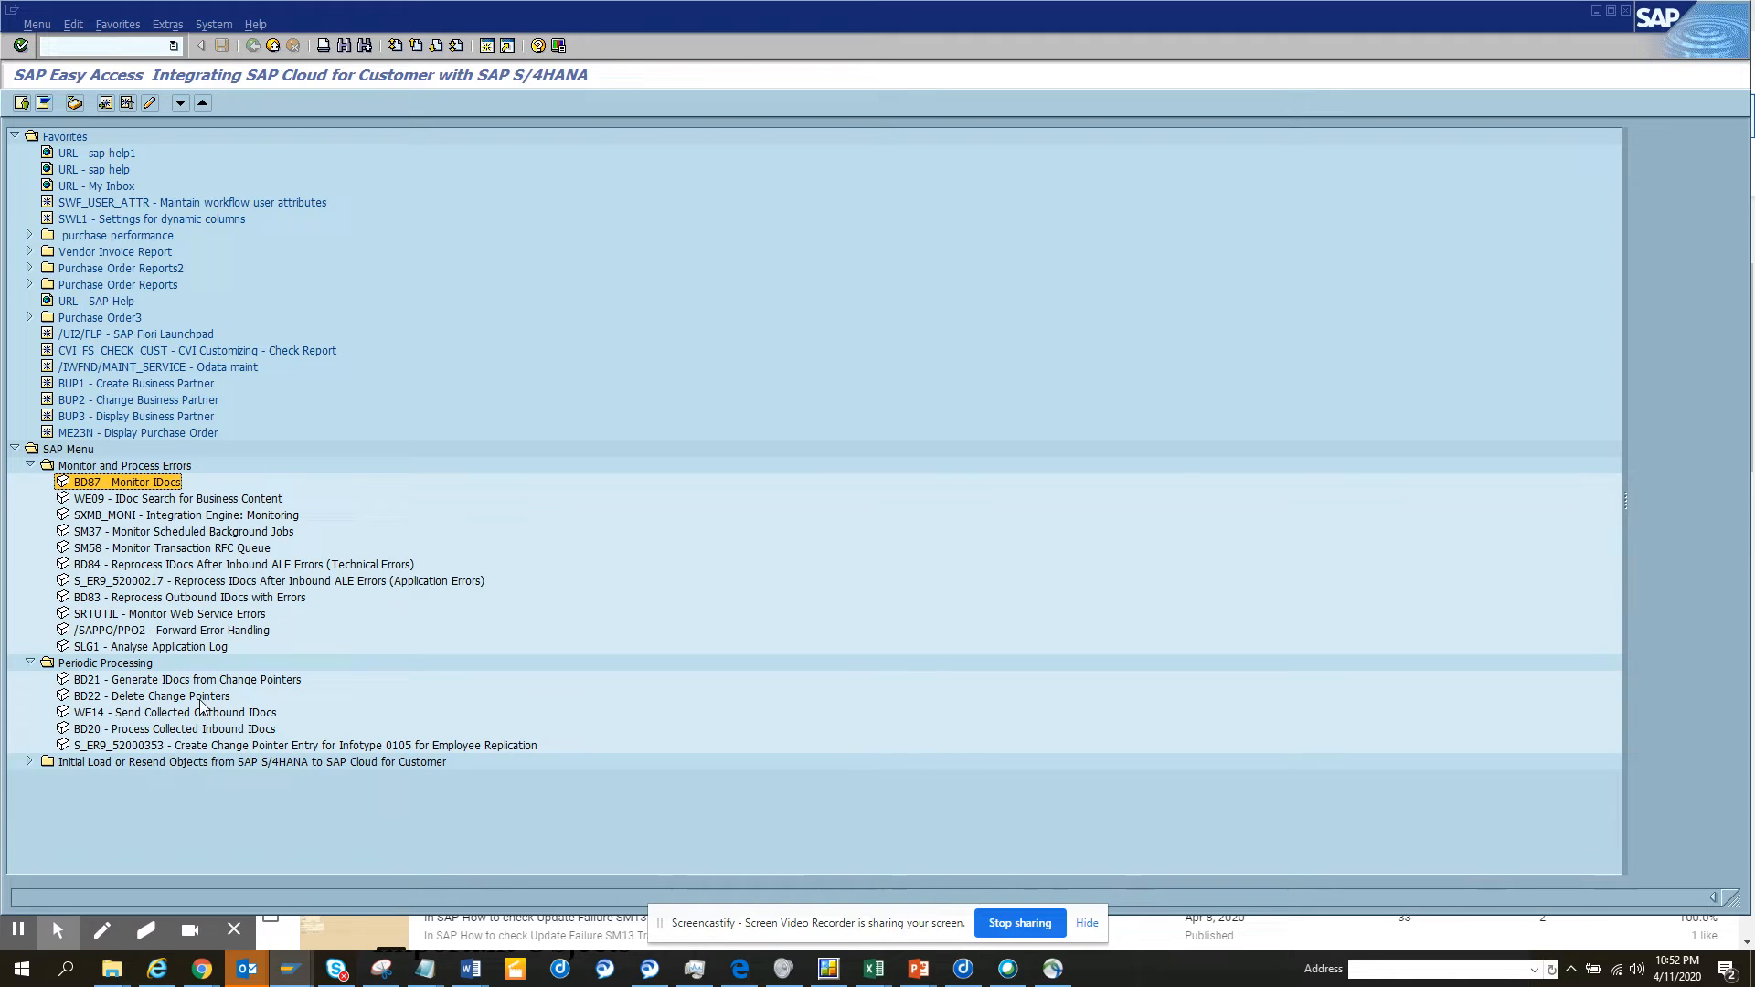
mouse_move(223, 651)
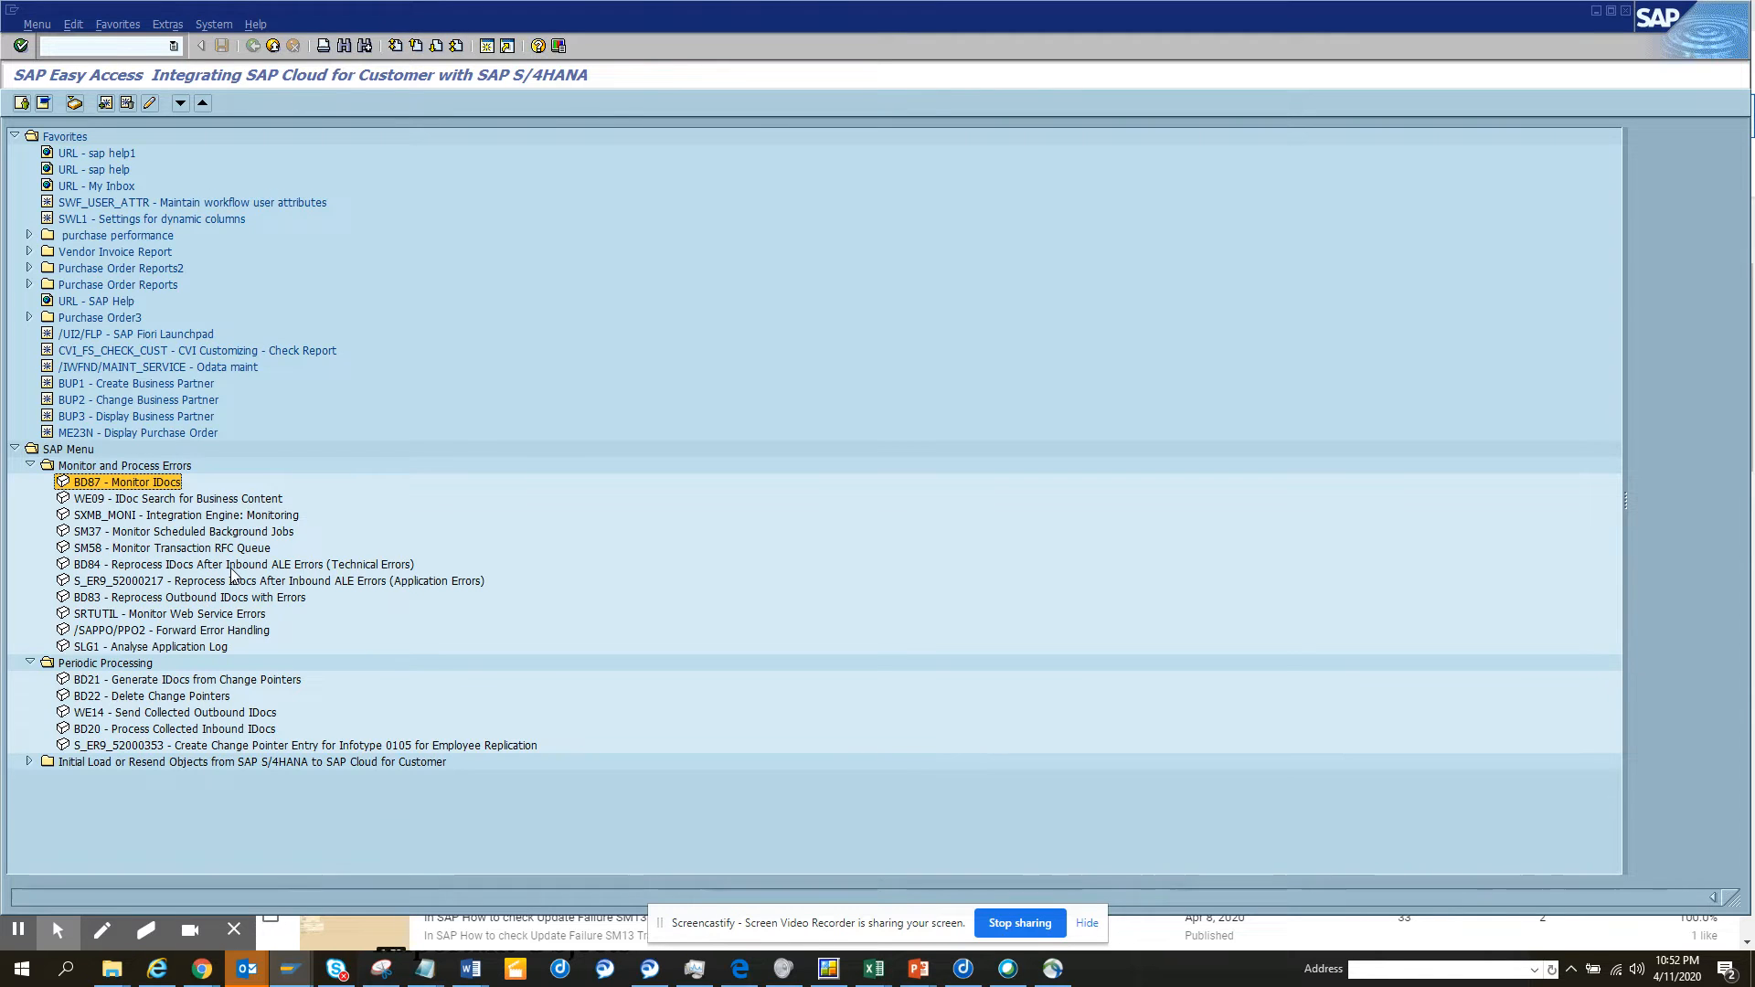
left_click(180, 497)
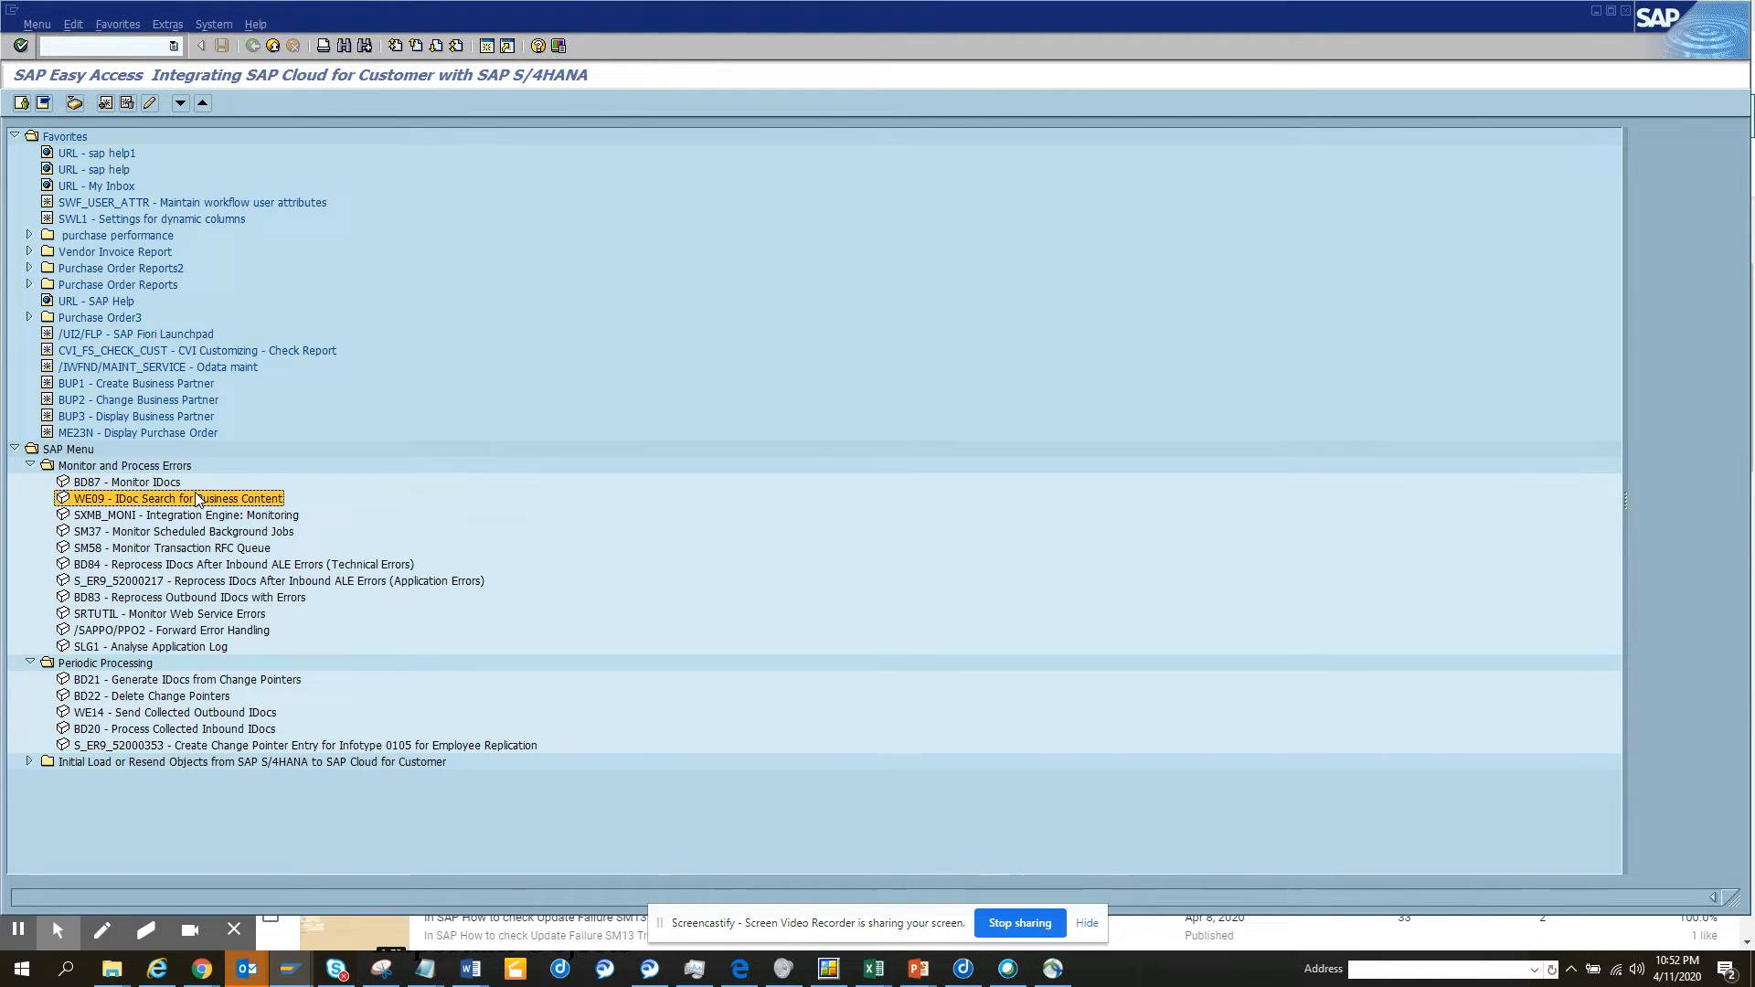
double_click(176, 497)
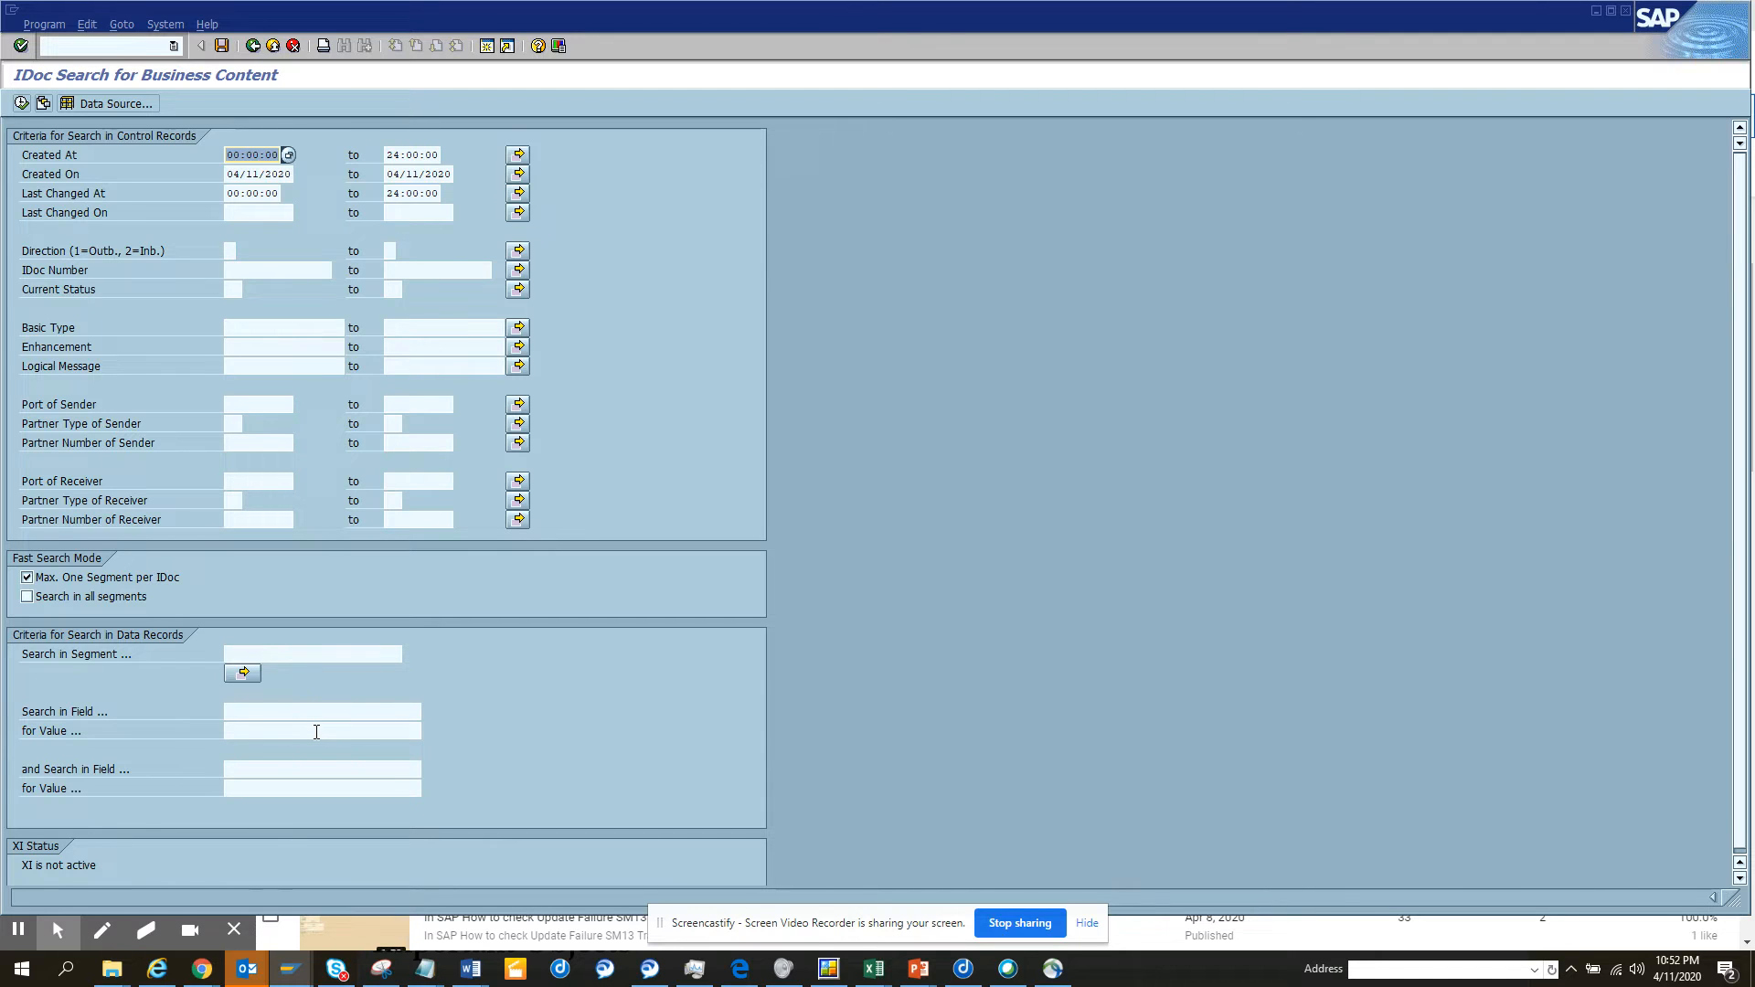
left_click(322, 731)
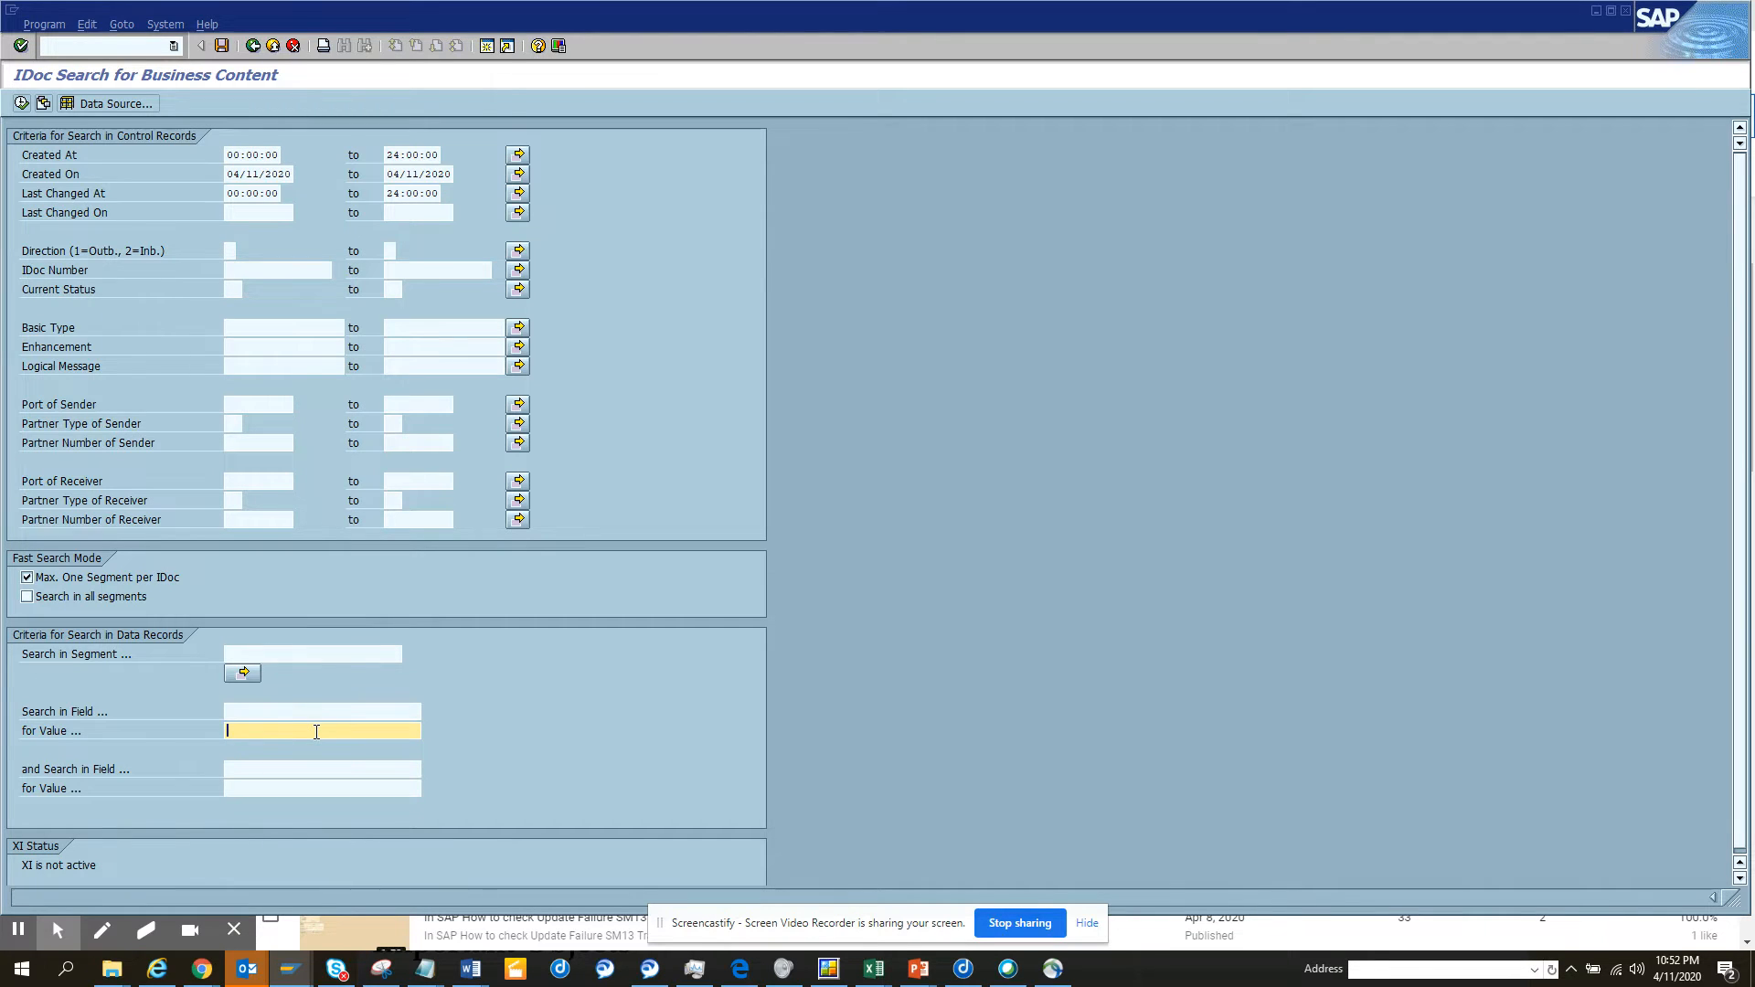
type("4500000473")
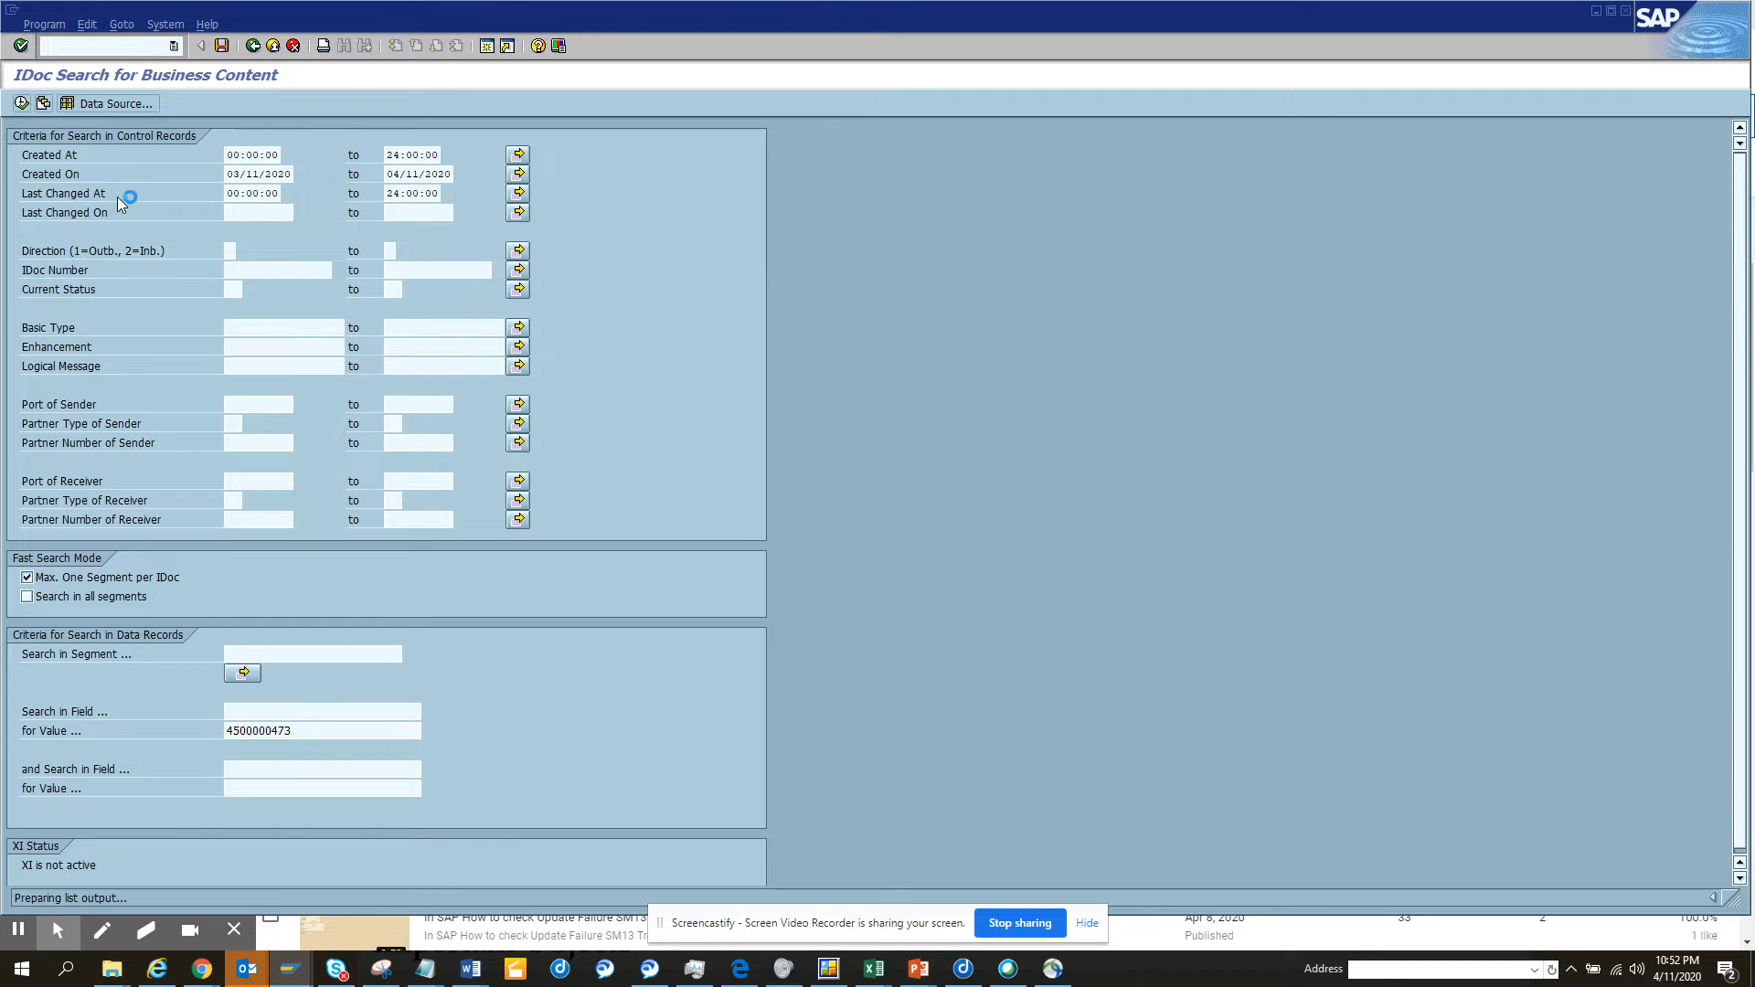
left_click(19, 44)
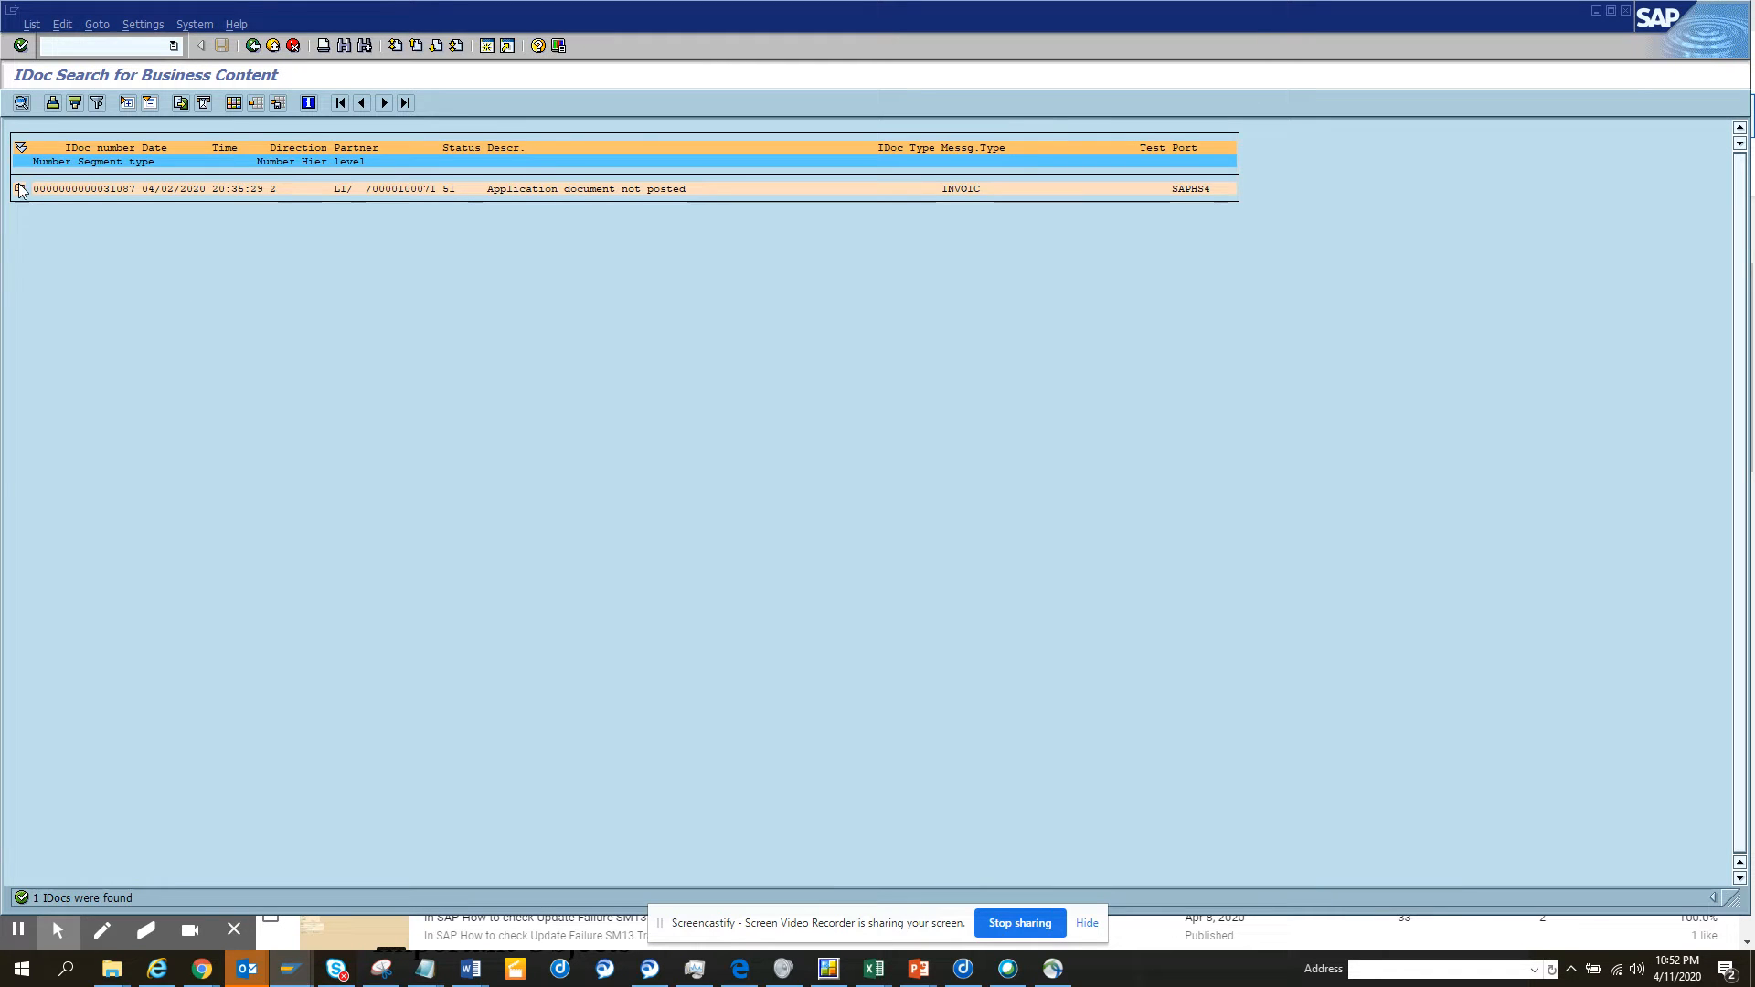
left_click(19, 189)
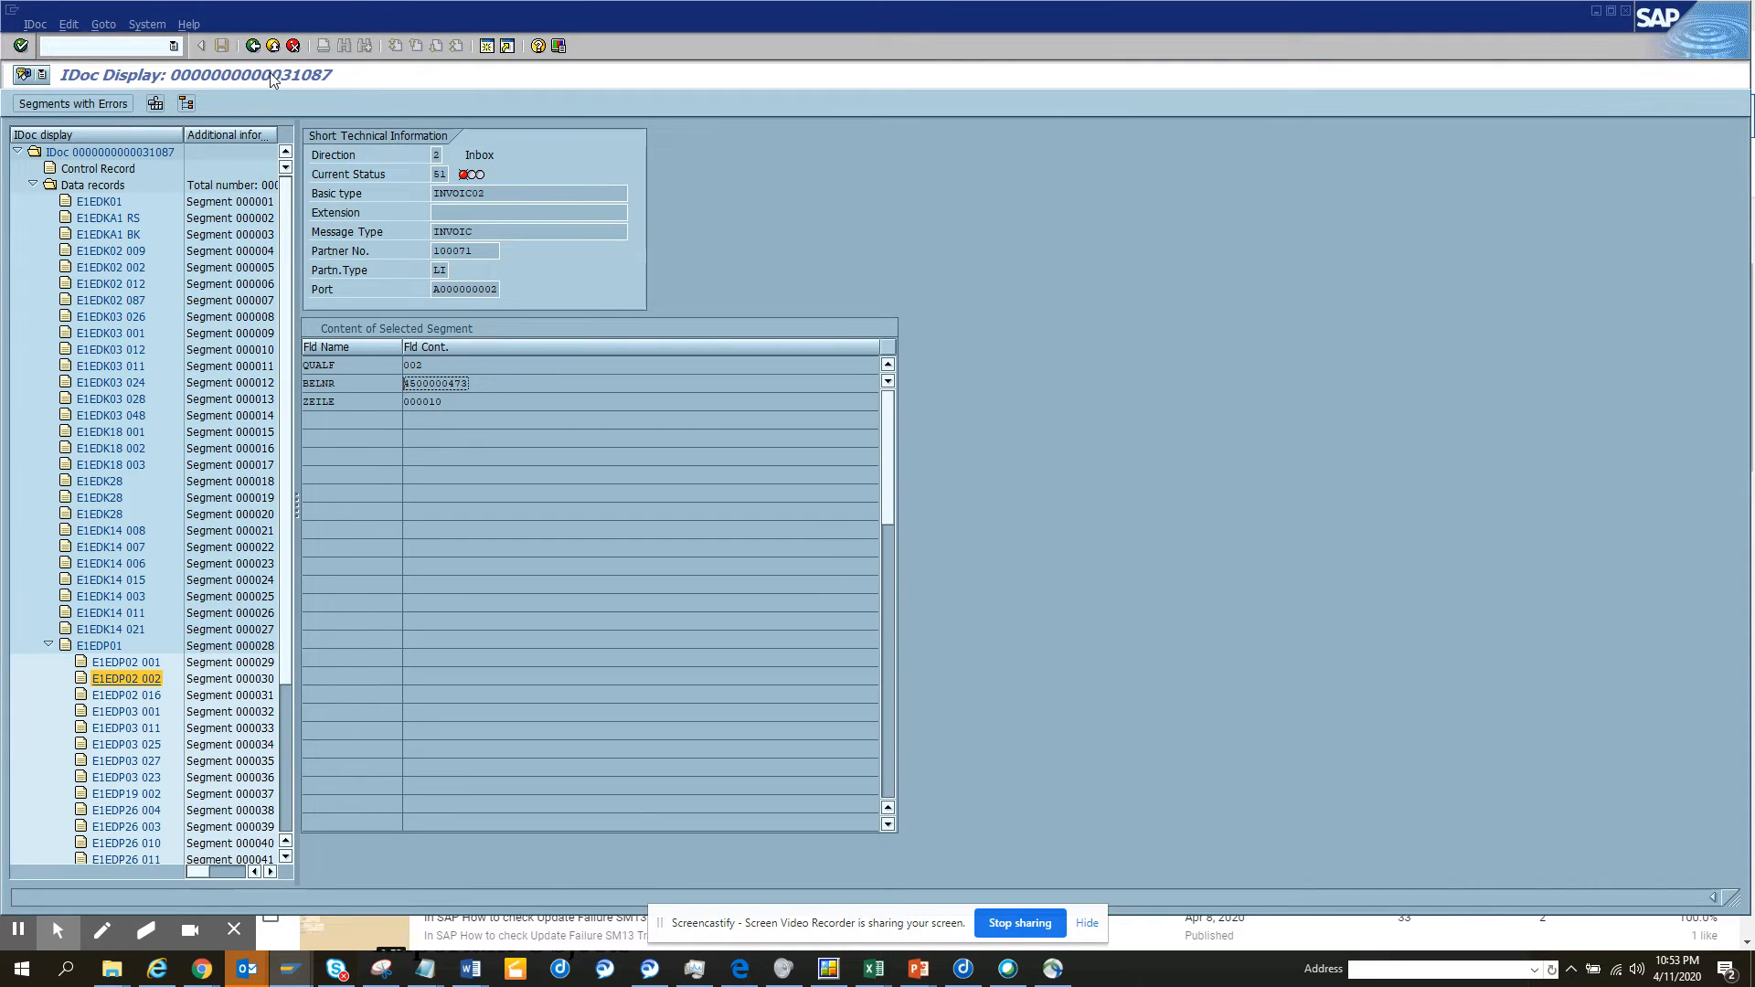
left_click(200, 46)
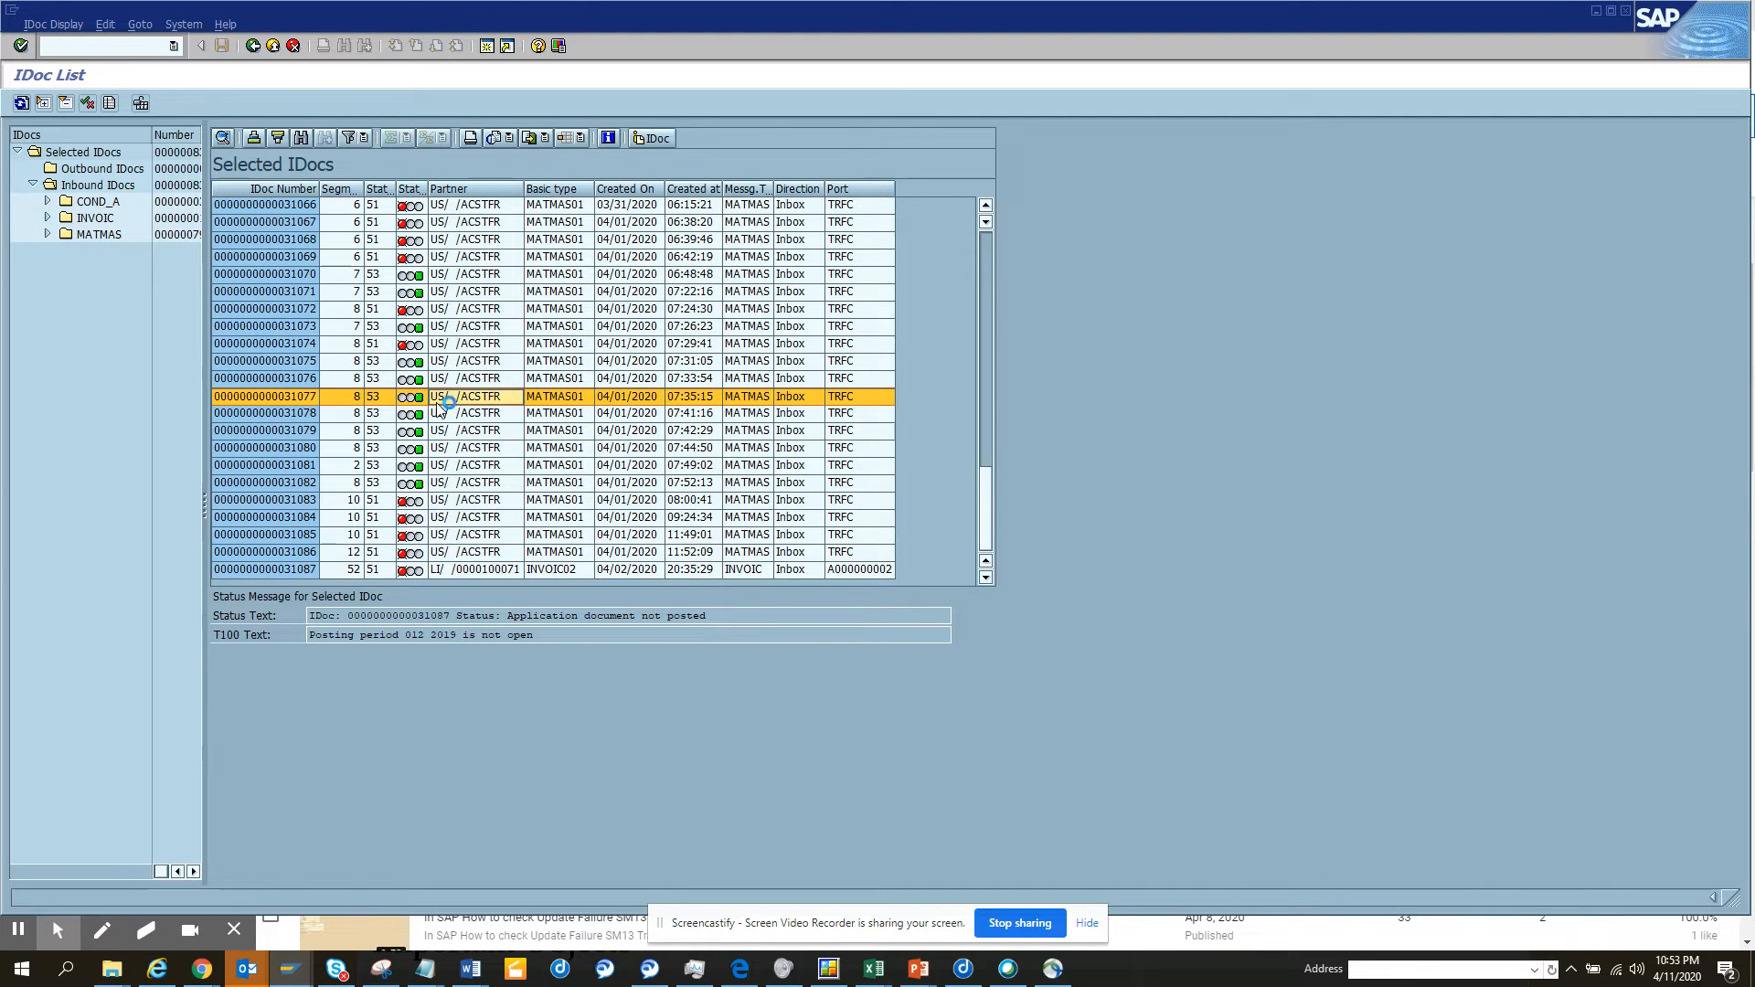
- Display IDoc 31077 and view its E1MARAM, E1MARCM, E1MARDM and E1MAKTM segment fields
double_click(265, 396)
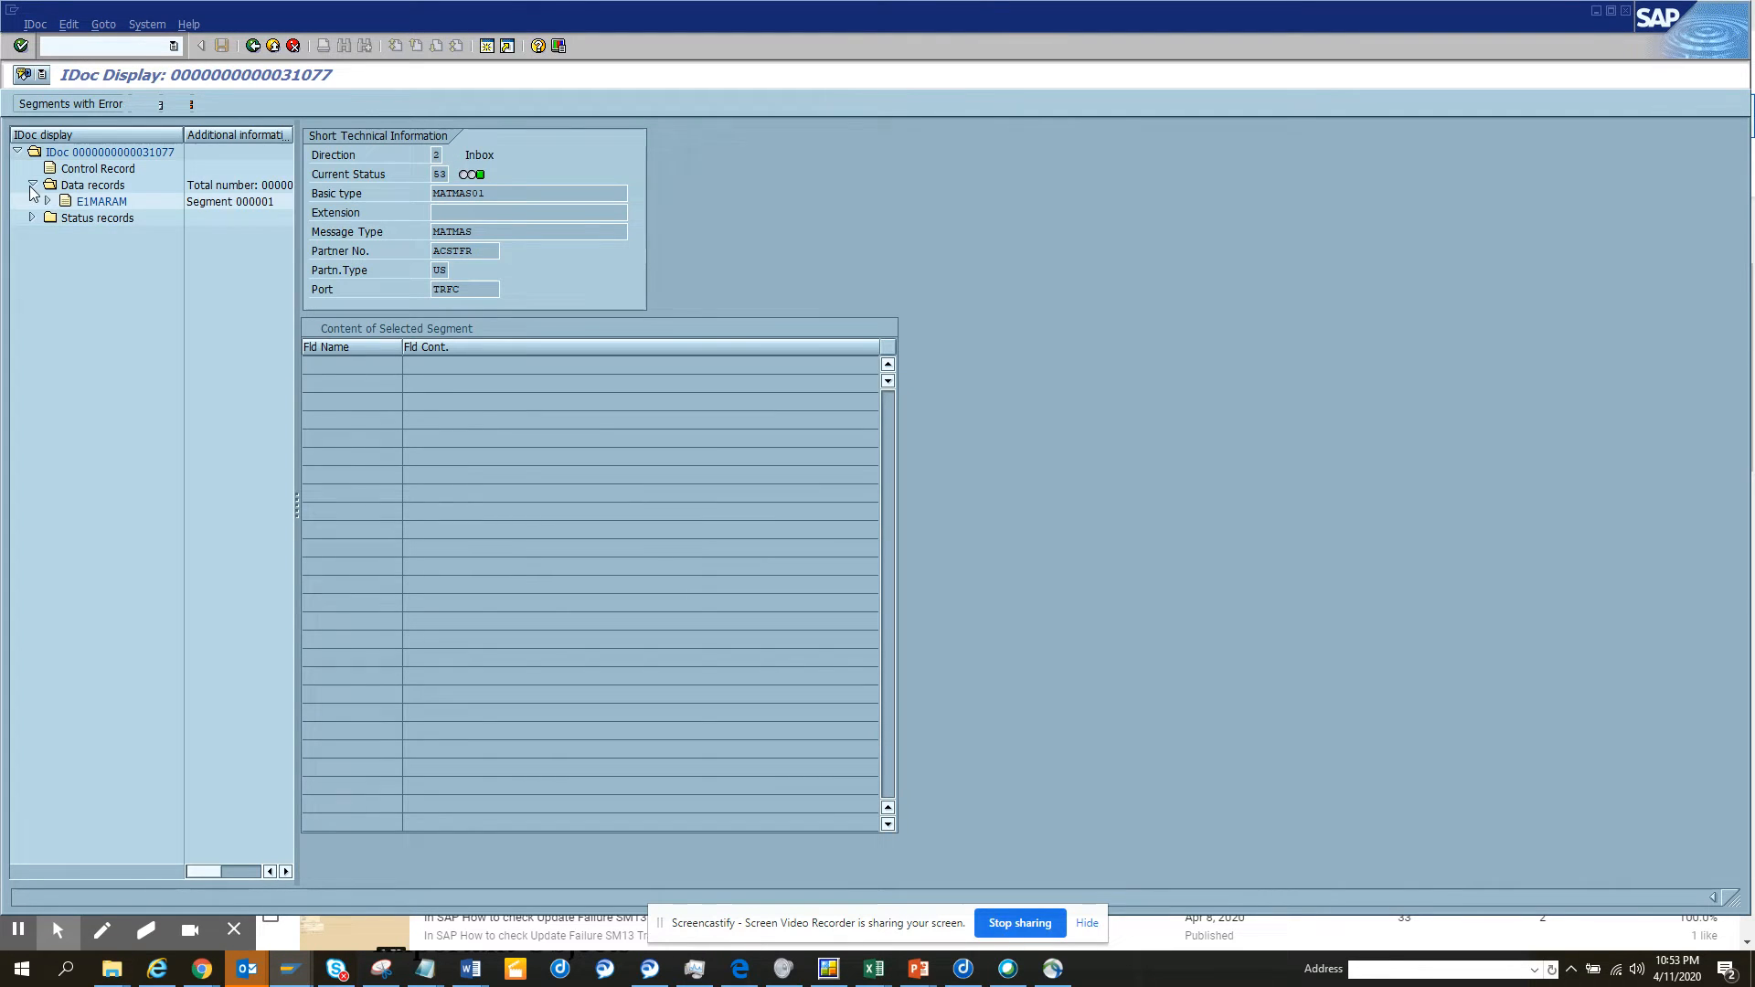
left_click(48, 201)
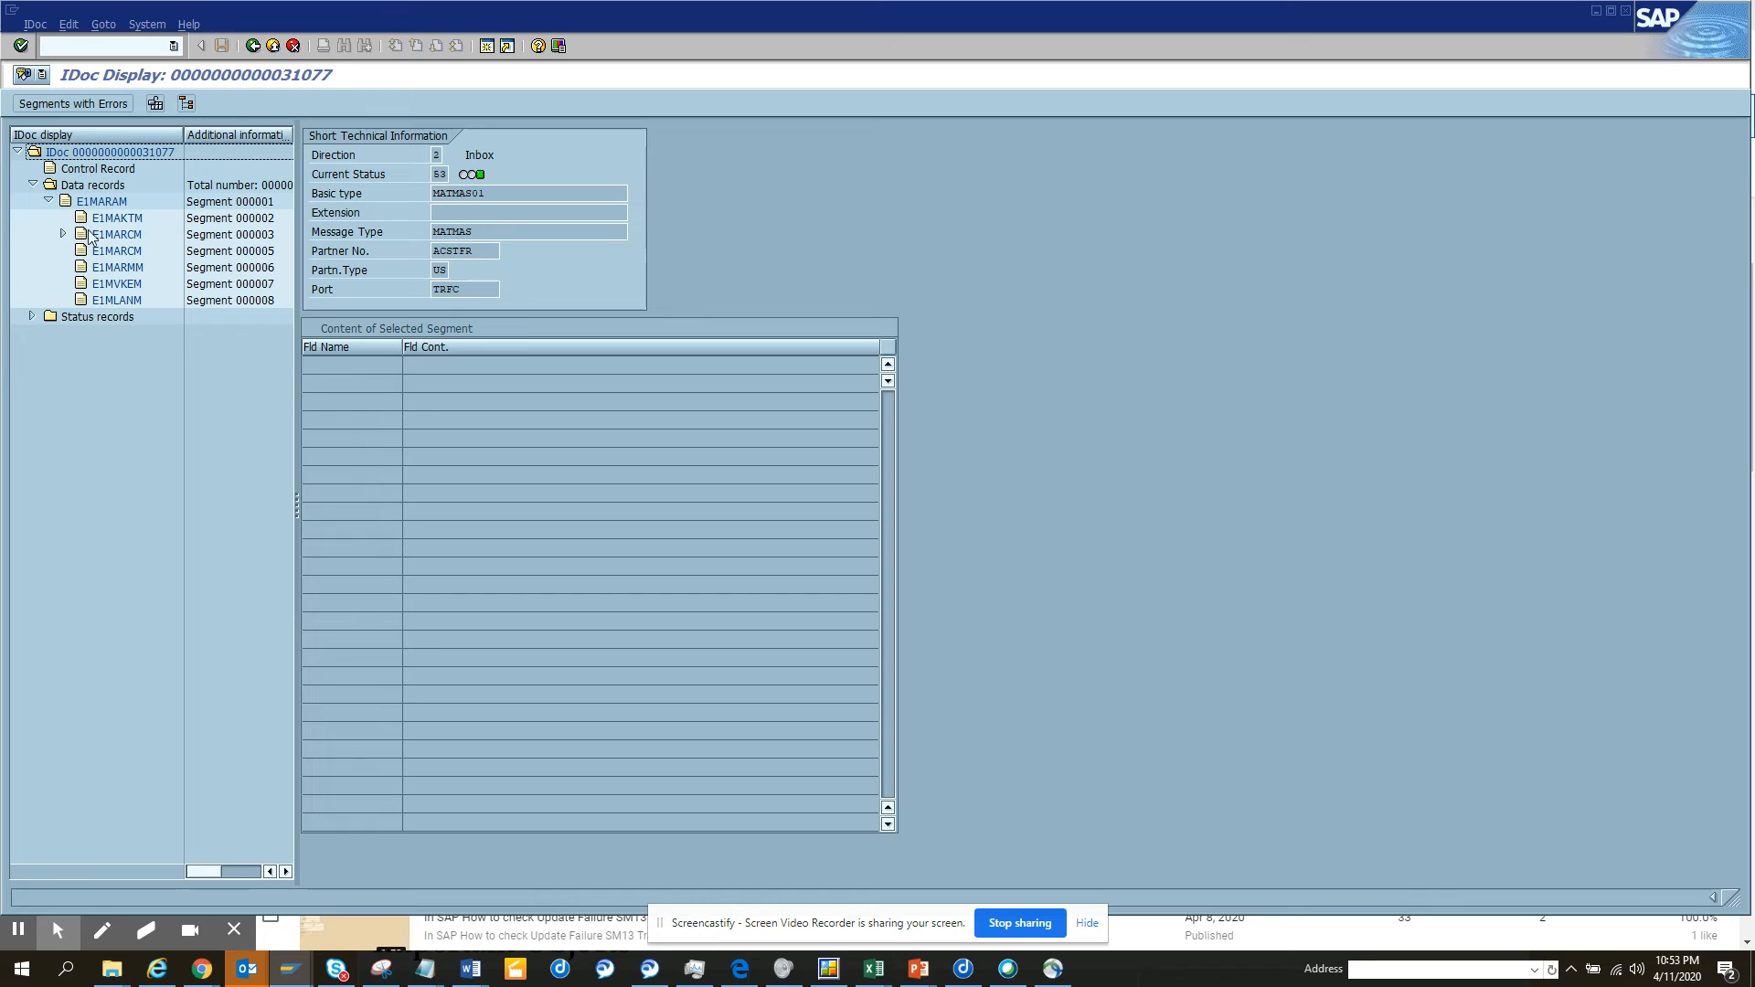
left_click(117, 234)
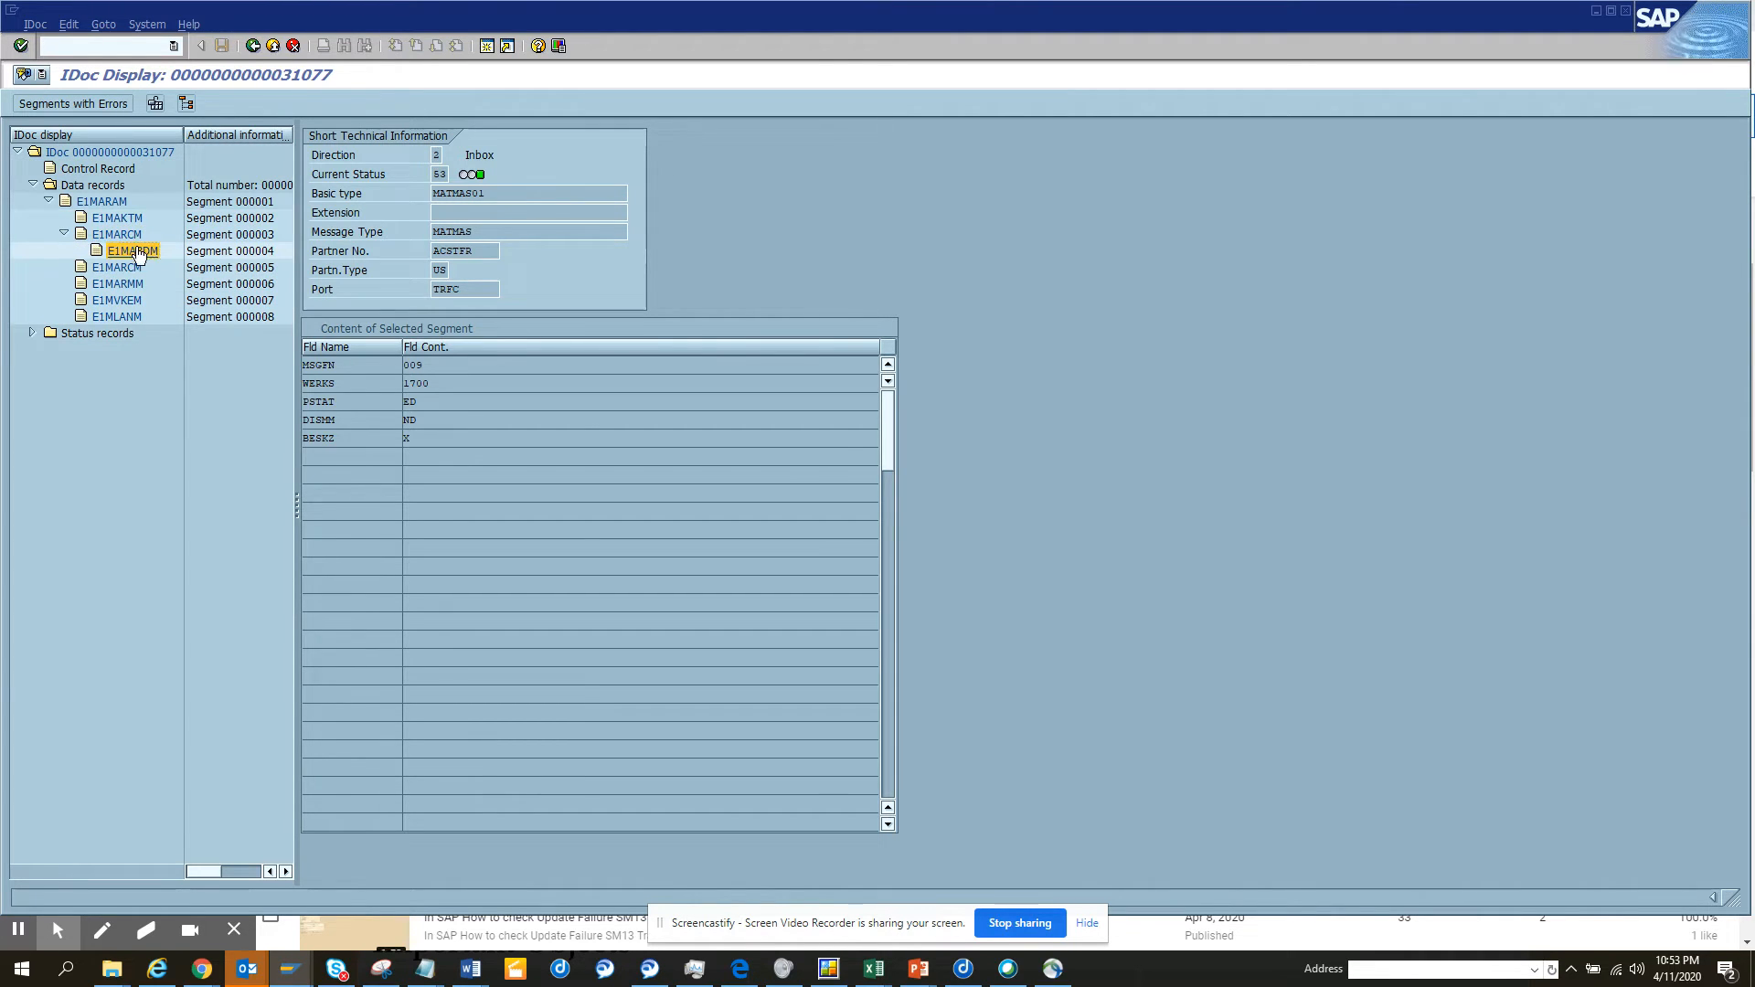
left_click(132, 250)
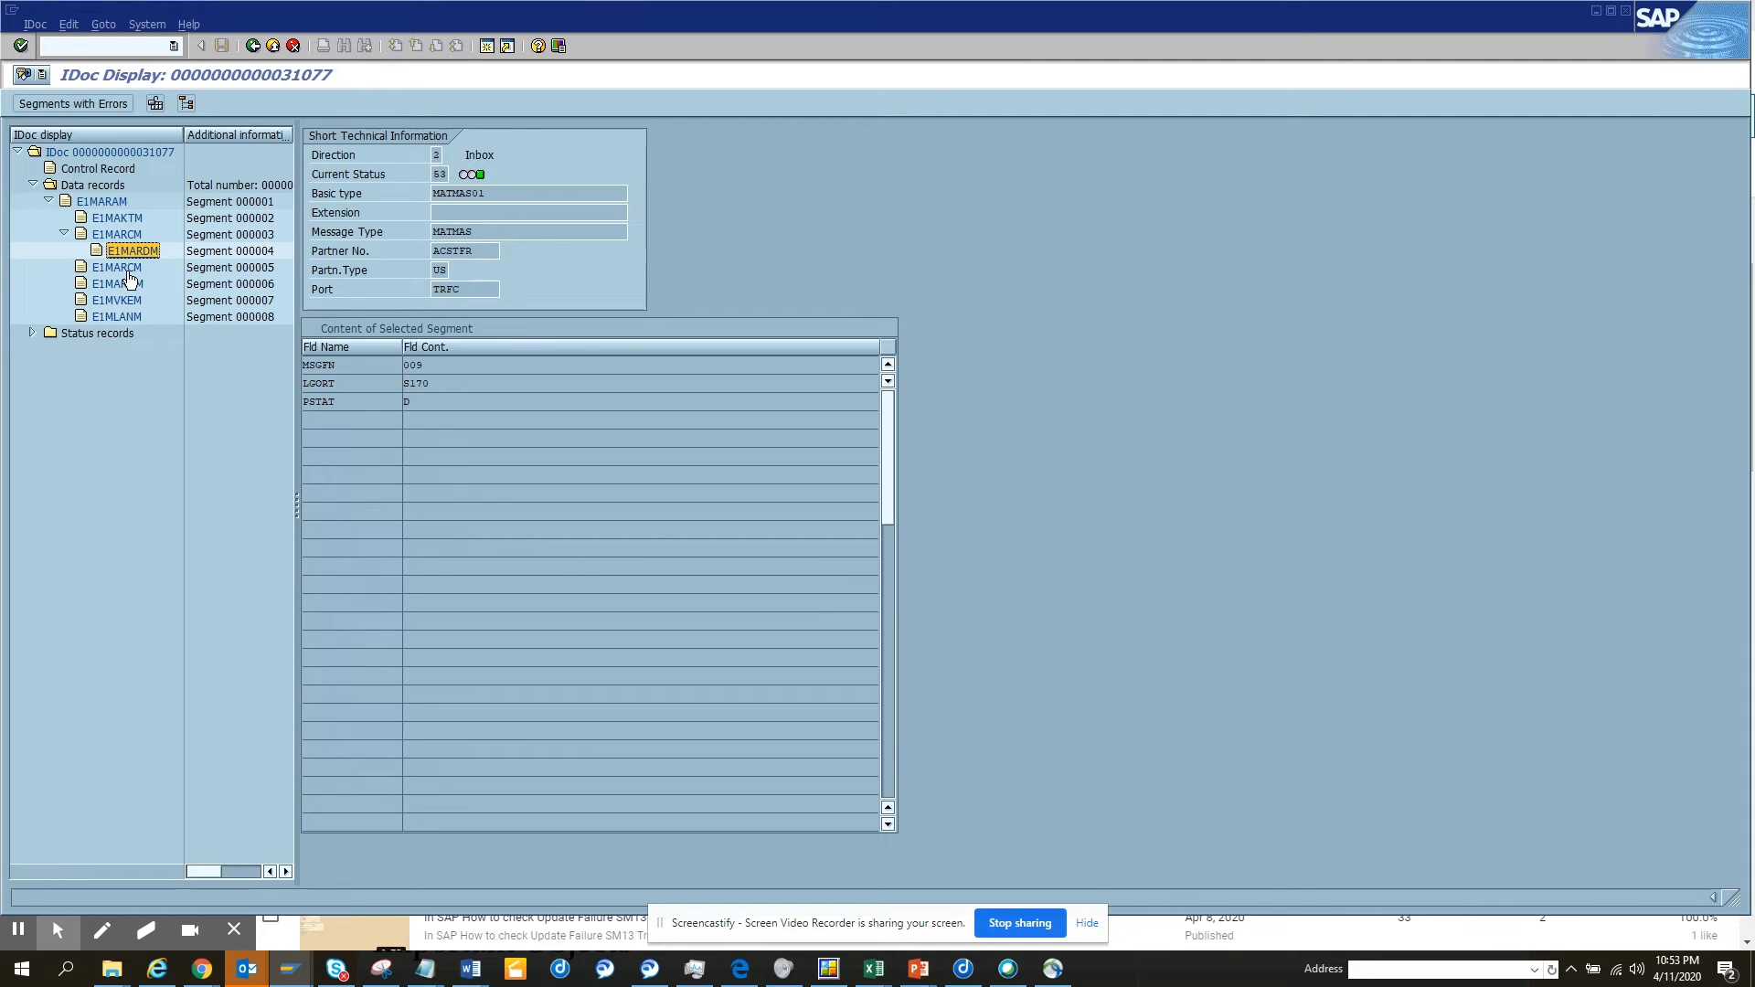
left_click(117, 267)
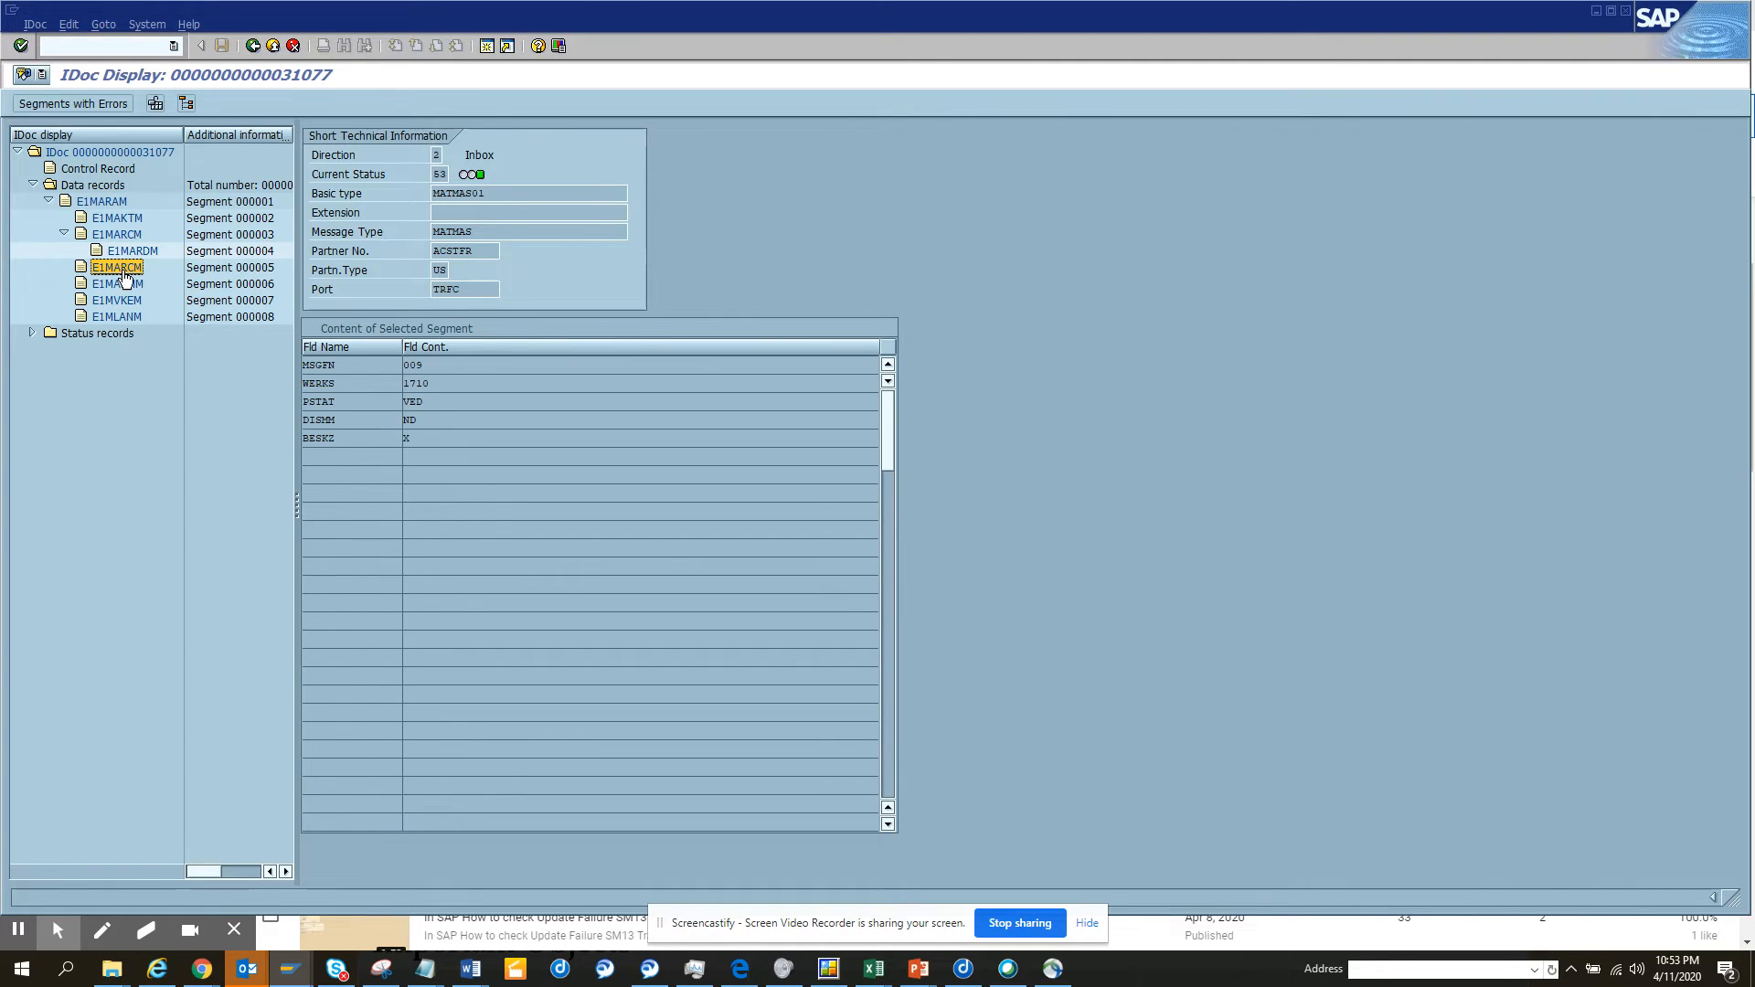
left_click(117, 218)
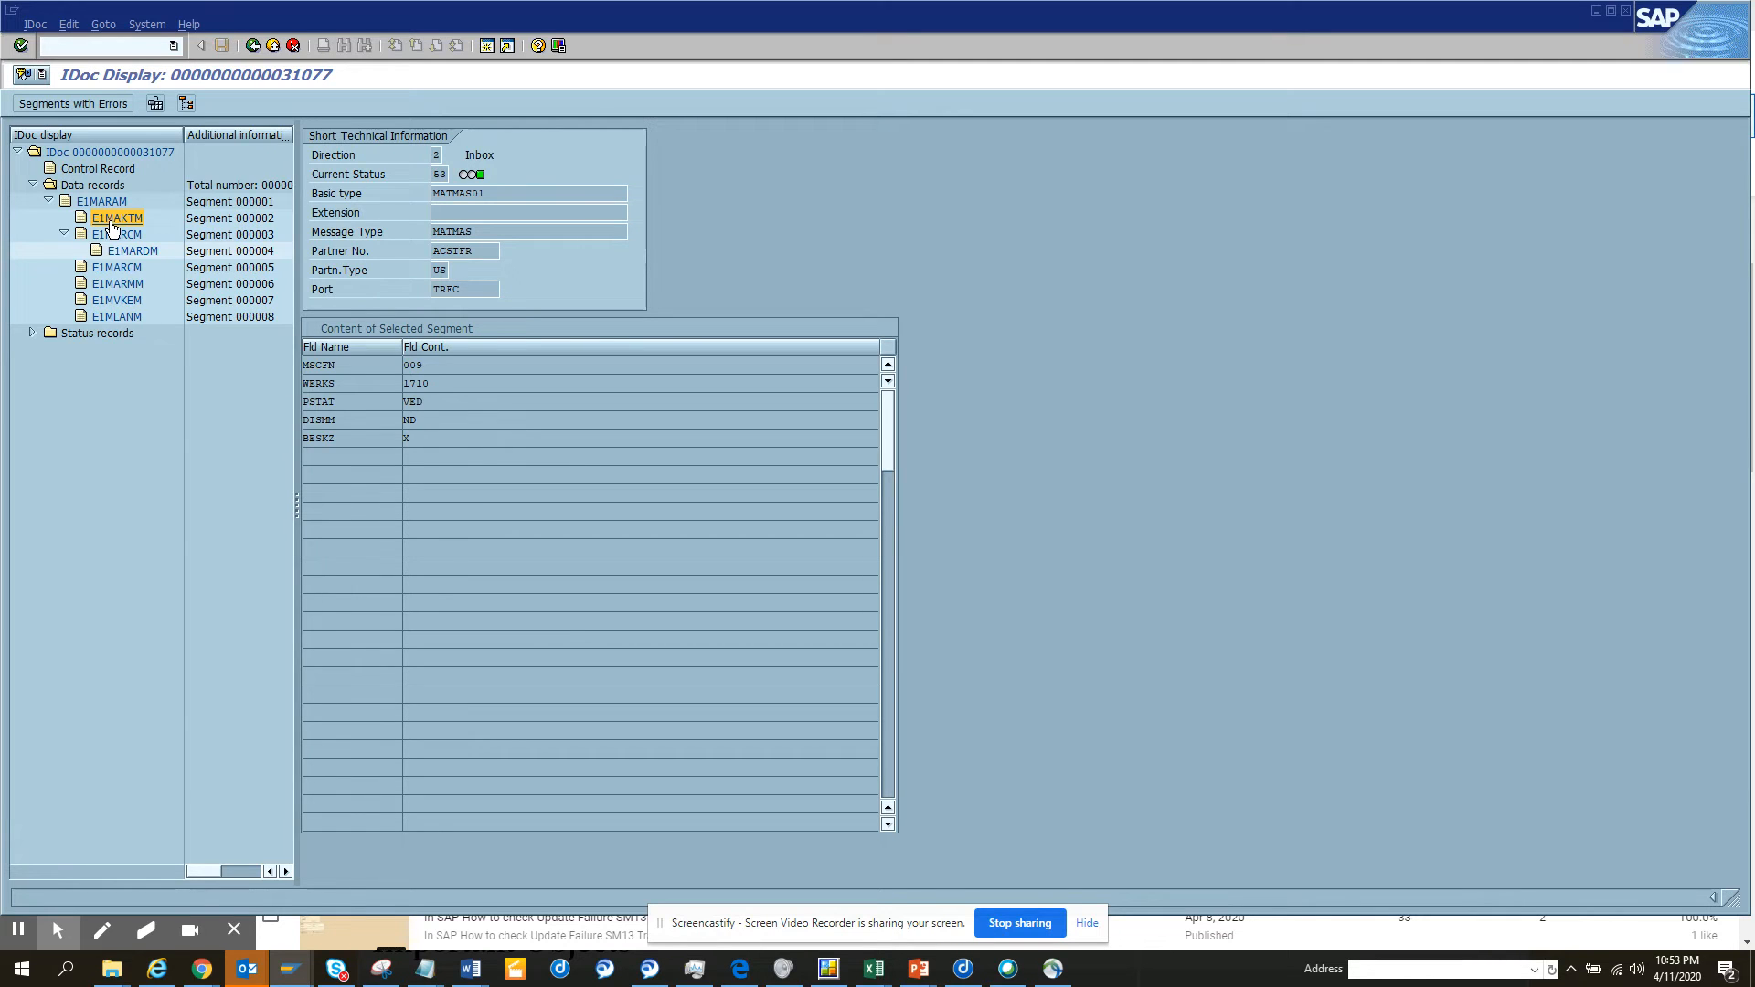
left_click(117, 218)
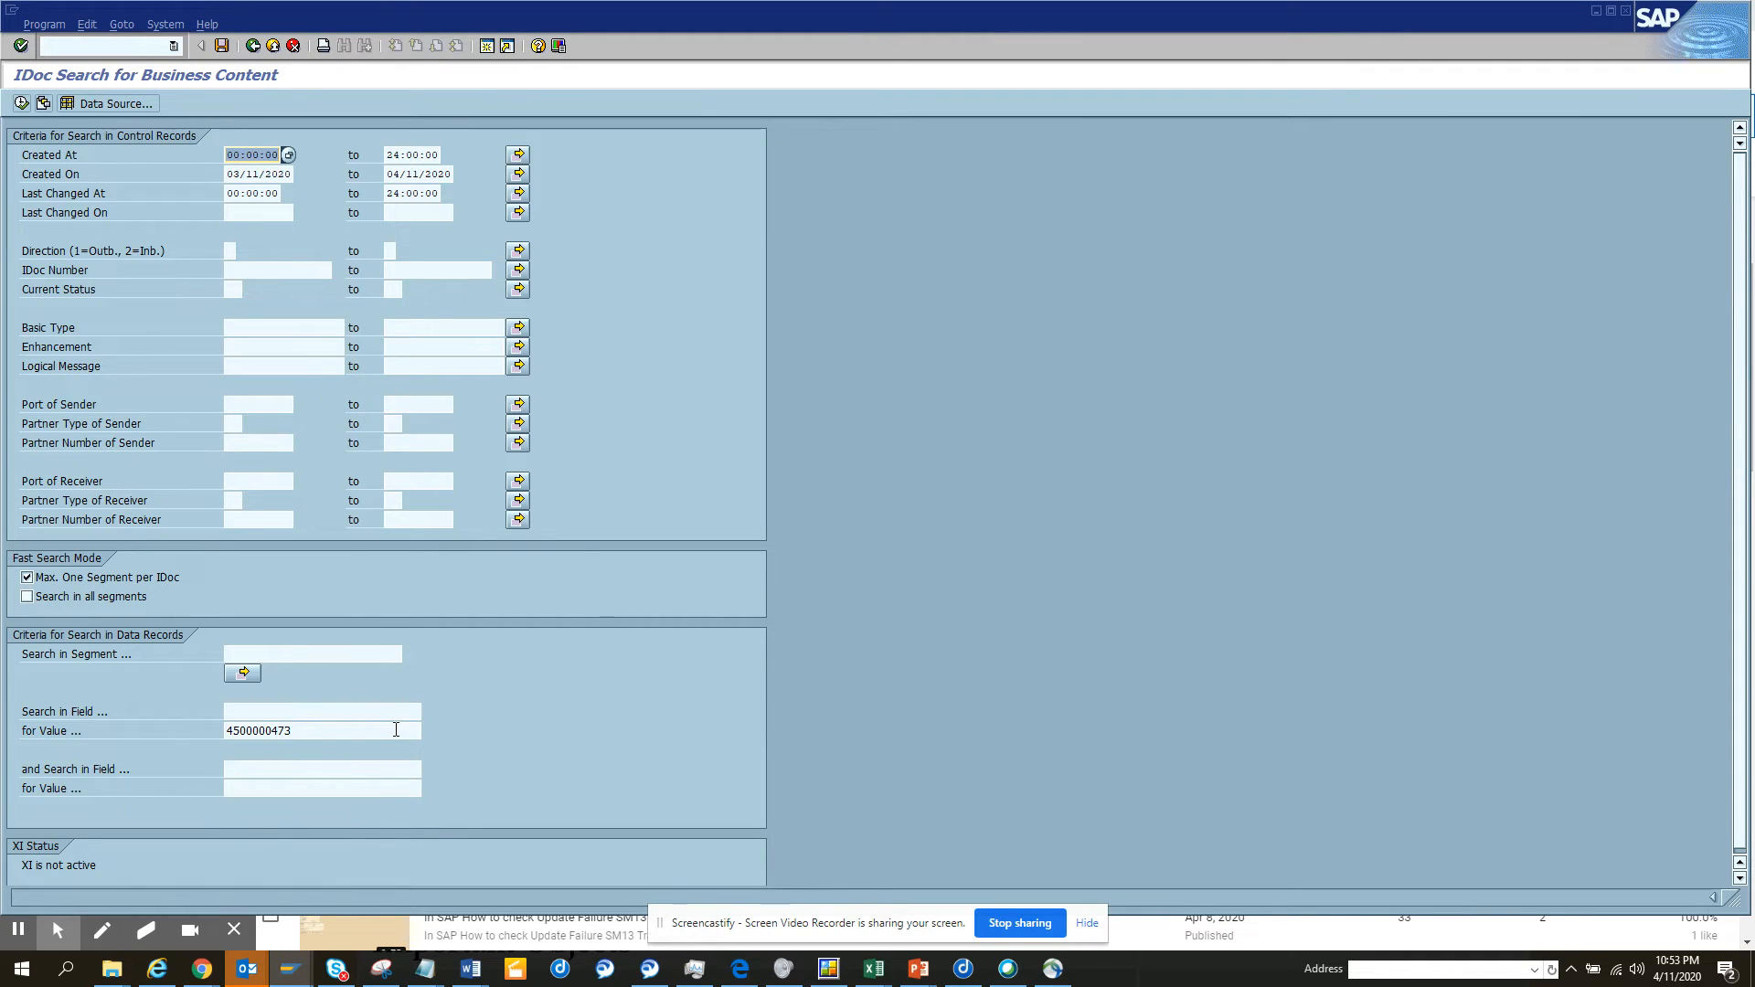
- Check System Status, then rerun the WE09 search with value S4 Material 001 for 38 MATMAS IDocs
left_click(165, 24)
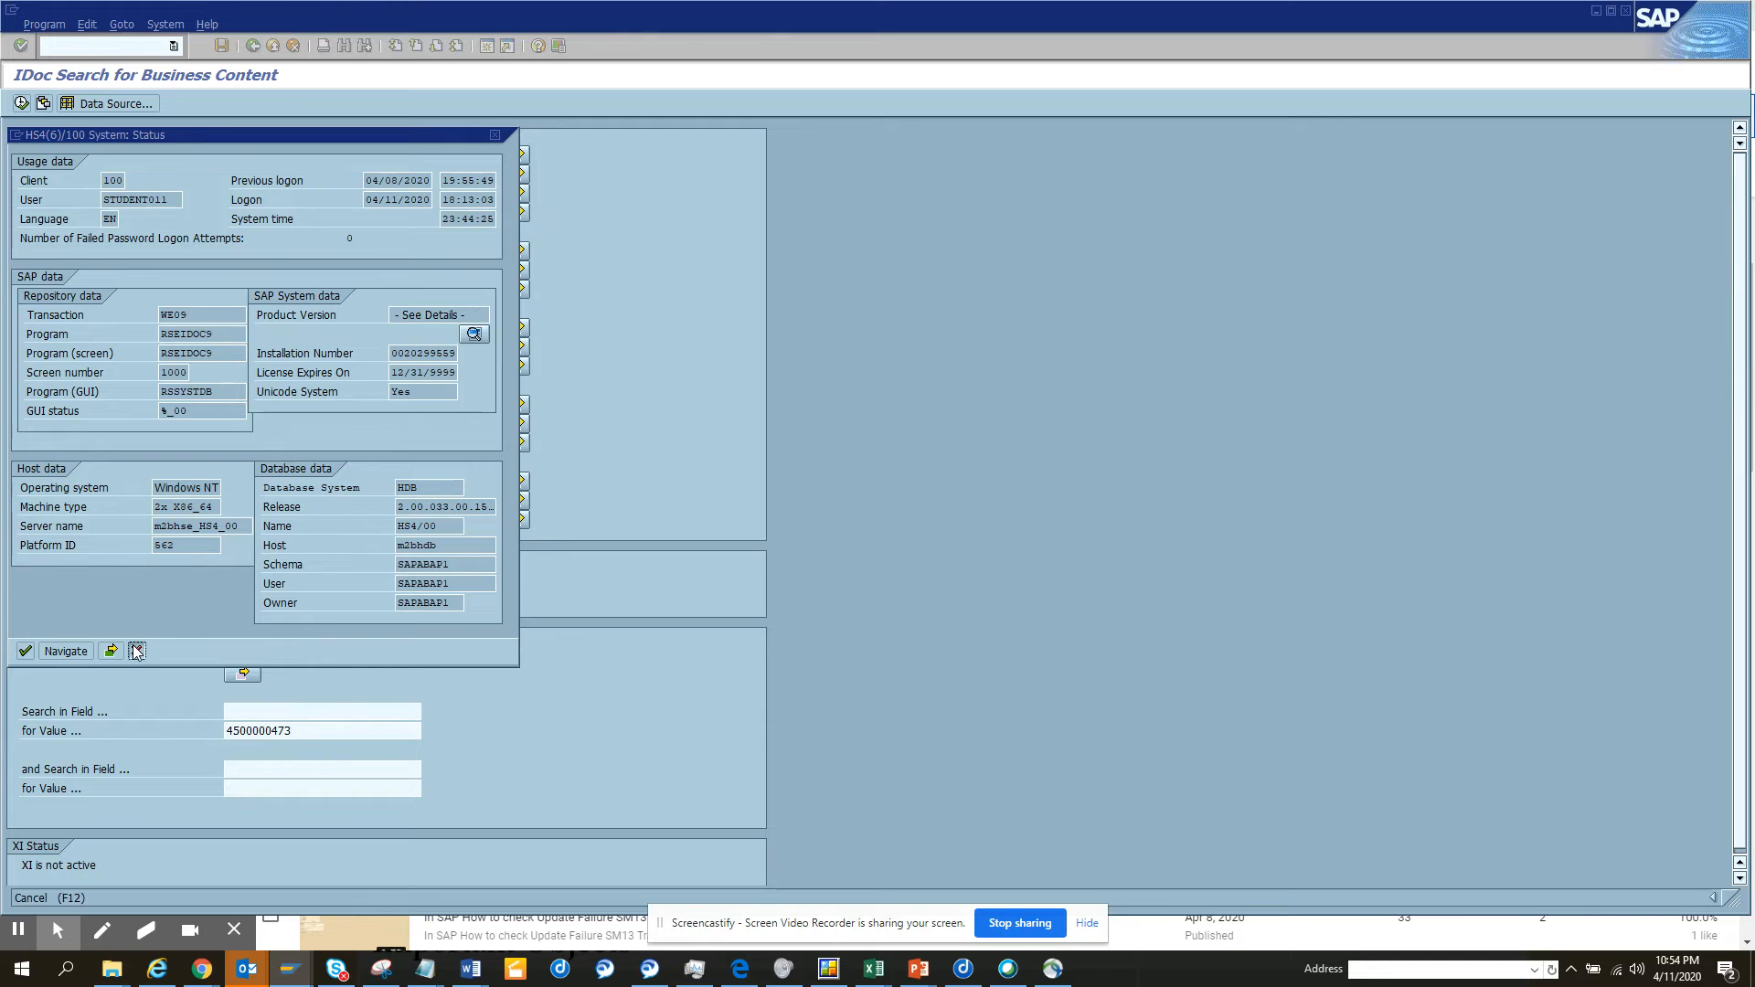
left_click(137, 651)
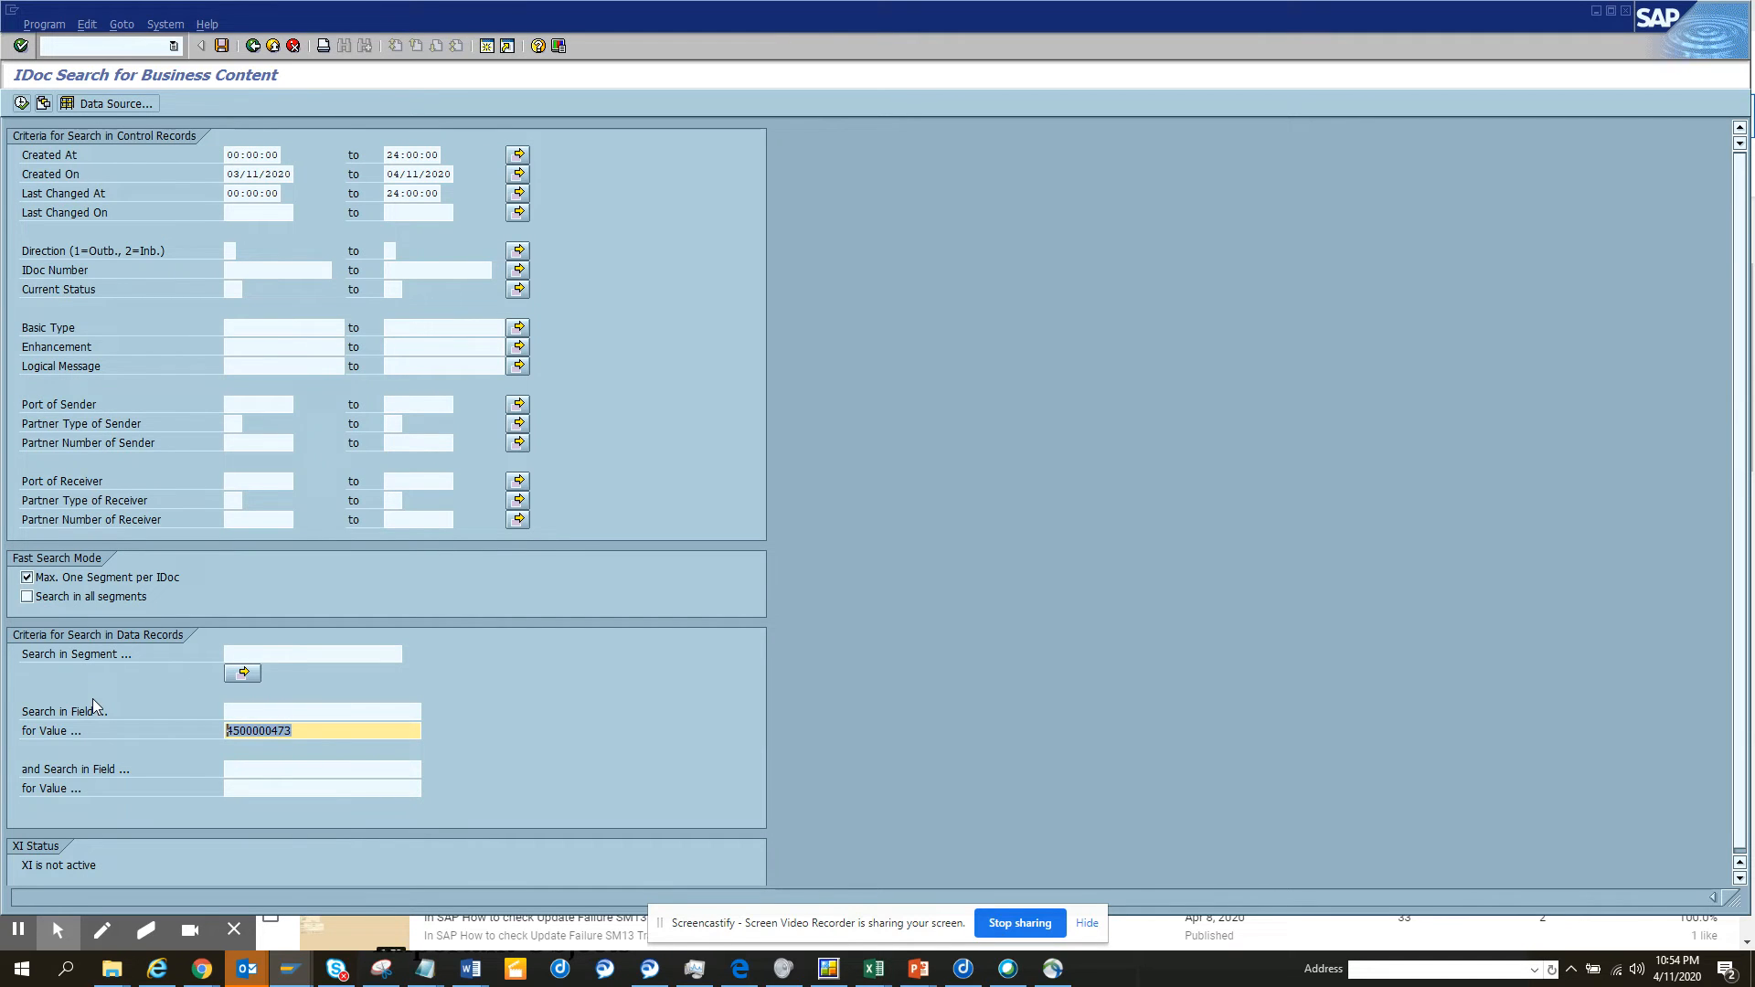
type("S4 Material 001")
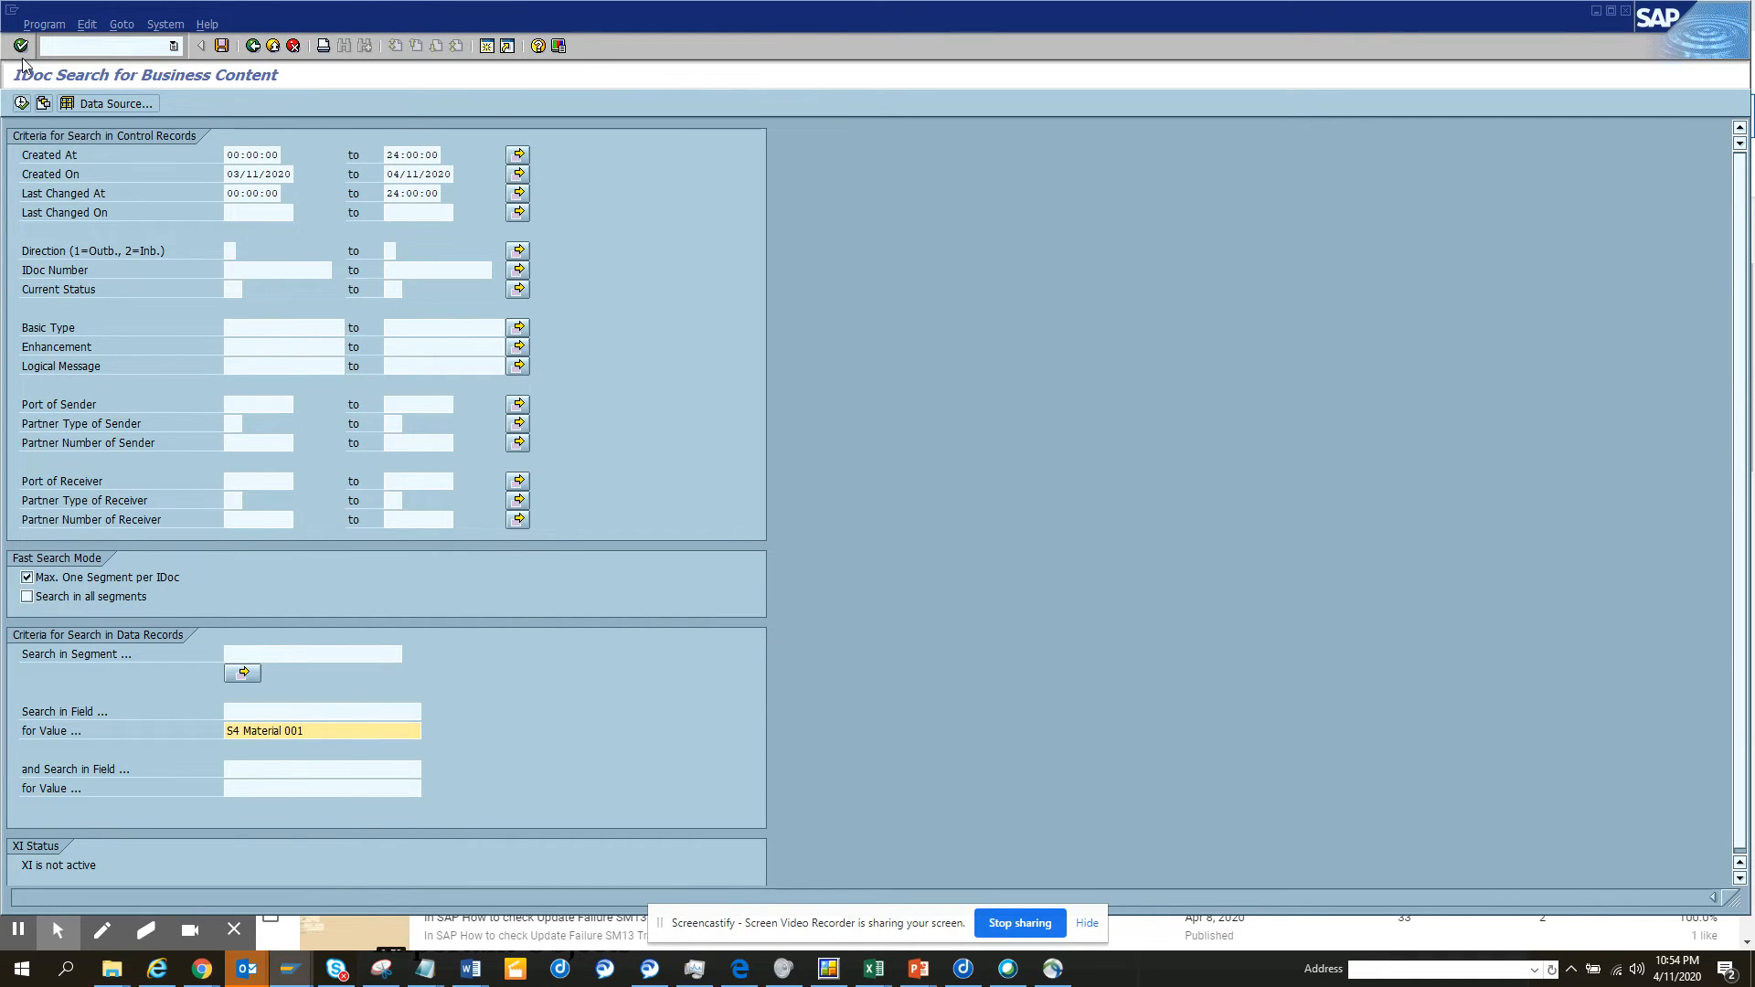
left_click(19, 46)
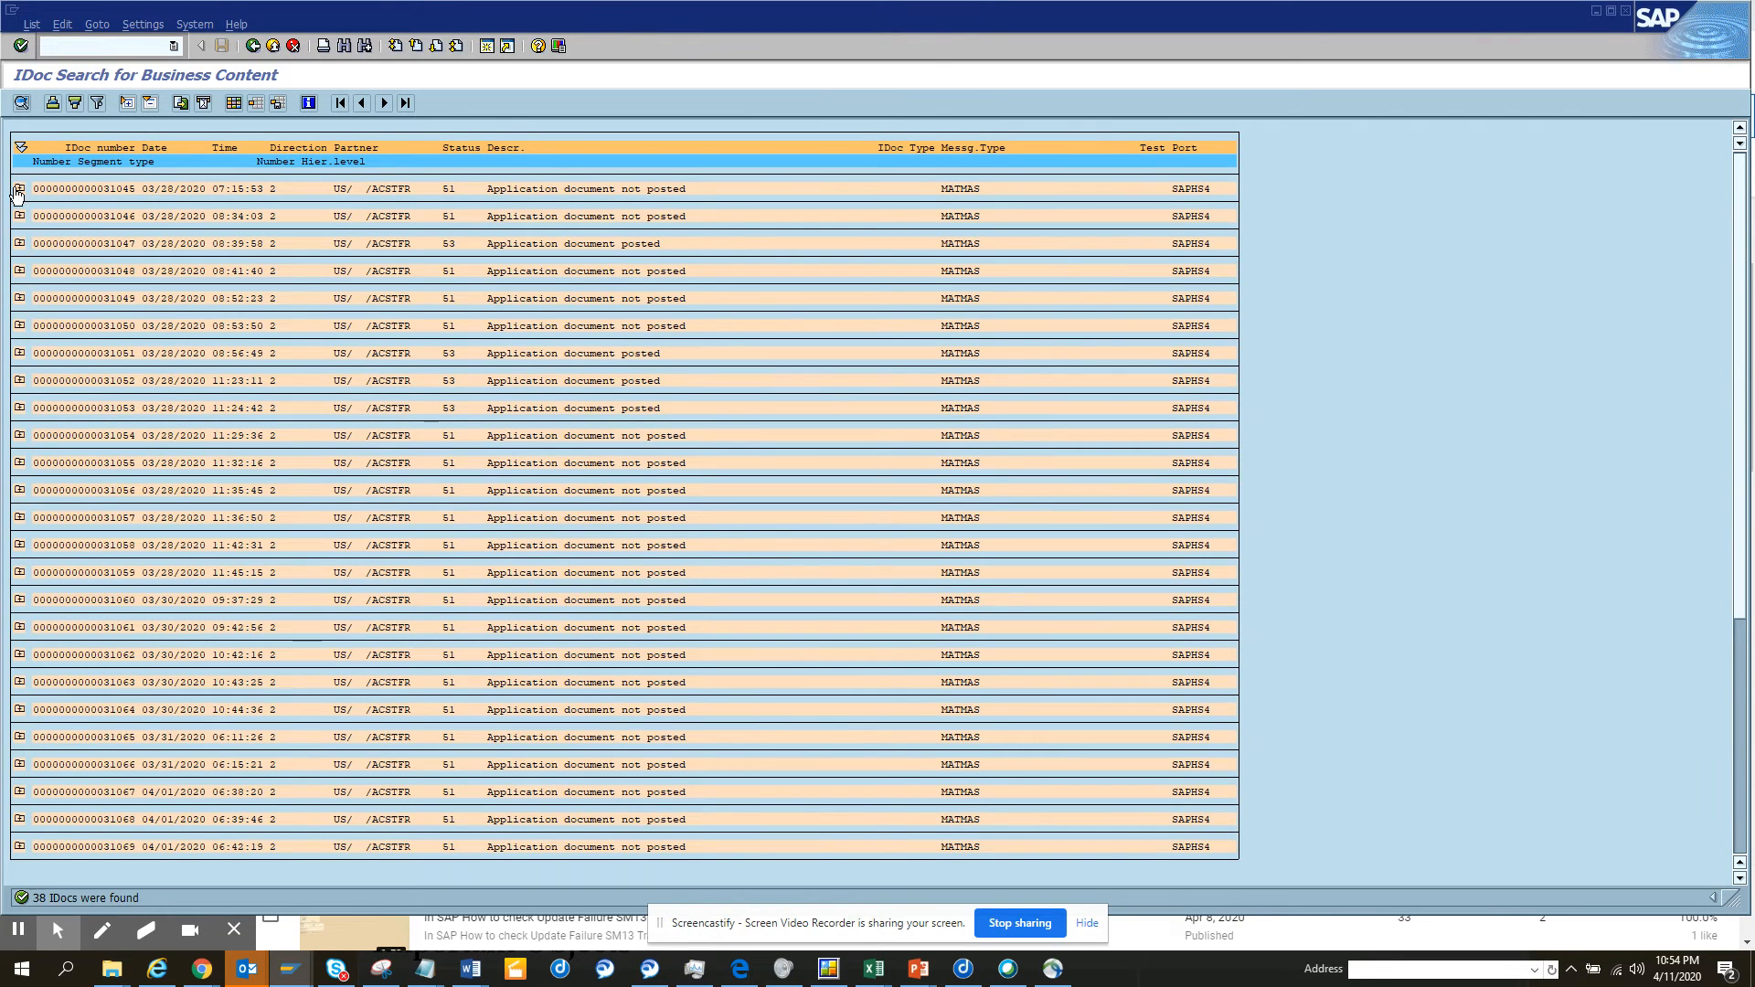
- Expand IDoc 31045 in the results to list its eight data segments
left_click(16, 189)
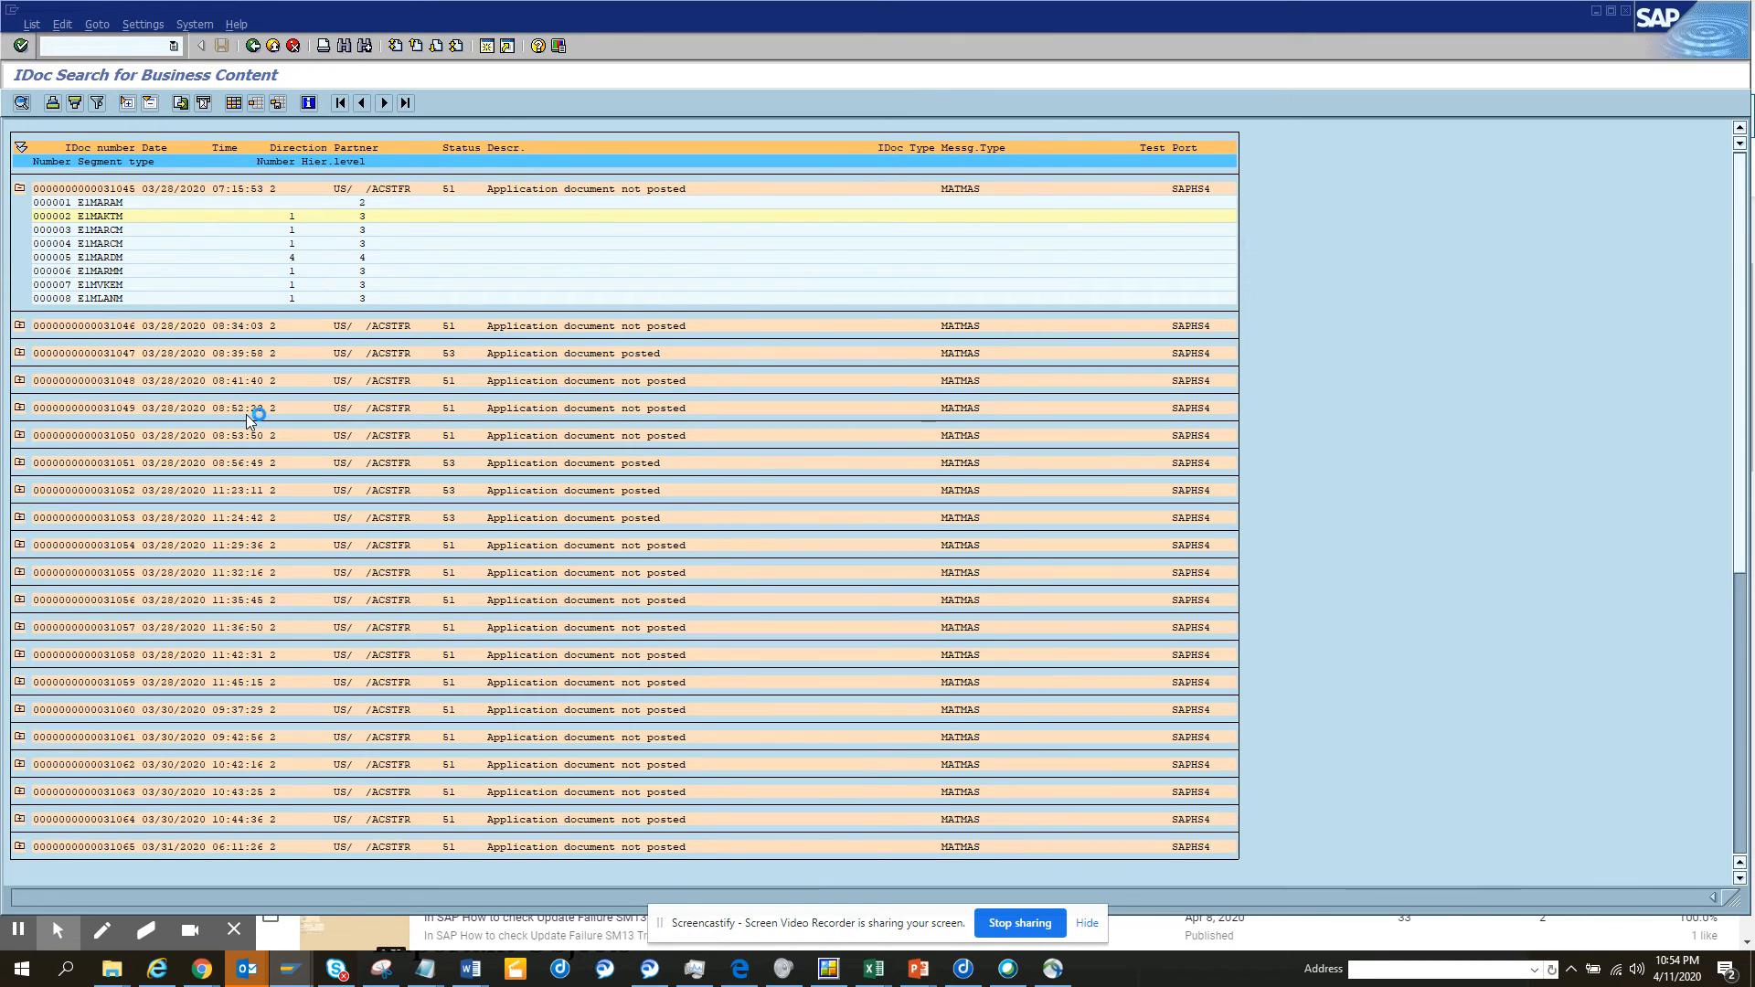
mouse_move(157, 210)
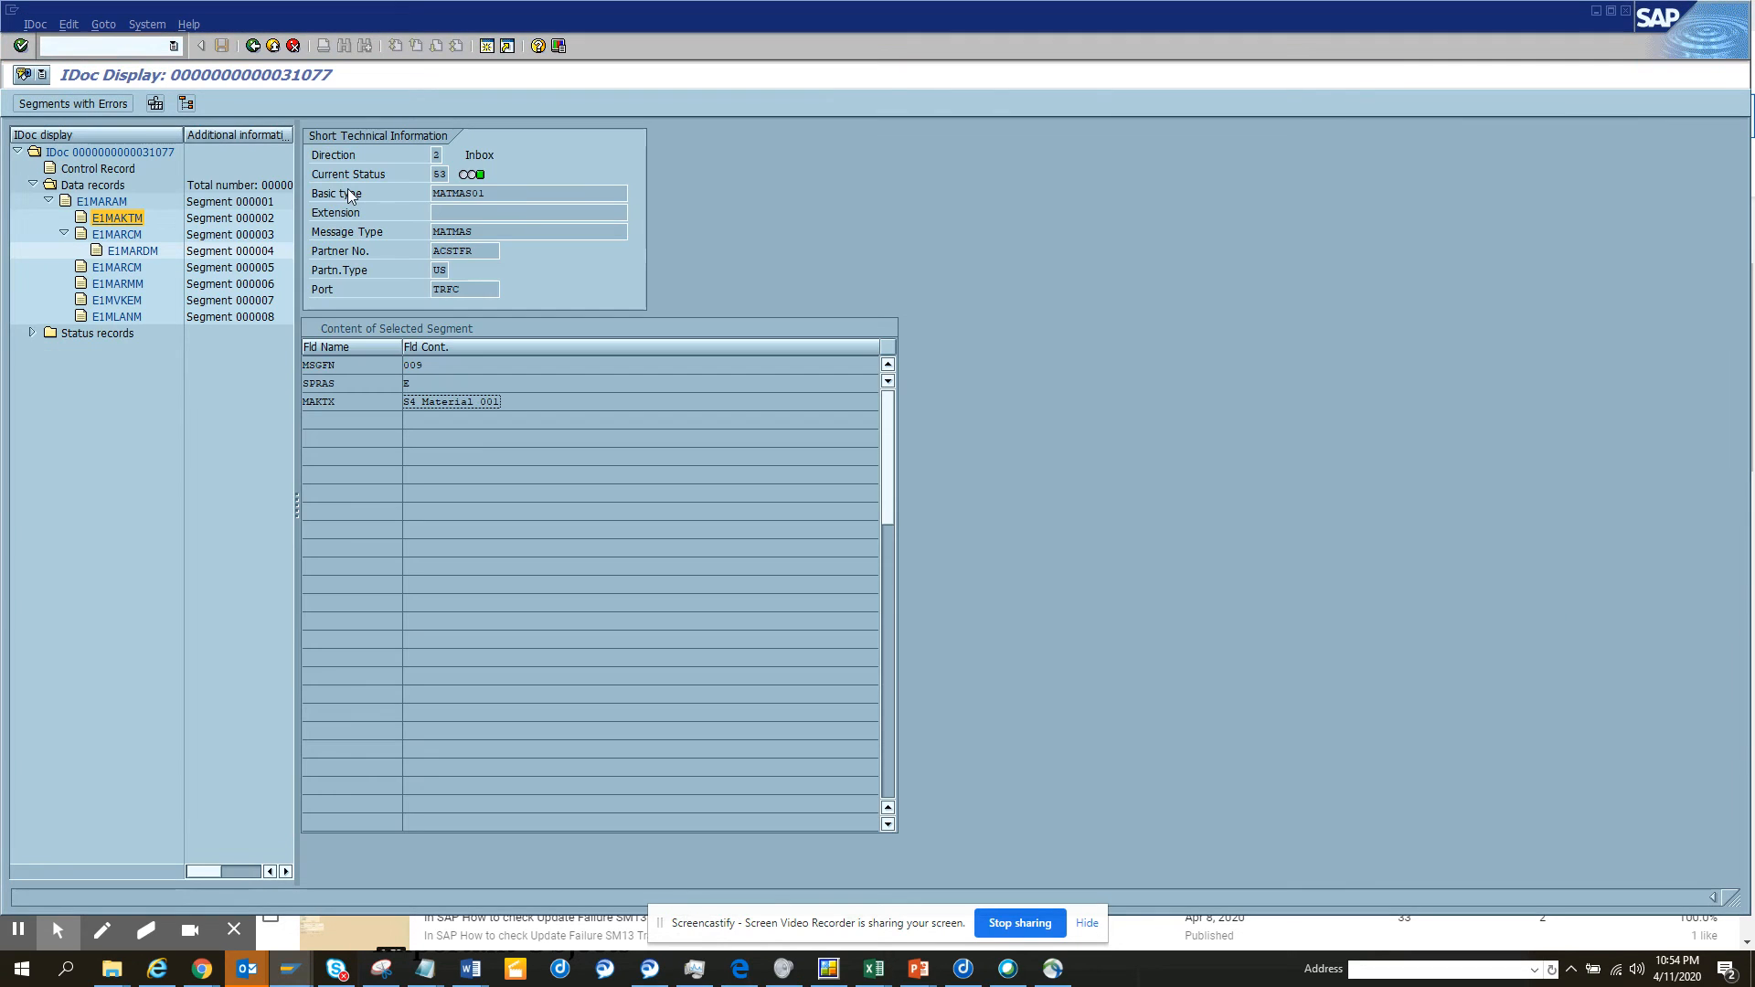
- Go to the WE02 selection screen and enter IDoc number 31045
left_click(199, 46)
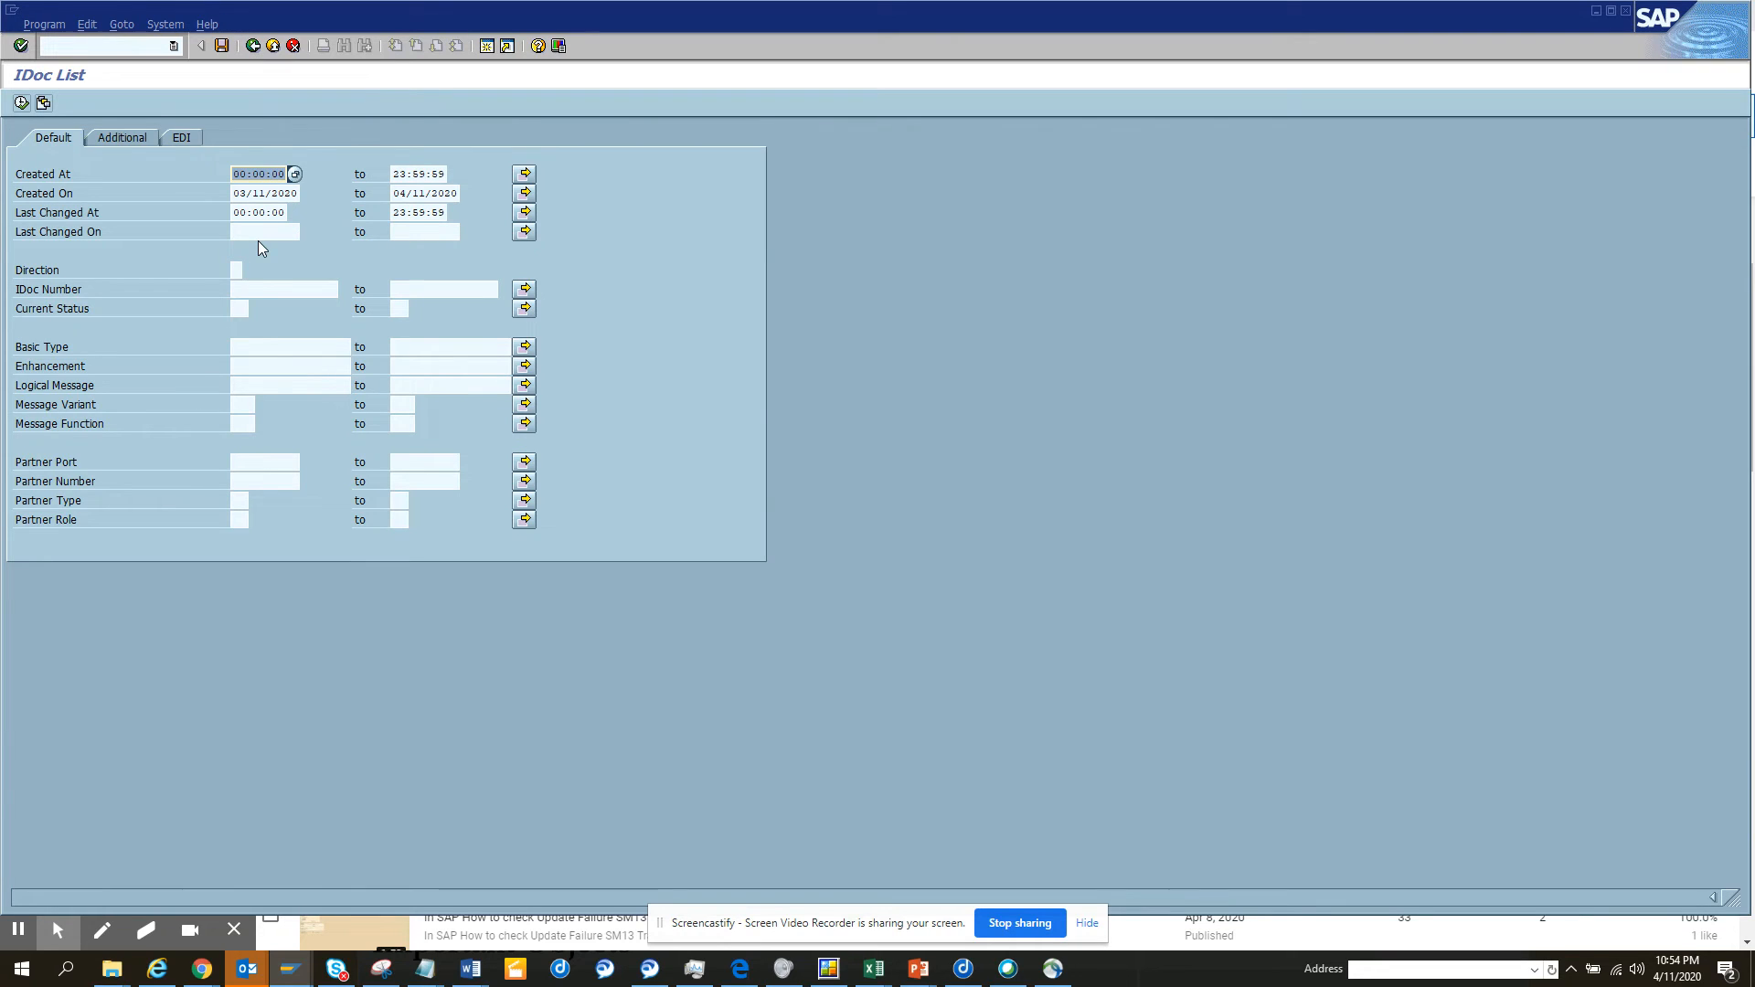
left_click(281, 289)
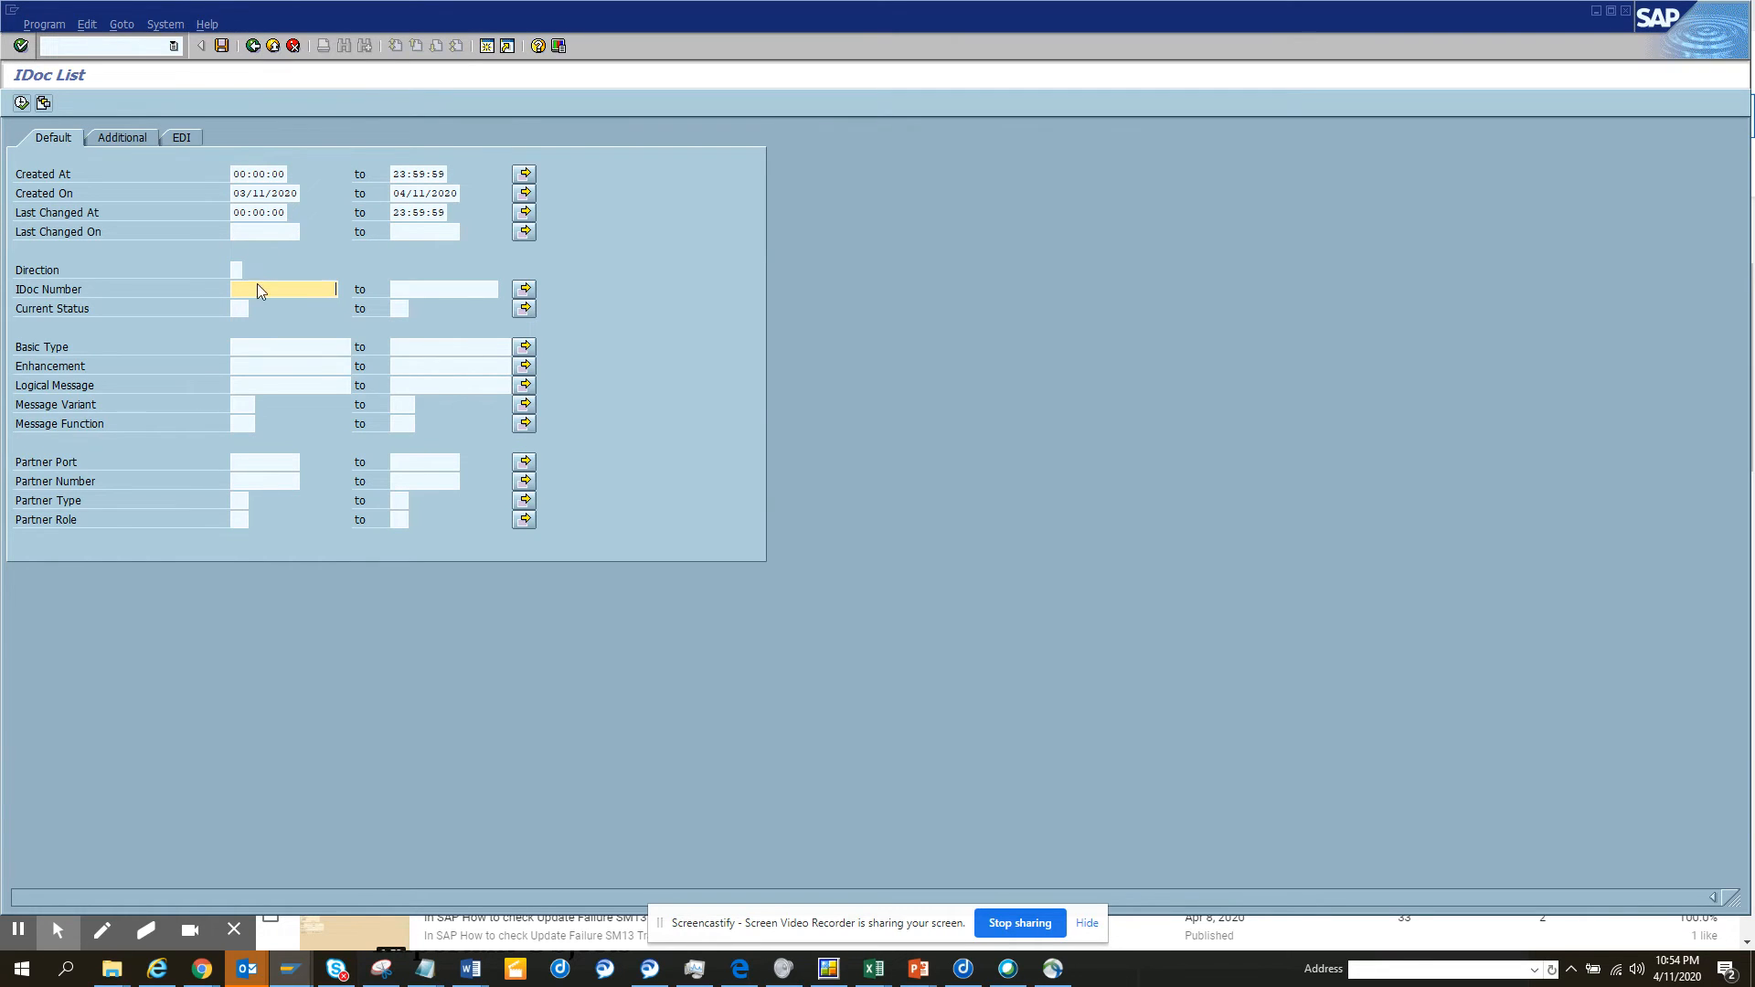
type("31045")
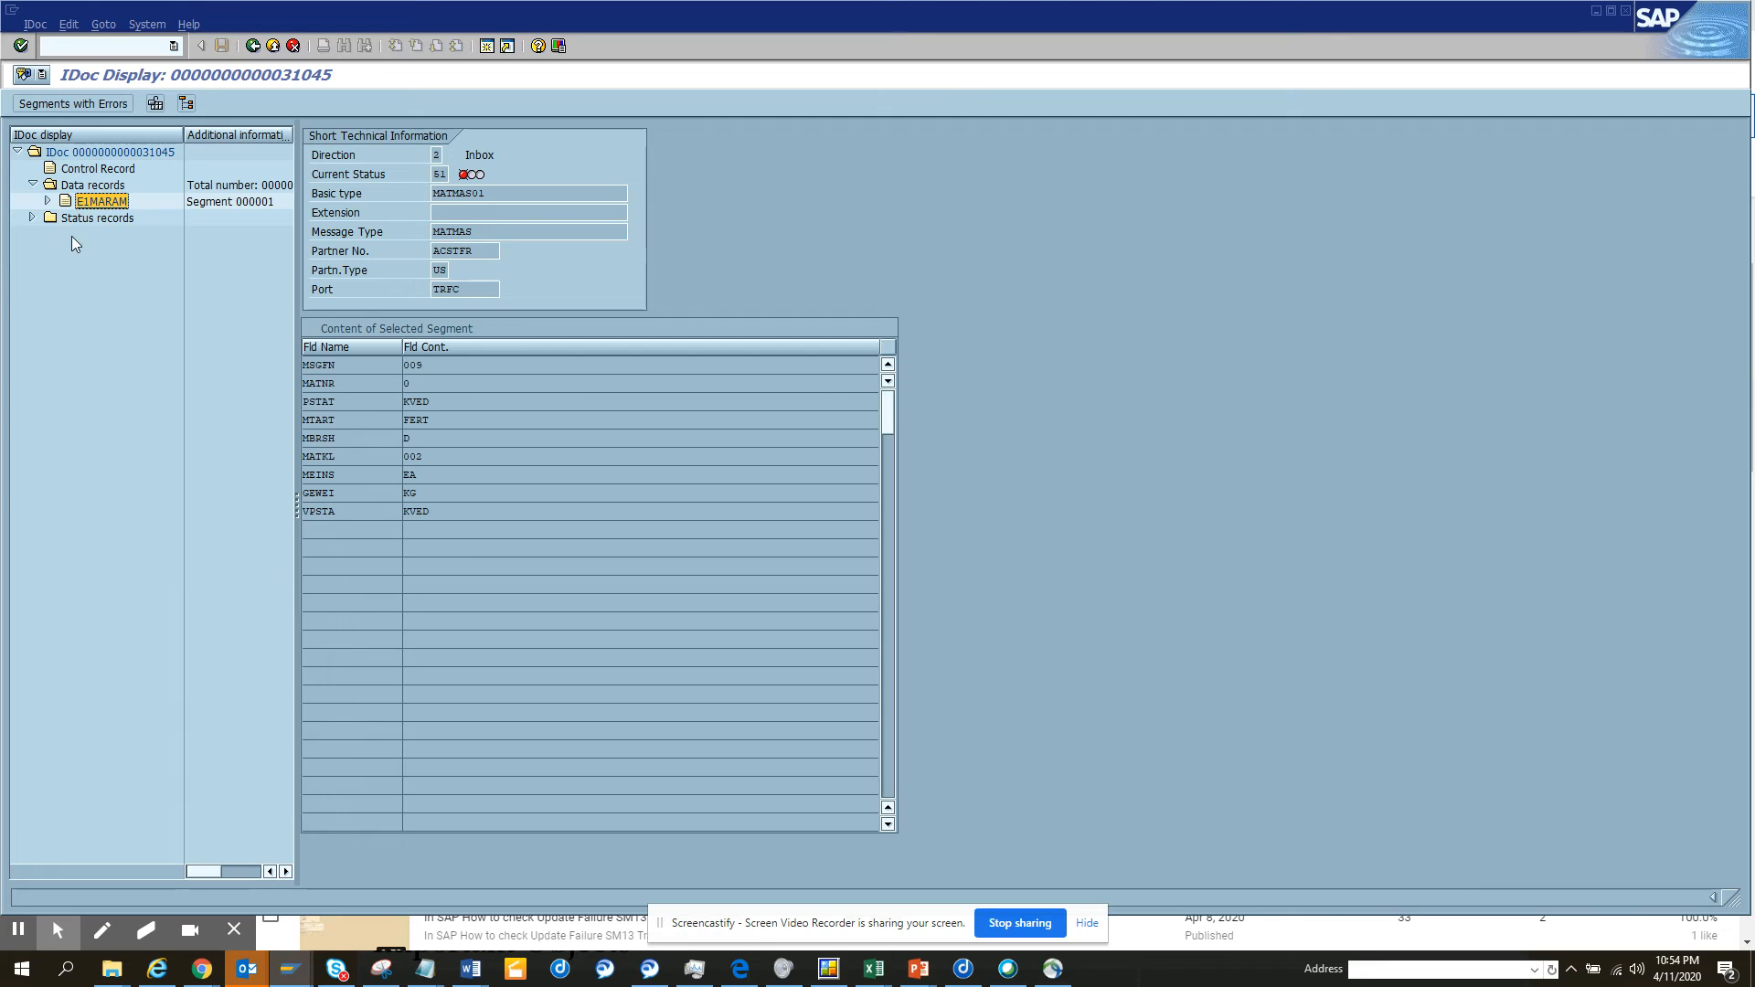
- View IDoc 31045's E1MAKTM description segment under E1MARAM, showing MAKTX 'S4 Material 001' in English
left_click(33, 201)
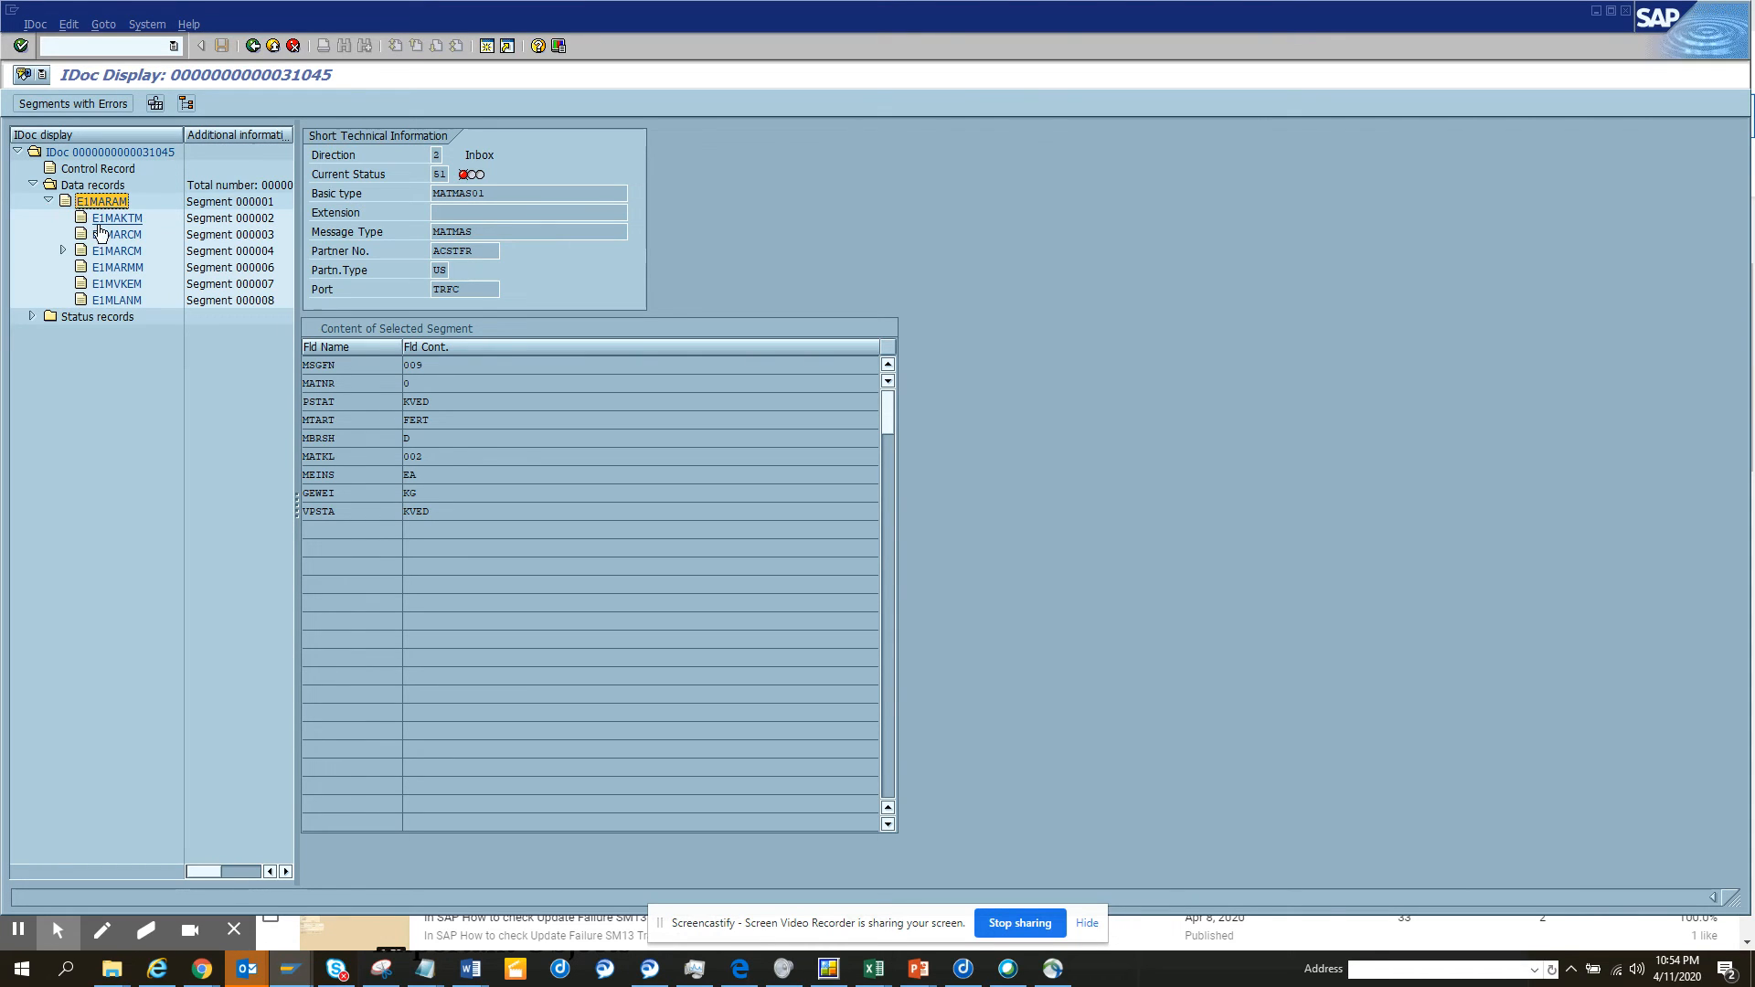
left_click(117, 217)
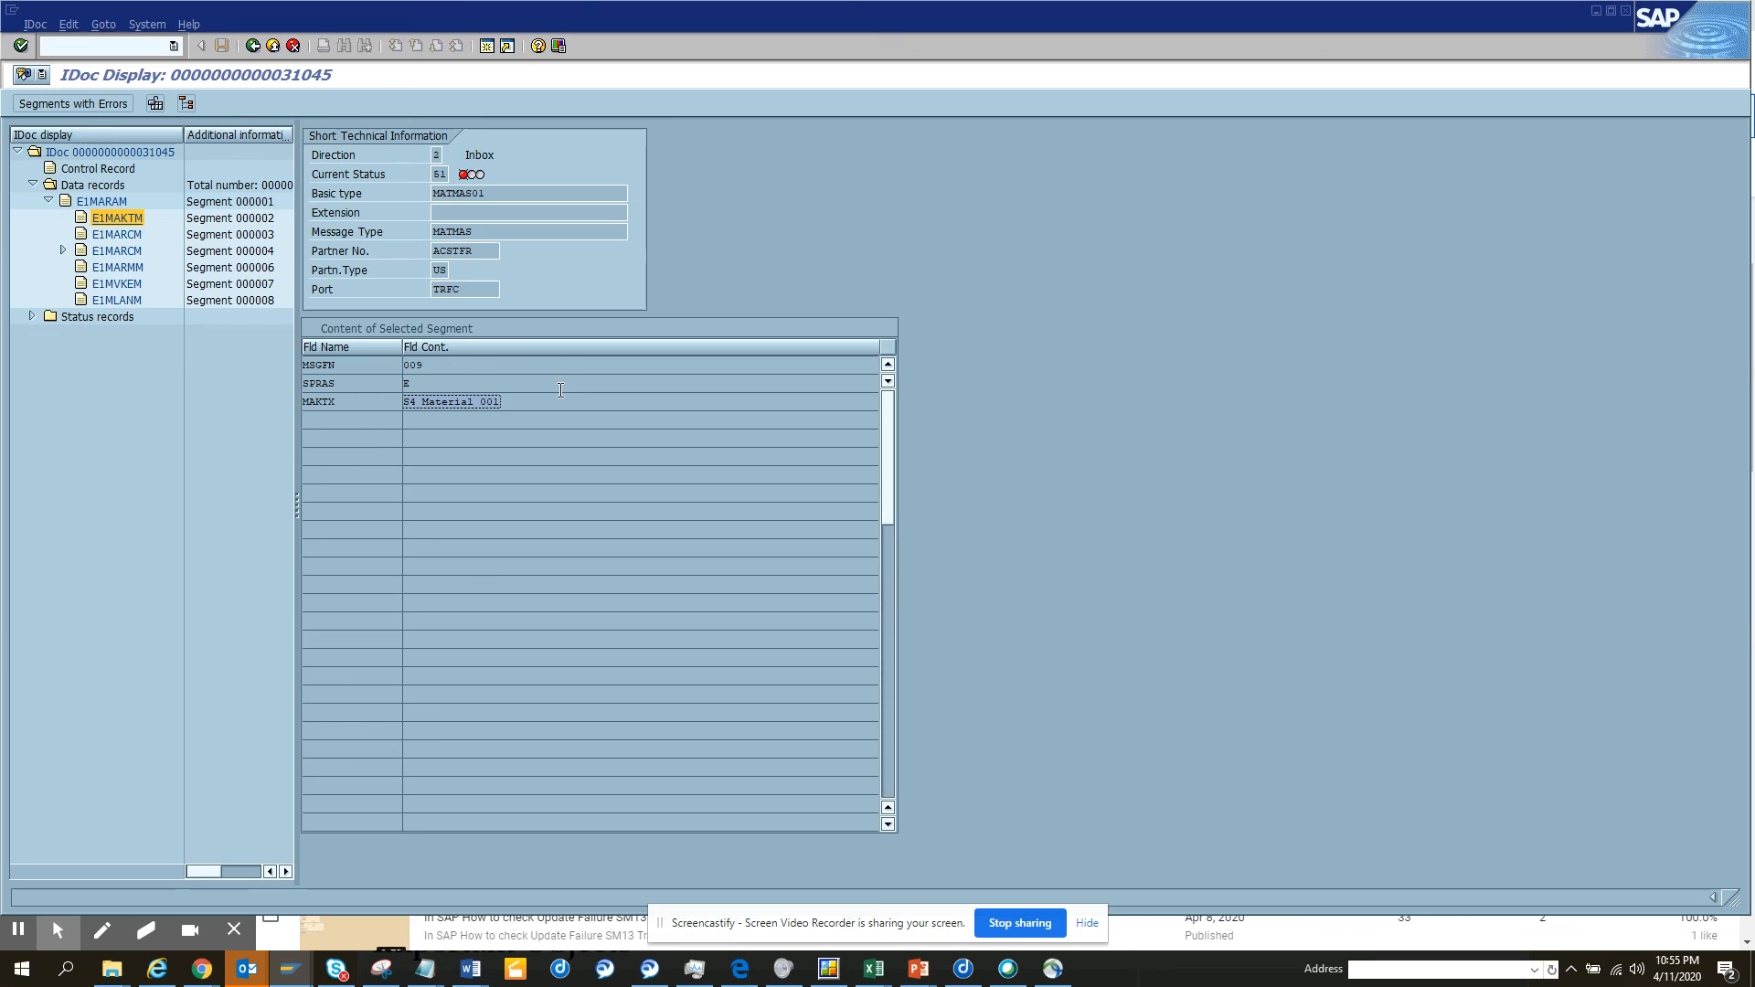
mouse_move(1033, 905)
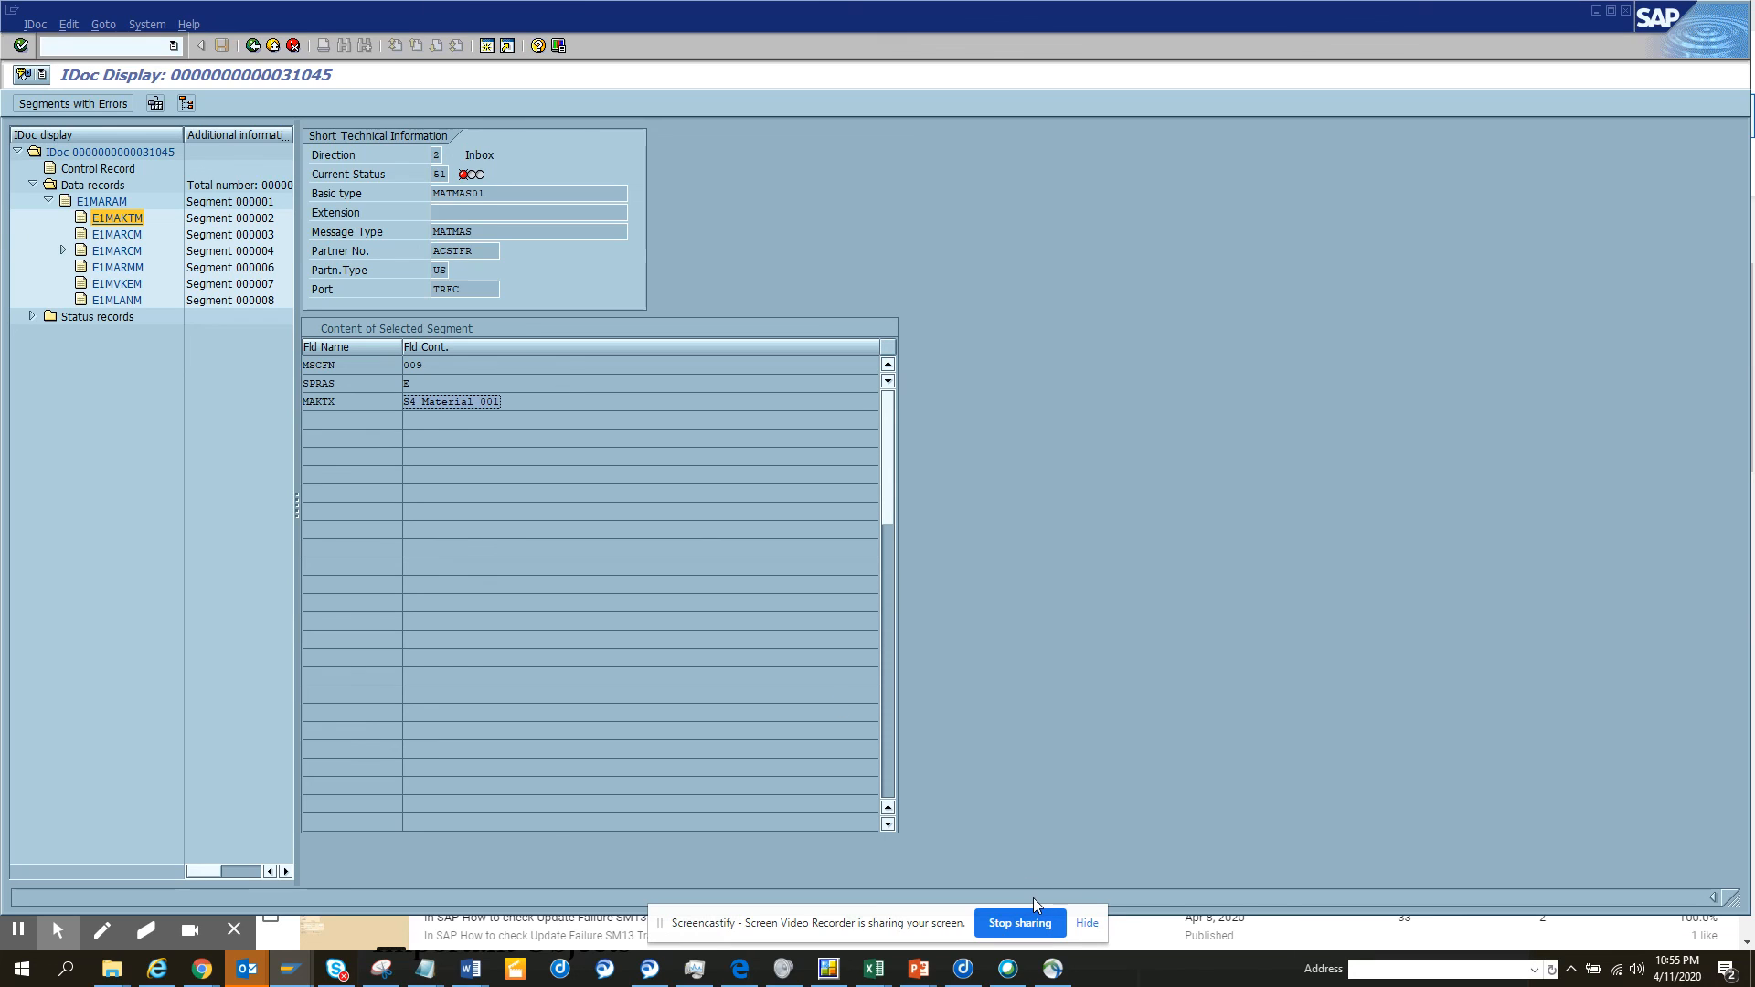